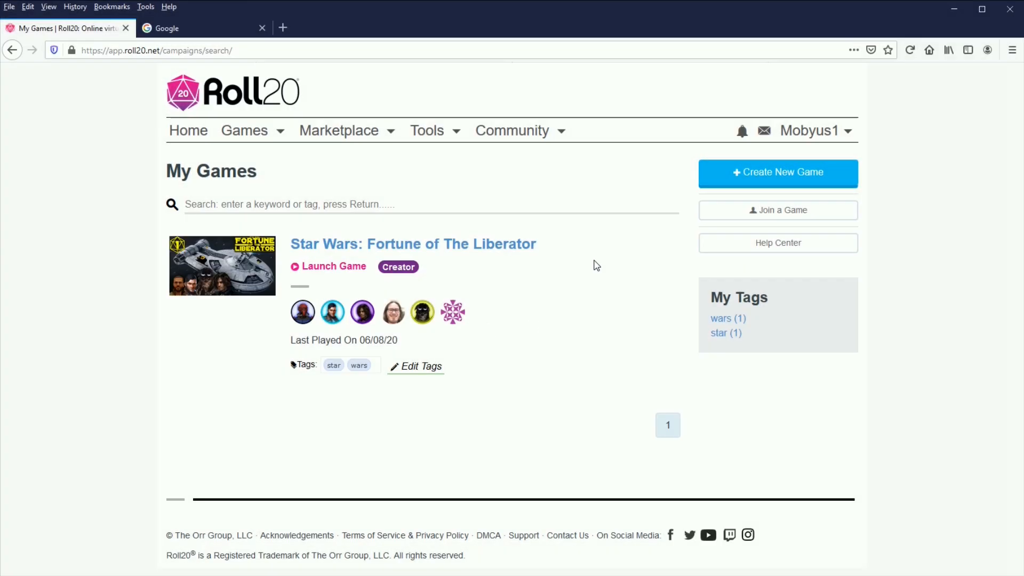
mouse_move(274, 181)
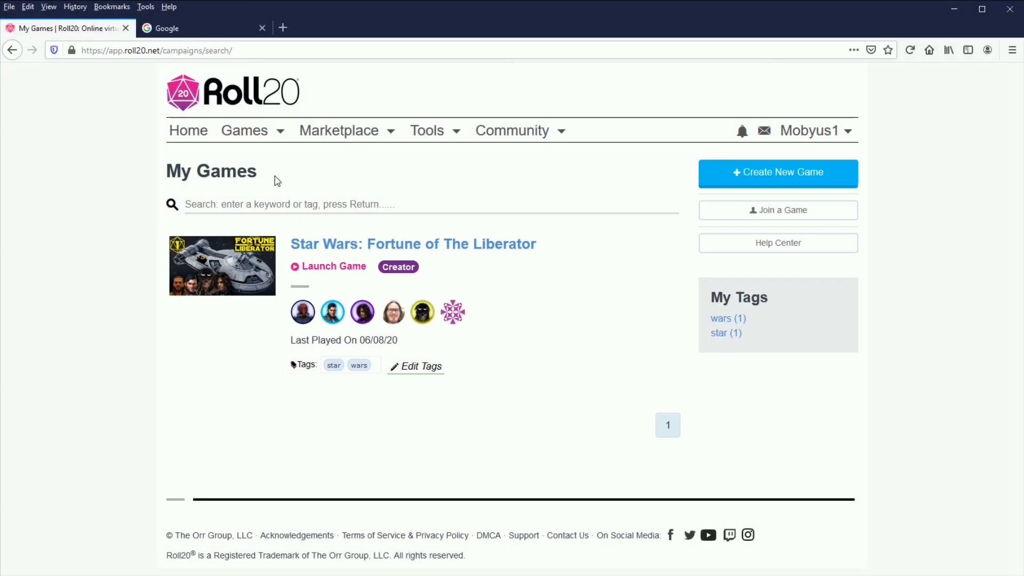
mouse_move(301, 178)
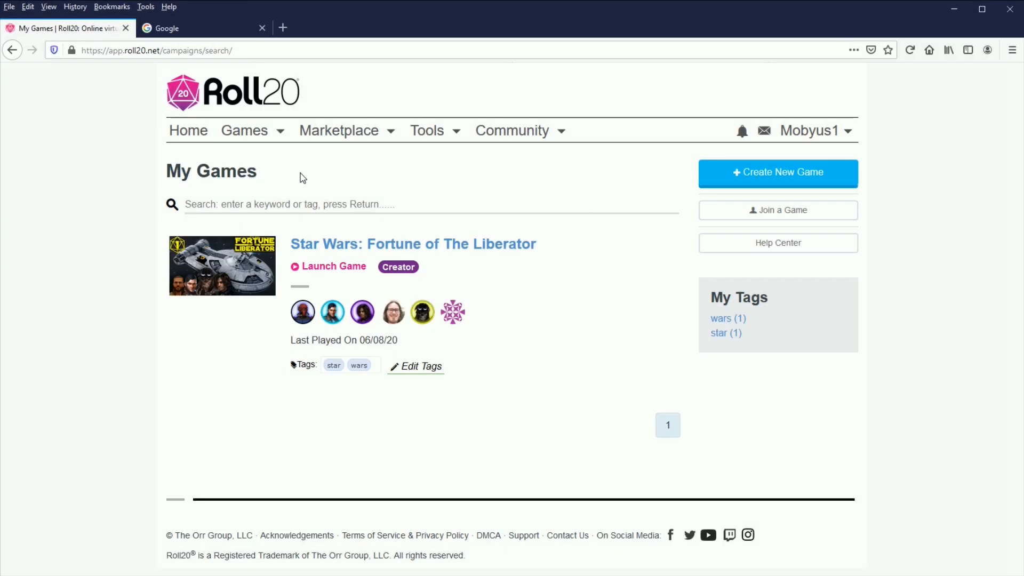
mouse_move(326, 181)
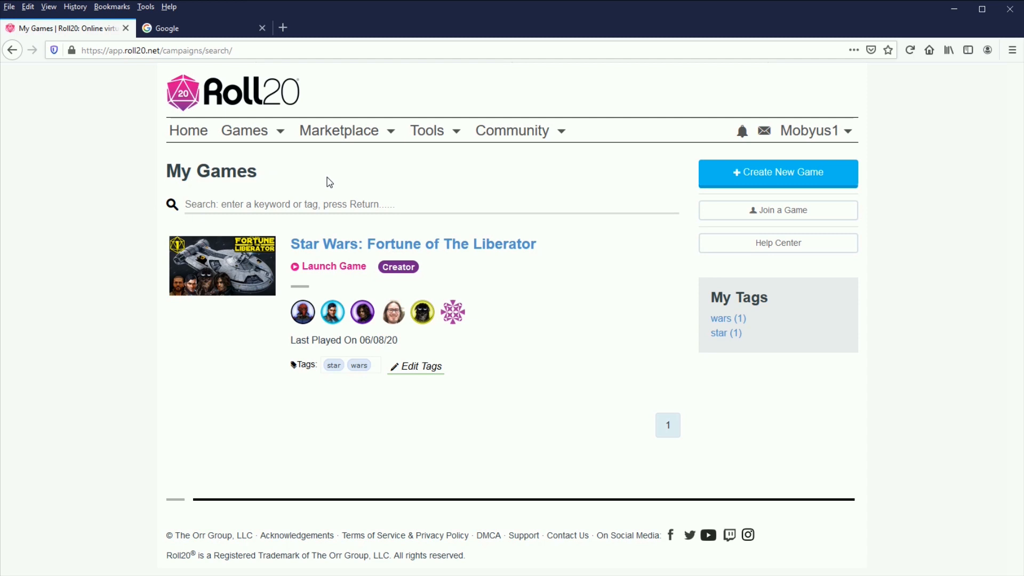
mouse_move(596, 262)
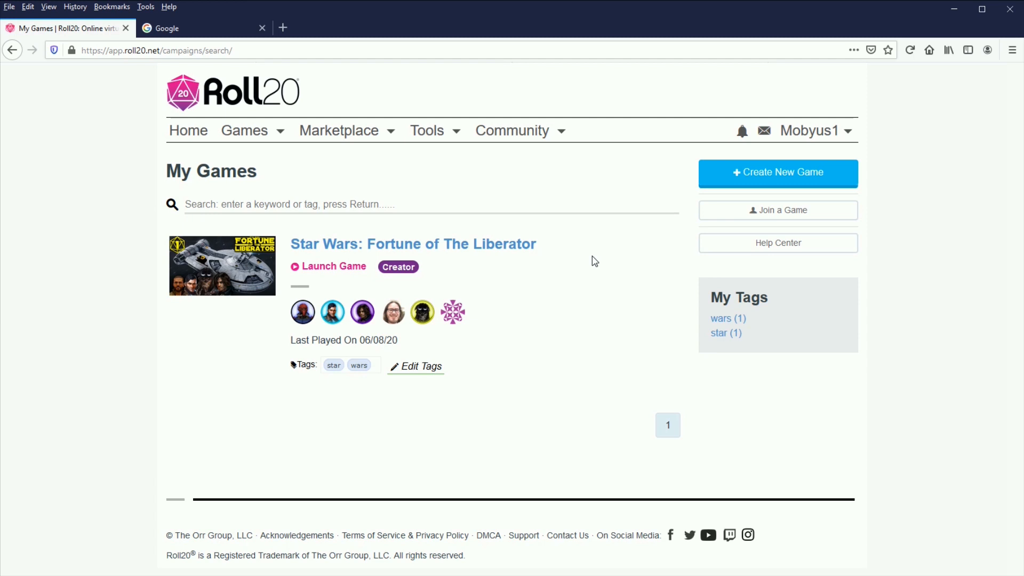
mouse_move(382, 253)
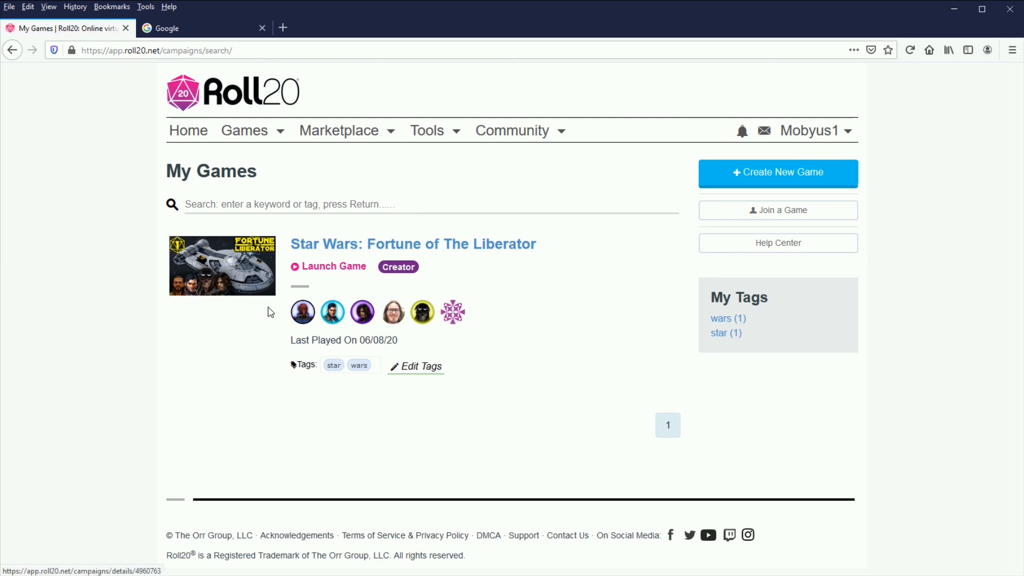
mouse_move(583, 377)
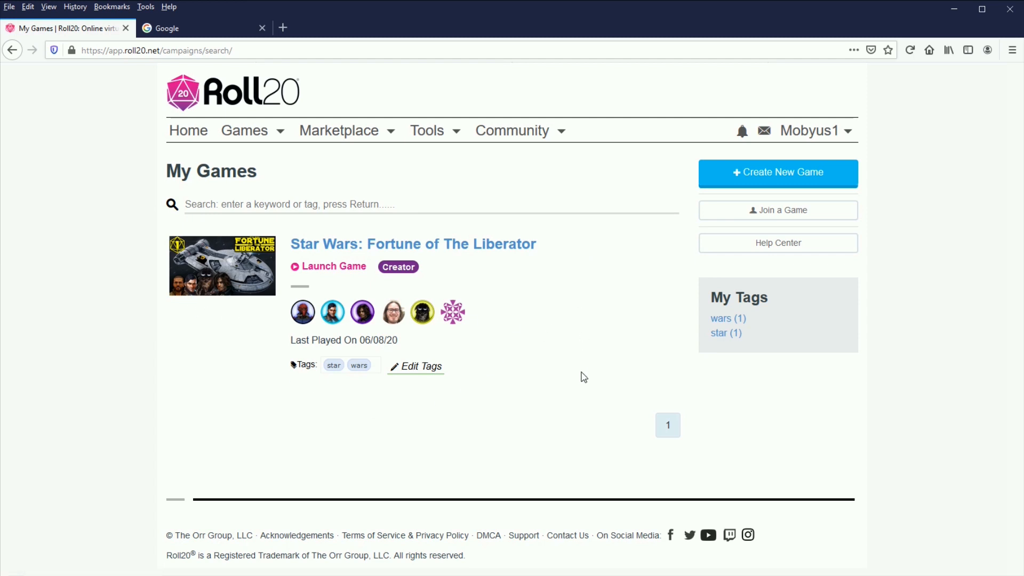
mouse_move(579, 376)
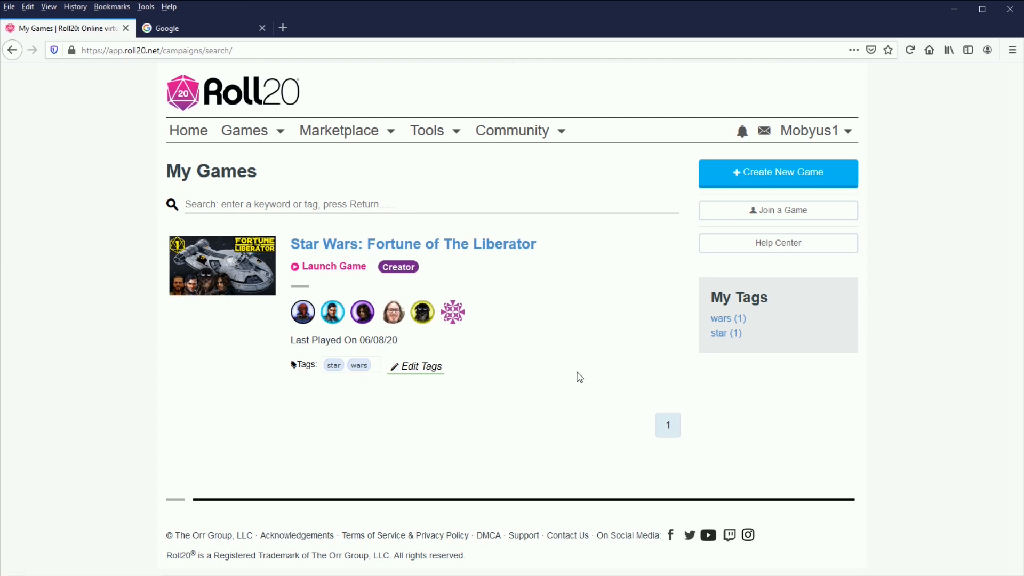
Step: Start a new game named TestGame and browse the character sheet templates
click(777, 172)
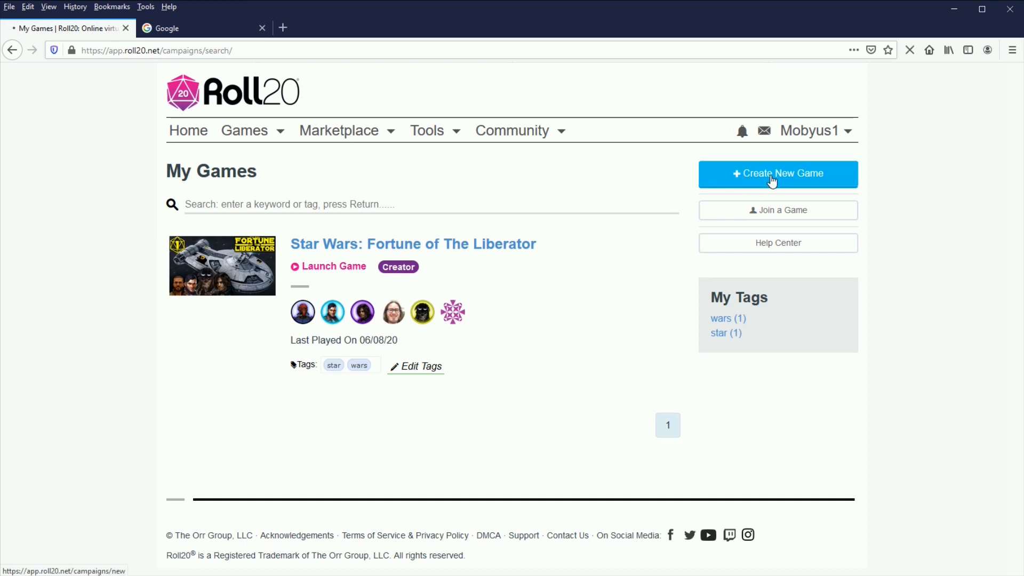
click(777, 174)
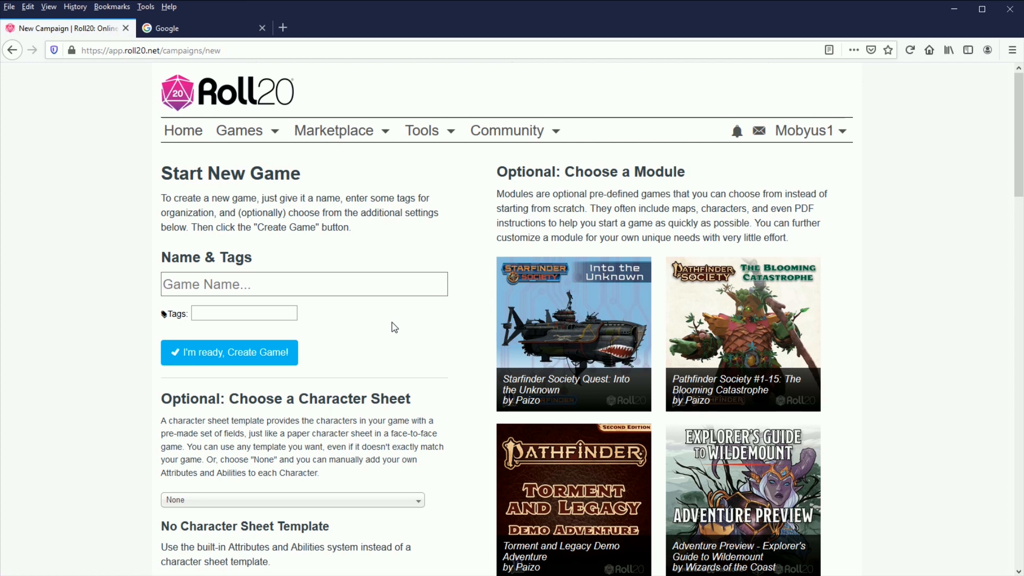
text(Test)
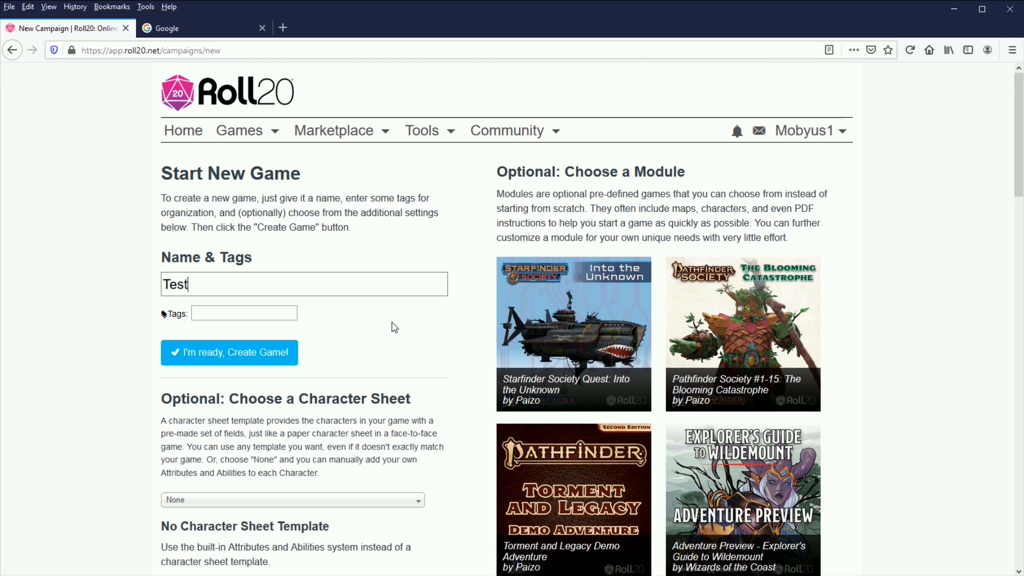
text(Game)
click(244, 313)
text(aaa)
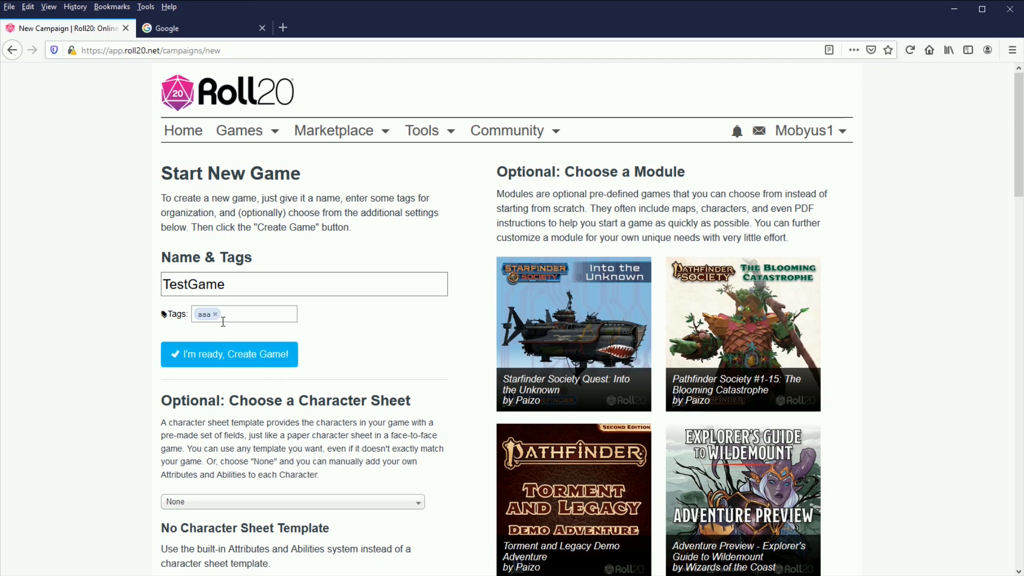
scroll(down, 3)
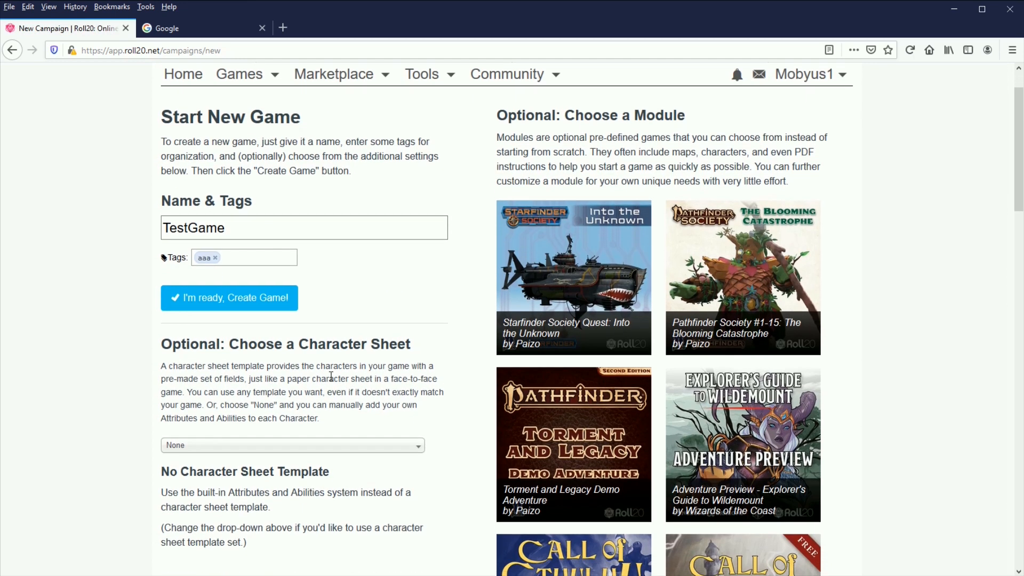
click(291, 445)
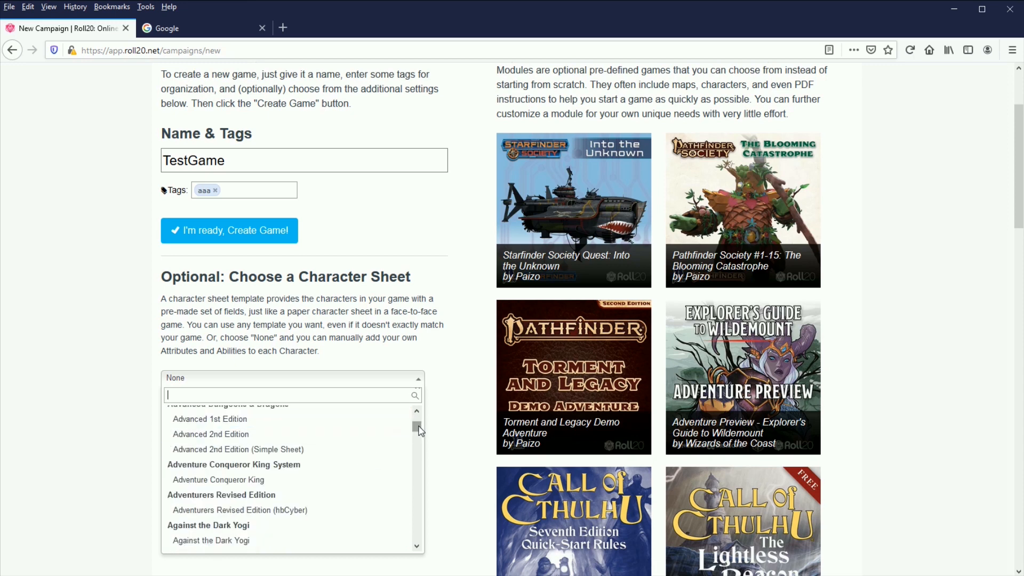
Step: Search templates for 'star wa' and pick the Star Wars Revised sheet
text(star wars)
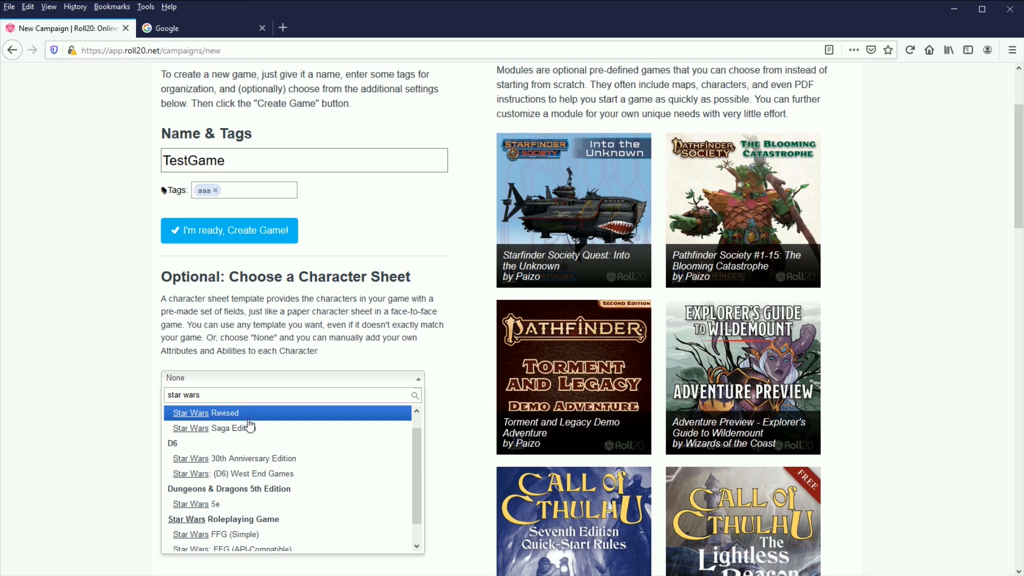
mouse_move(273, 501)
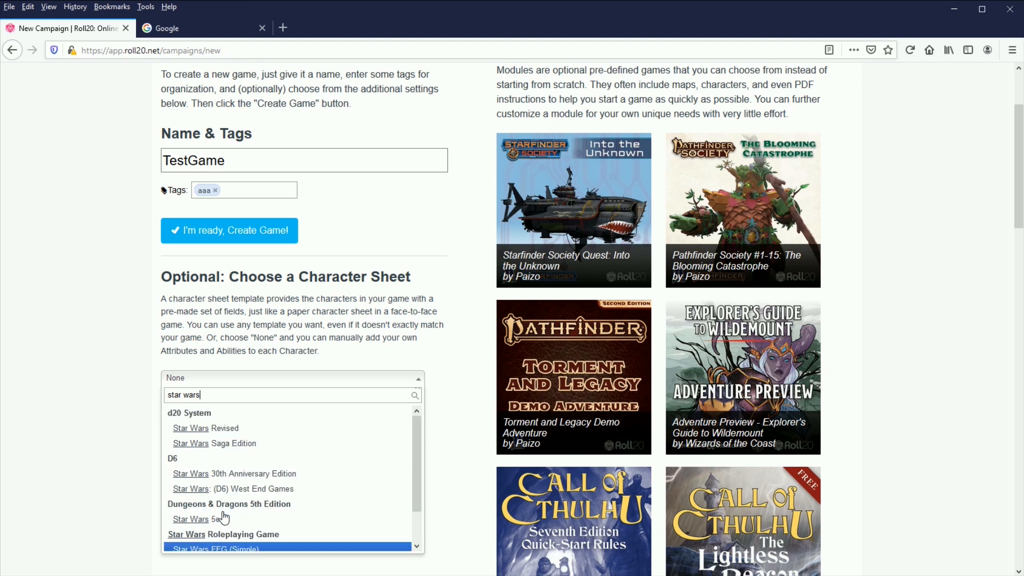
mouse_move(229, 489)
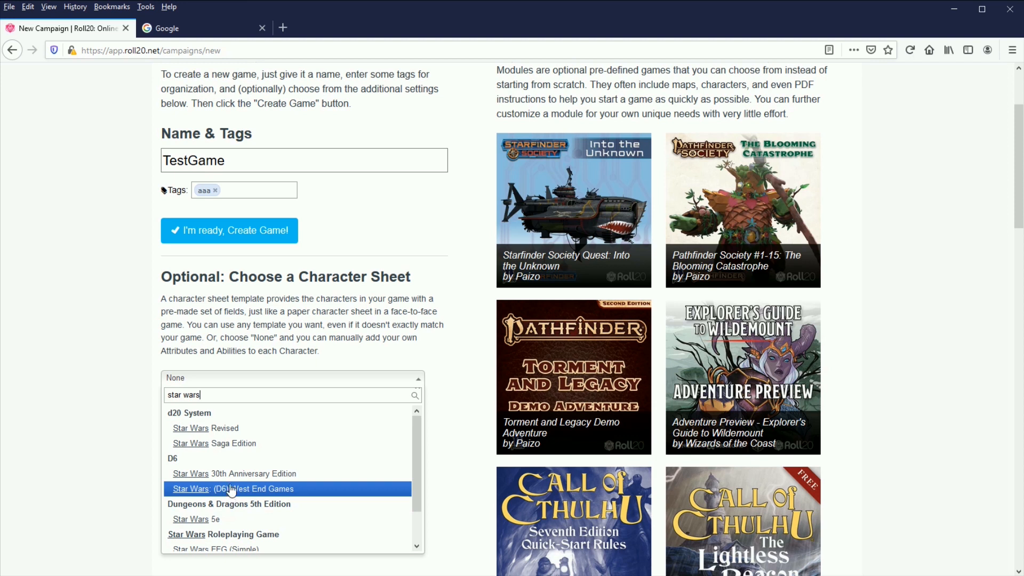
mouse_move(206, 428)
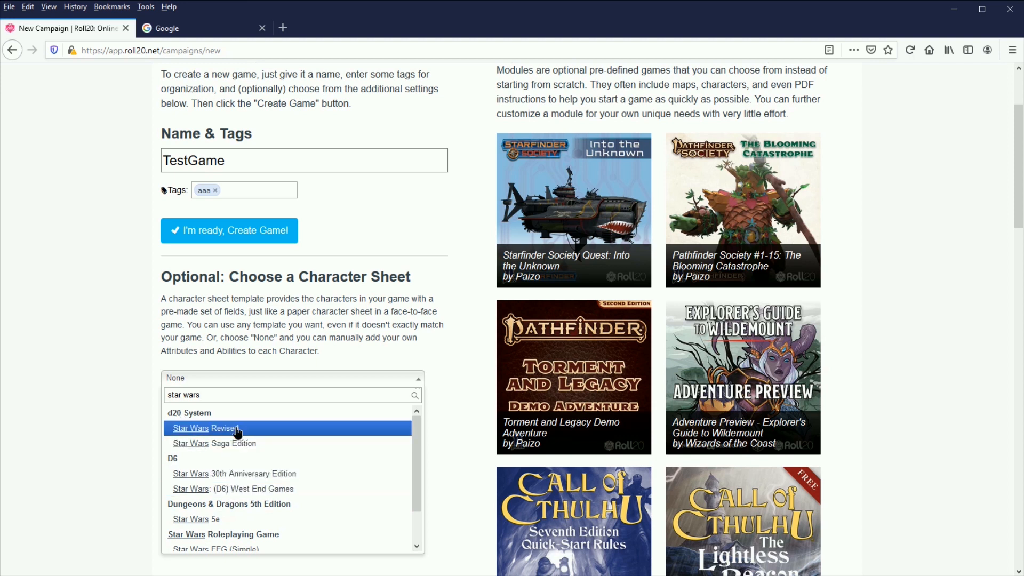
click(208, 428)
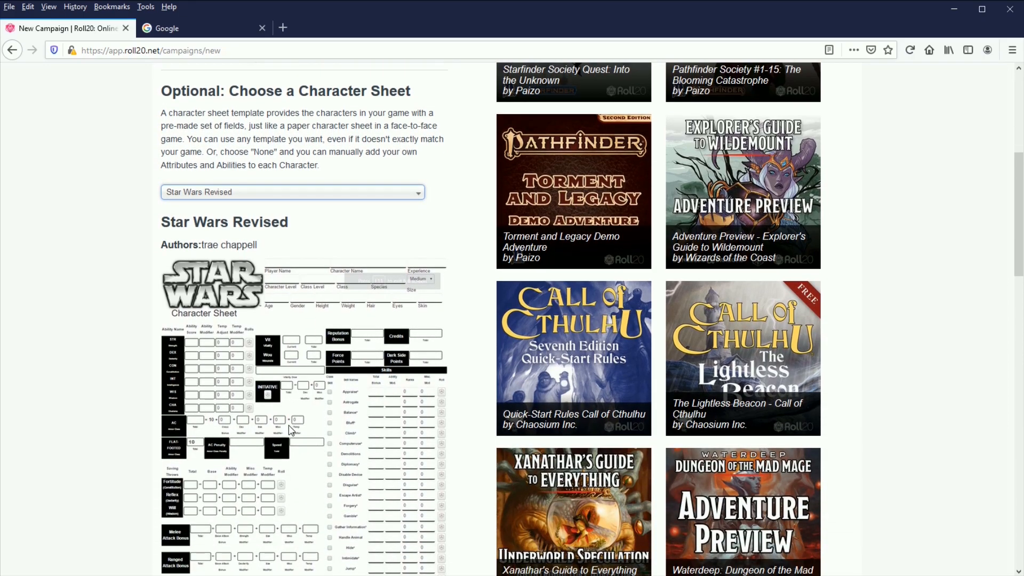
scroll(down, 3)
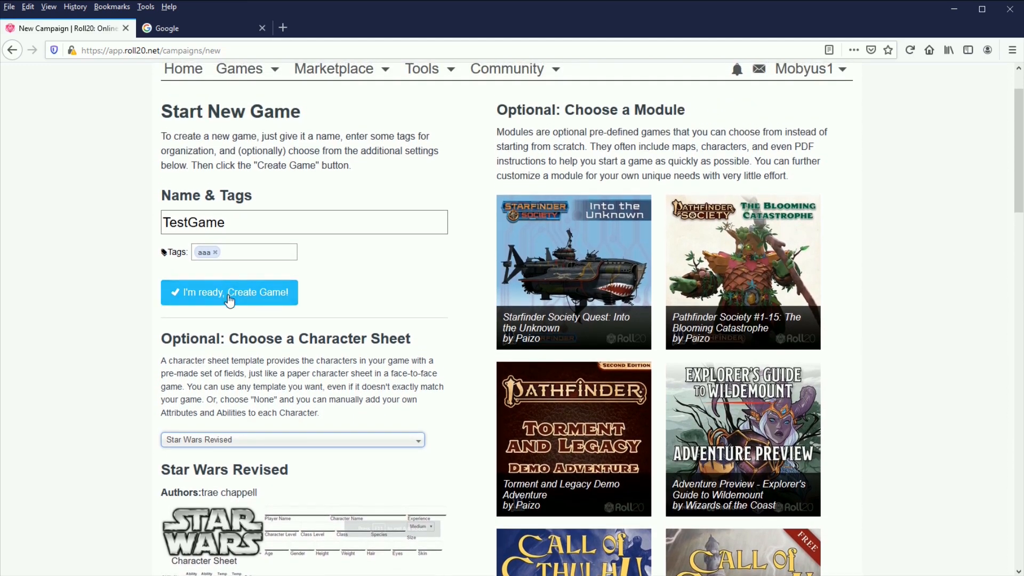
Step: Create the TestGame game and launch it from its details page
click(229, 291)
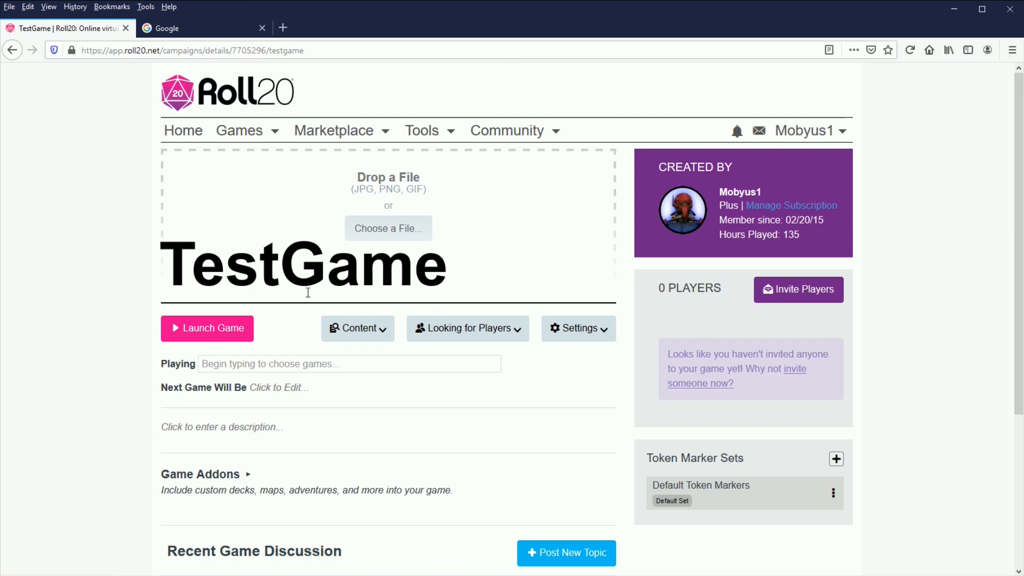
scroll(down, 3)
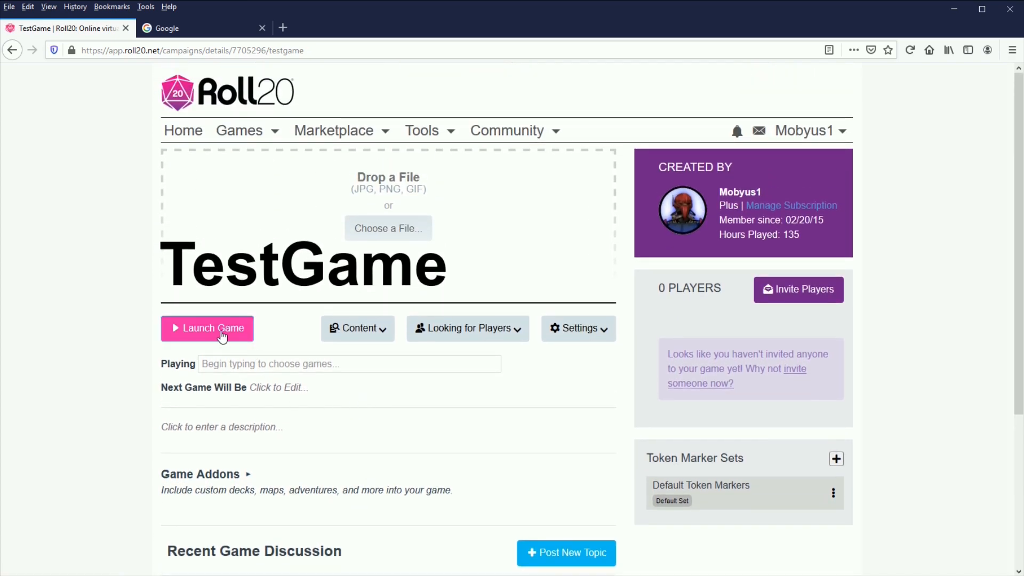
click(207, 328)
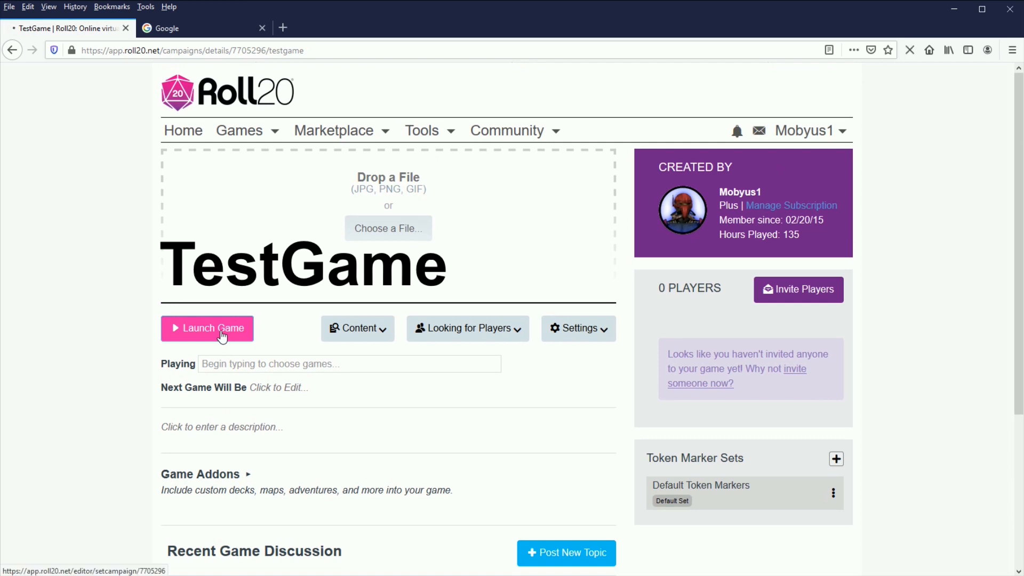
Step: Show the tabletop's empty grid page with the chat welcome message and command list
click(207, 328)
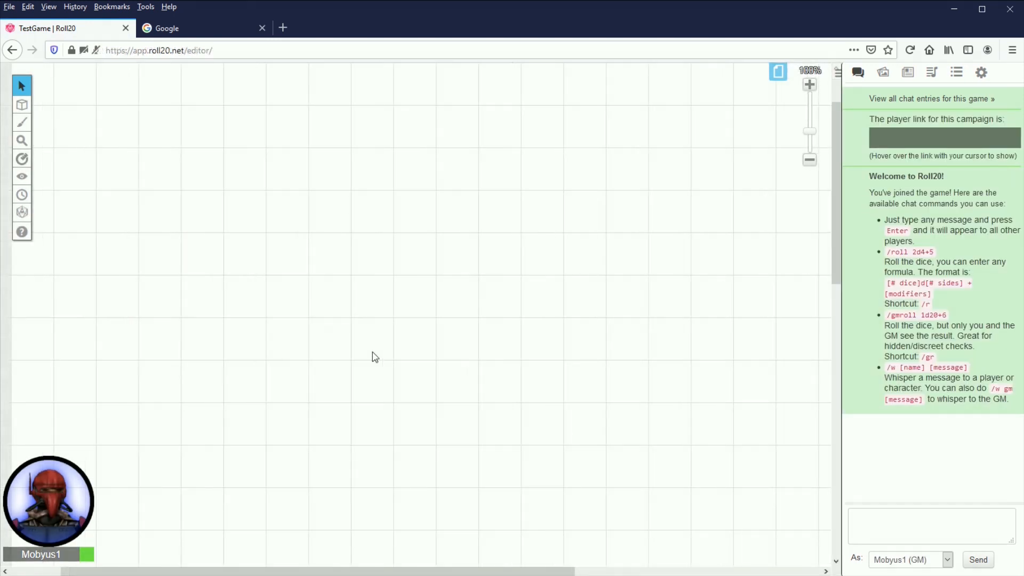
mouse_move(382, 329)
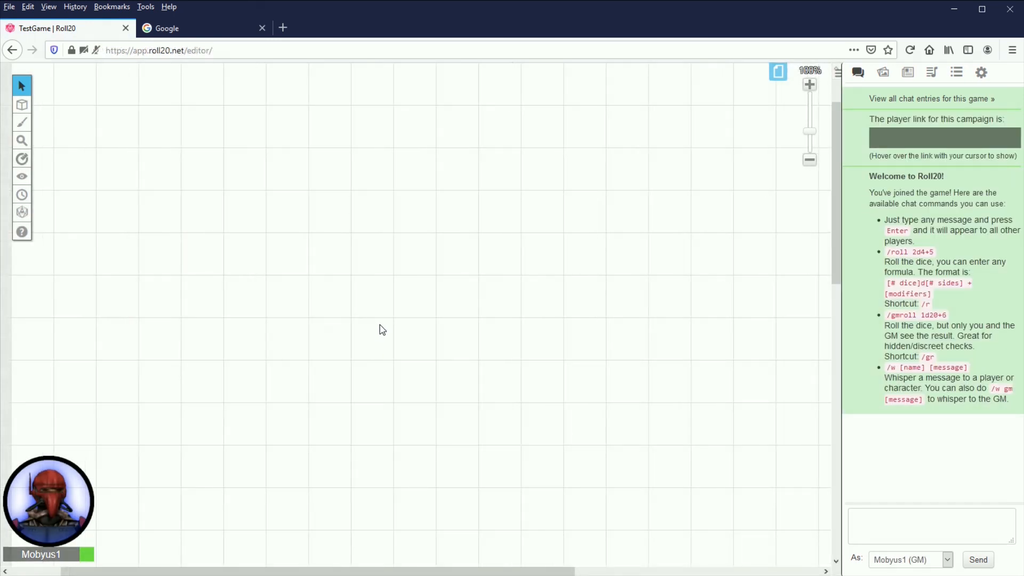
mouse_move(394, 286)
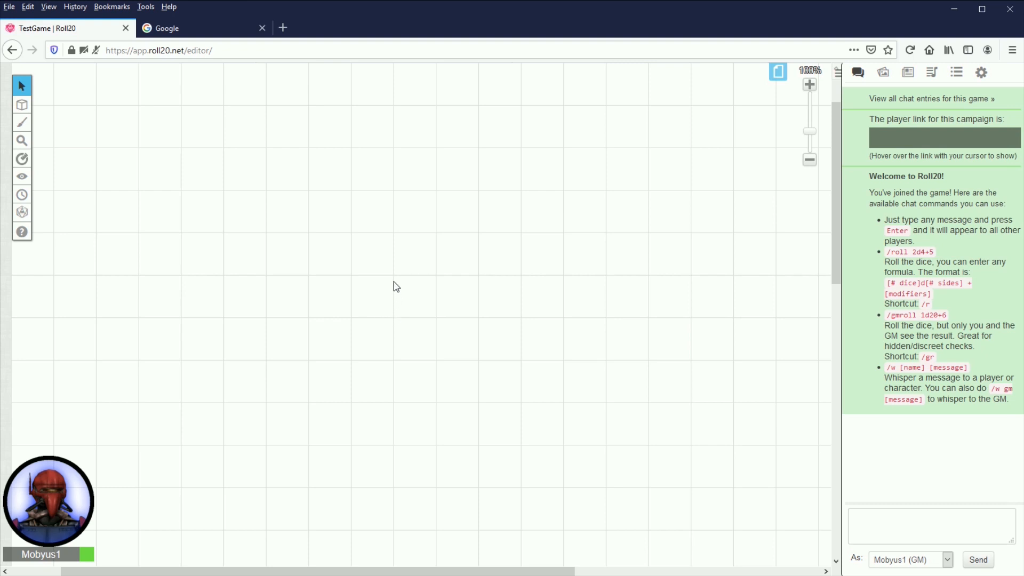
mouse_move(397, 297)
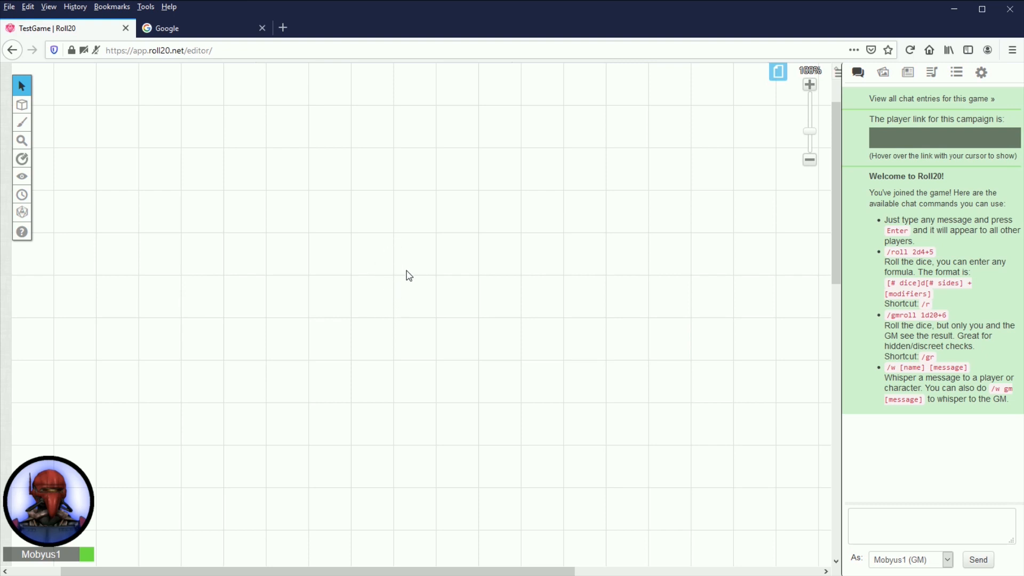
mouse_move(363, 264)
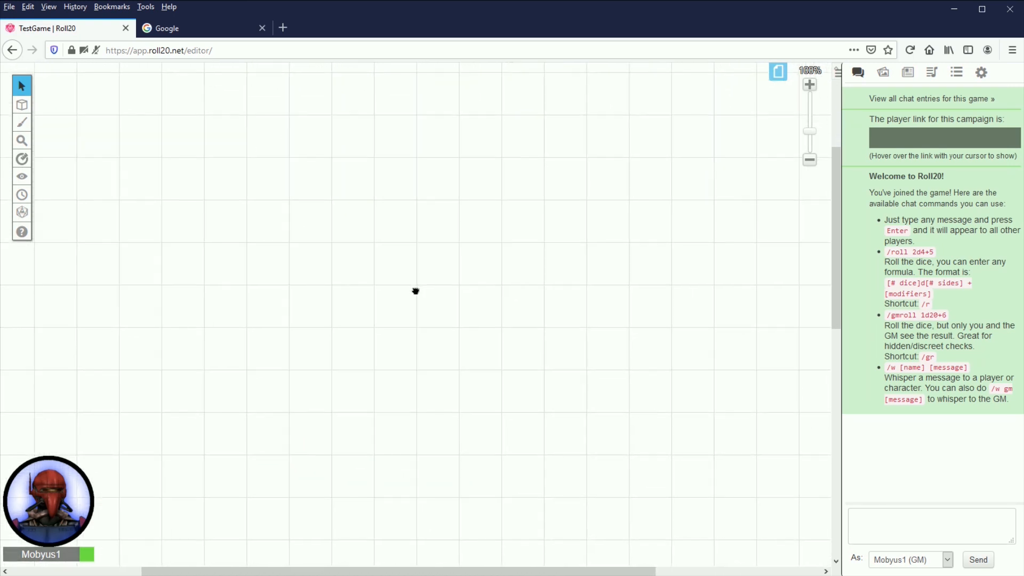
mouse_move(393, 302)
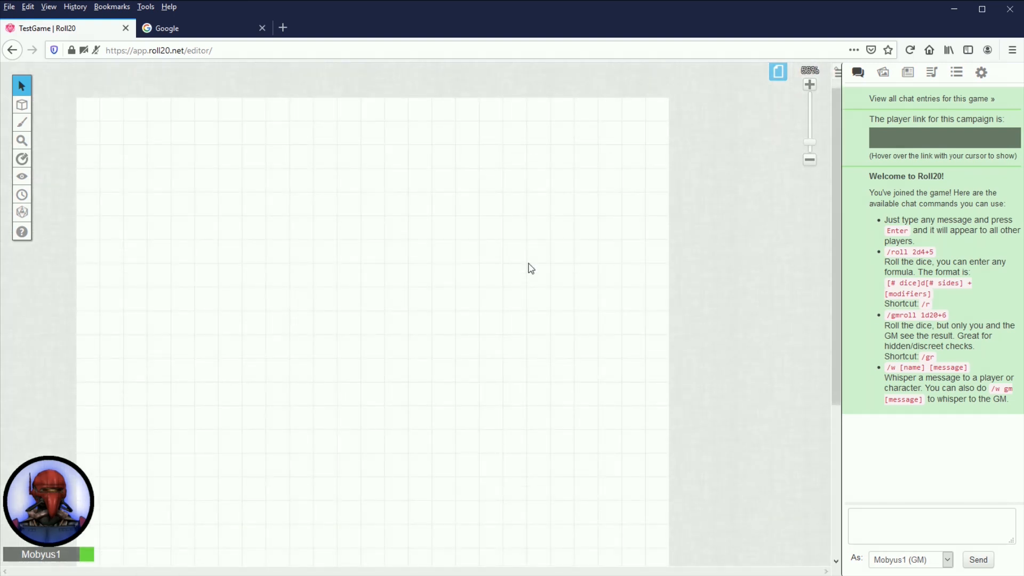
mouse_move(538, 262)
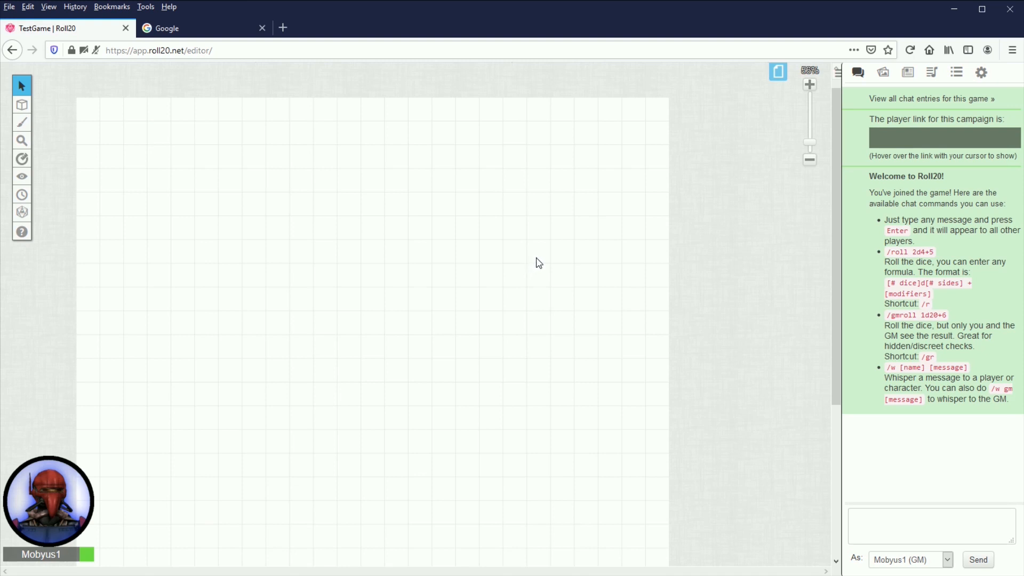
mouse_move(613, 230)
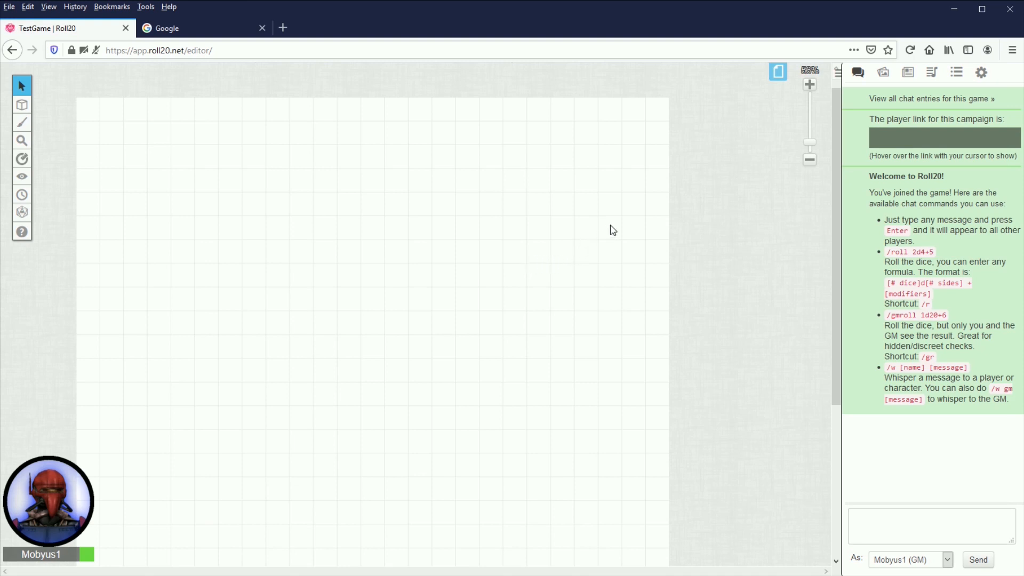
mouse_move(881, 72)
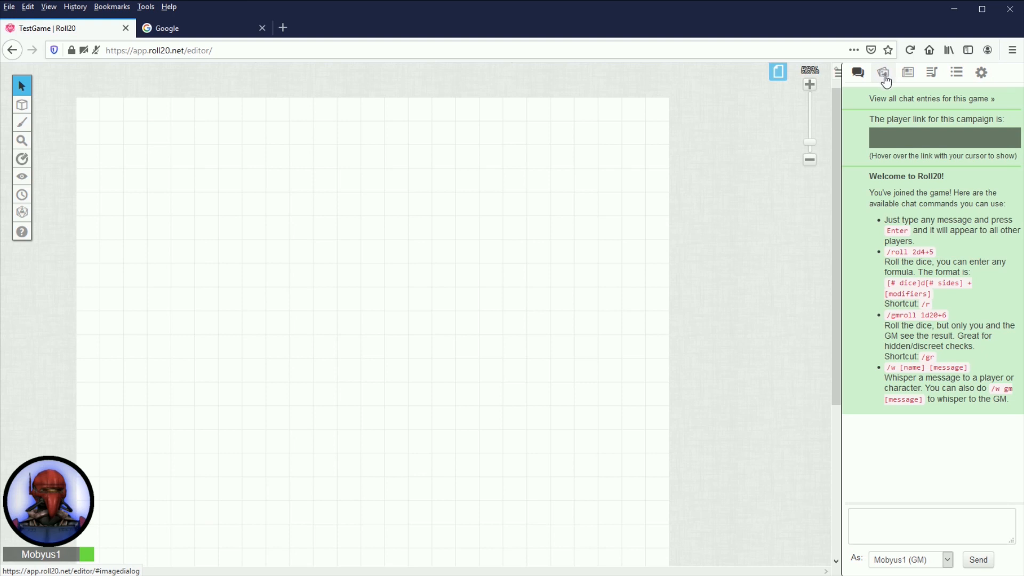
Step: Open the Art Library and expand Free Assets and its 0 - Freebies set
click(882, 72)
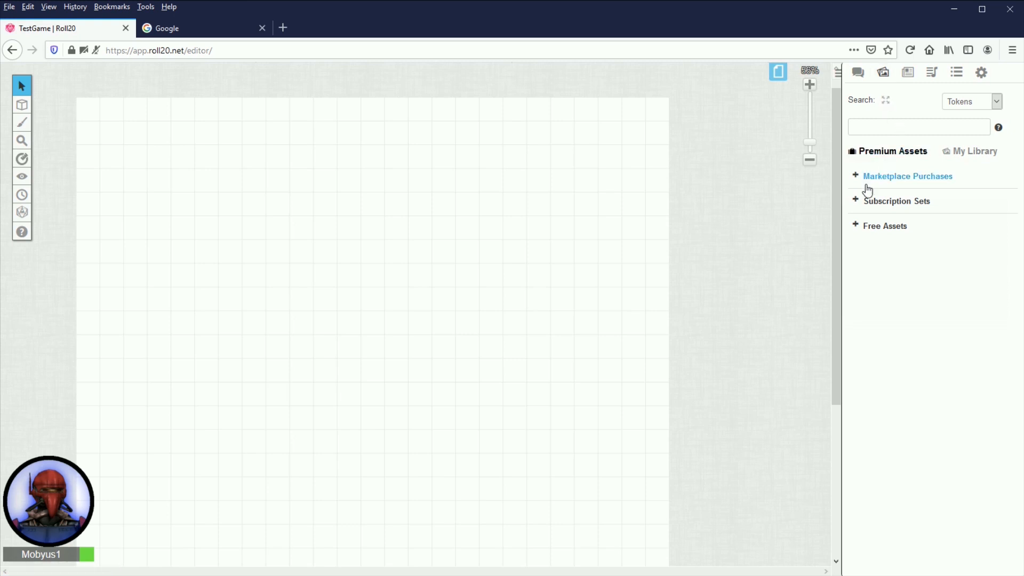
click(885, 226)
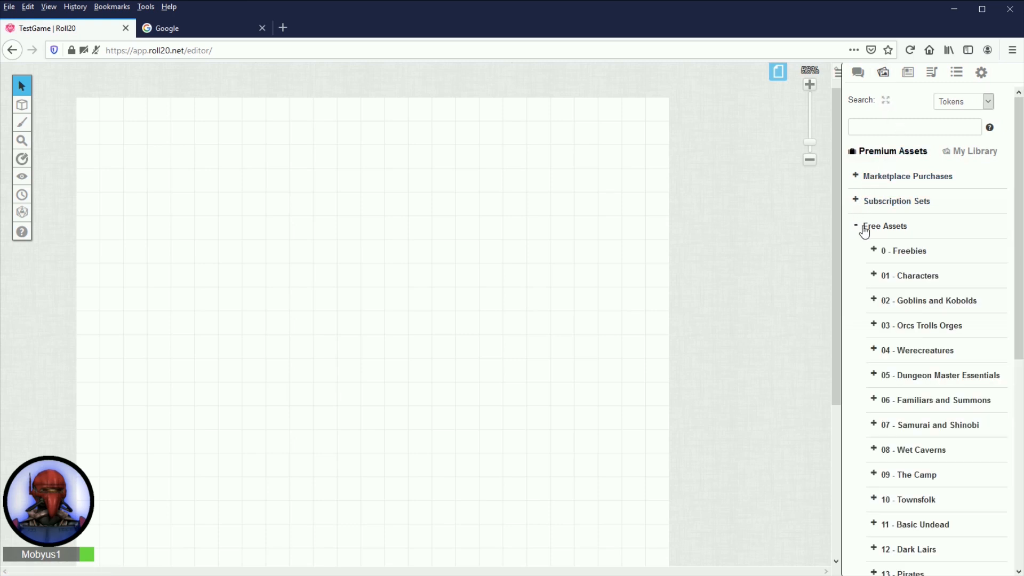
click(904, 251)
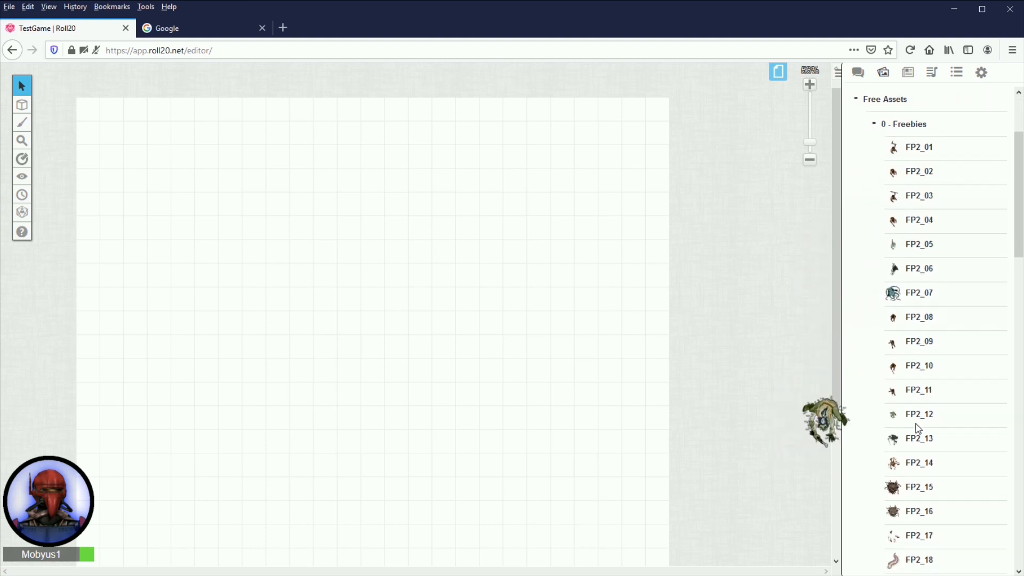
scroll(down, 3)
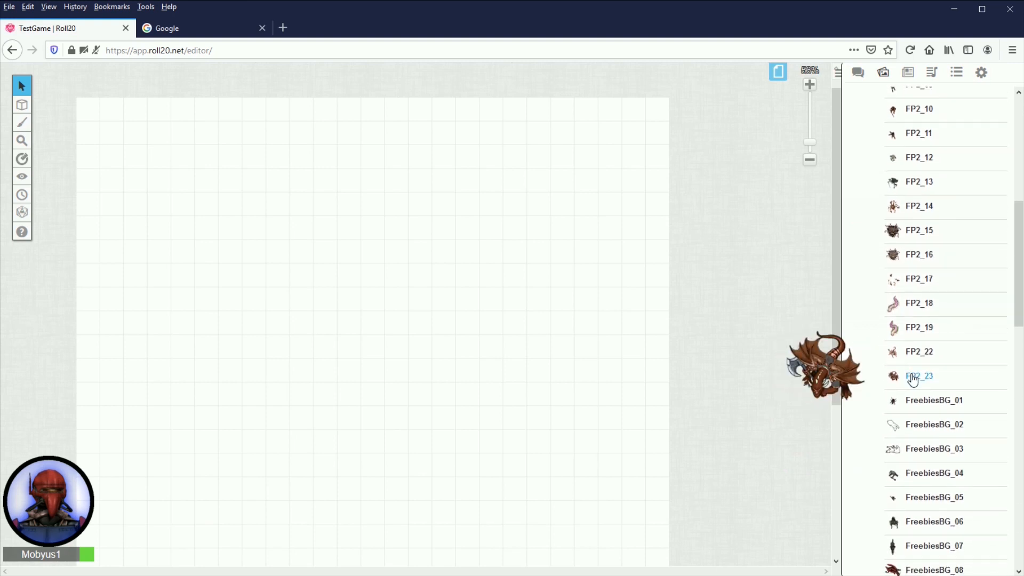
scroll(down, 3)
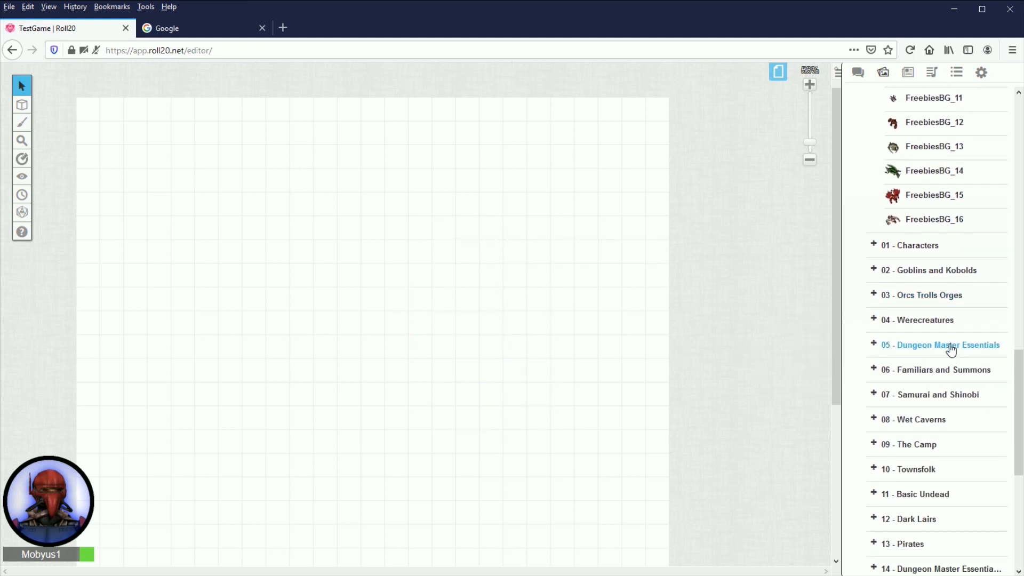
scroll(down, 3)
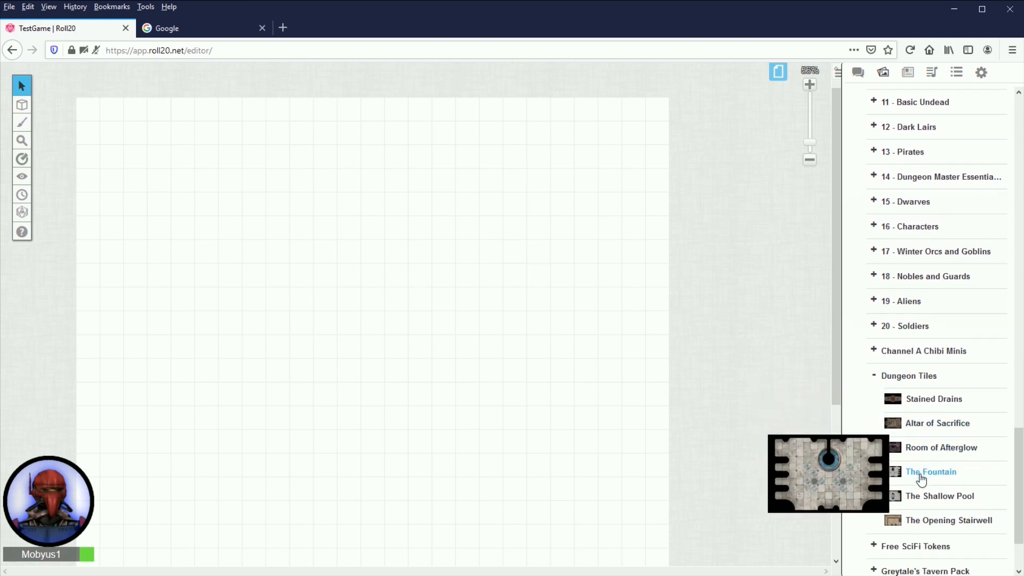
scroll(down, 3)
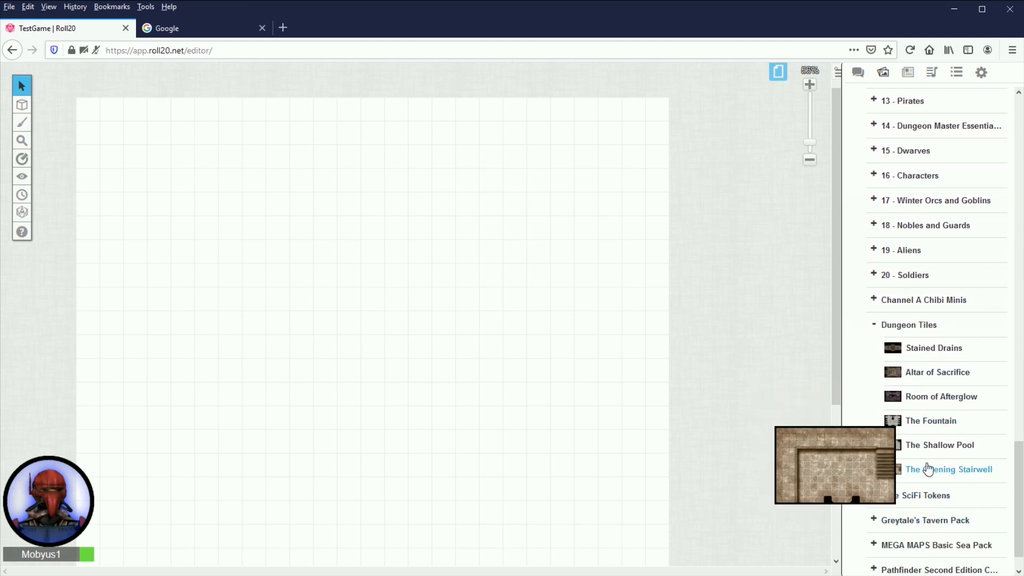
scroll(down, 3)
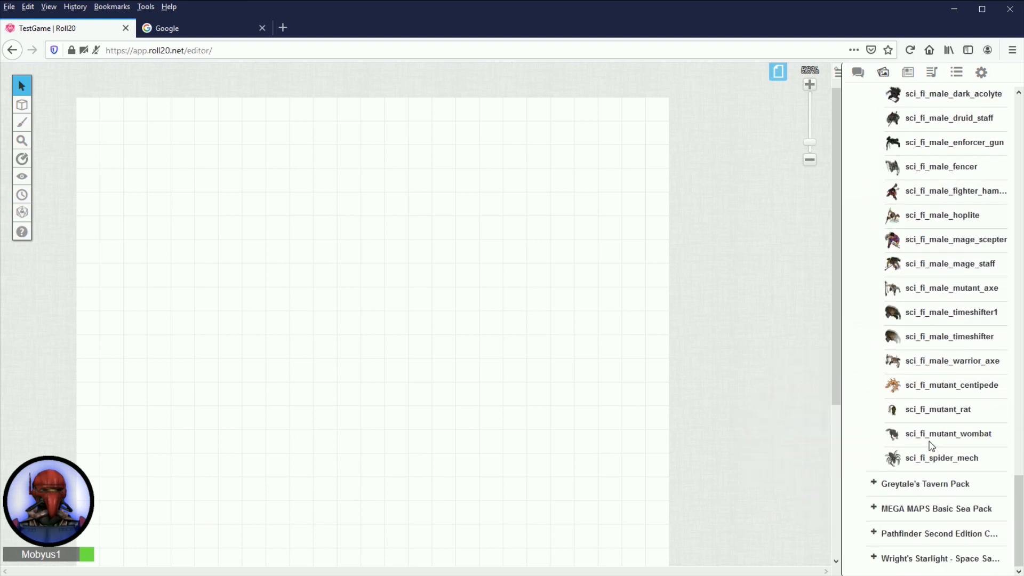
Step: Toggle the MEGA MAPS Basic Sea Pack set and scroll the asset list
click(937, 508)
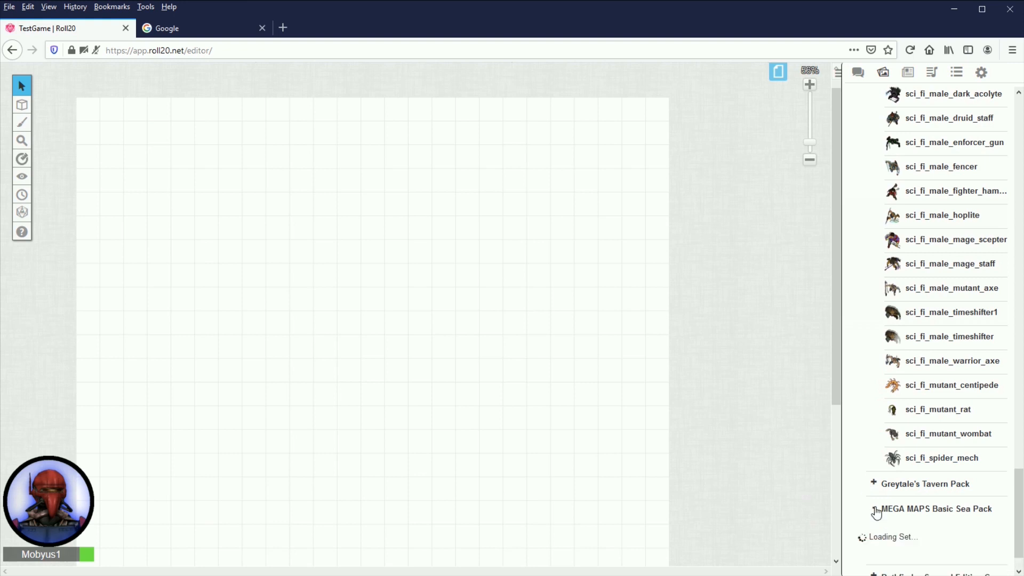
click(935, 509)
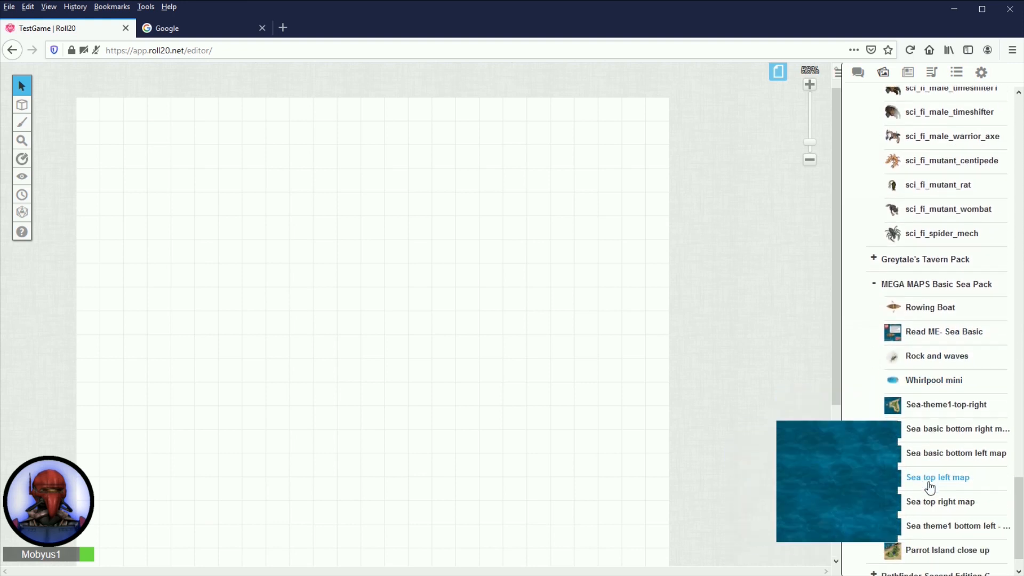
scroll(down, 3)
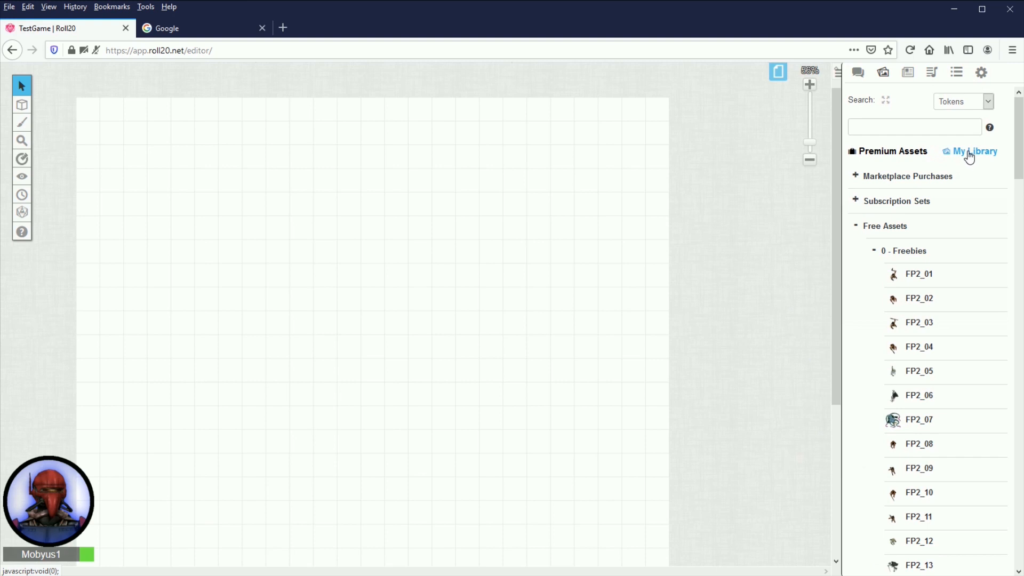
Step: Switch the Art Library to My Library to see the Units and Maps folders
click(975, 151)
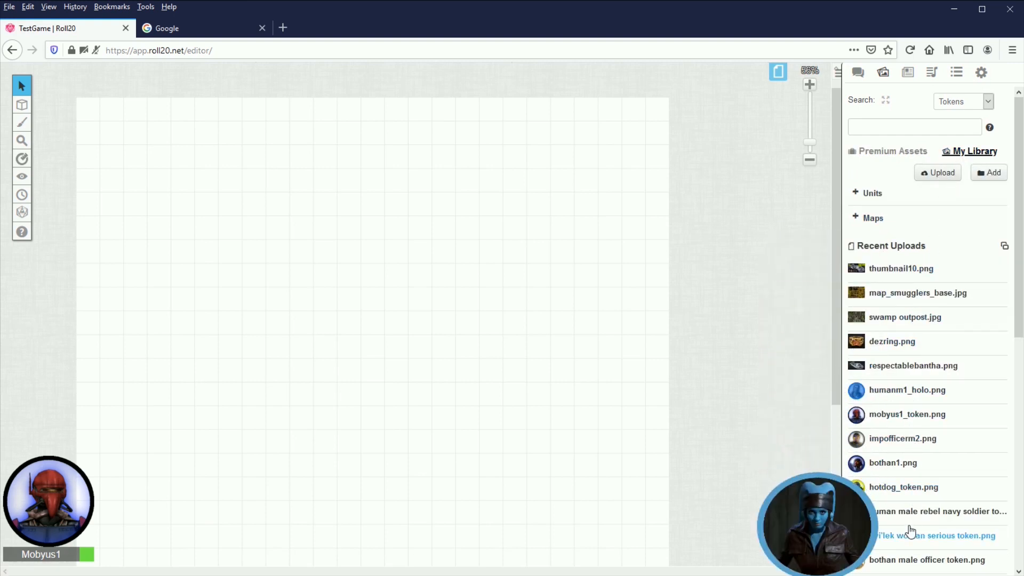
mouse_move(820, 228)
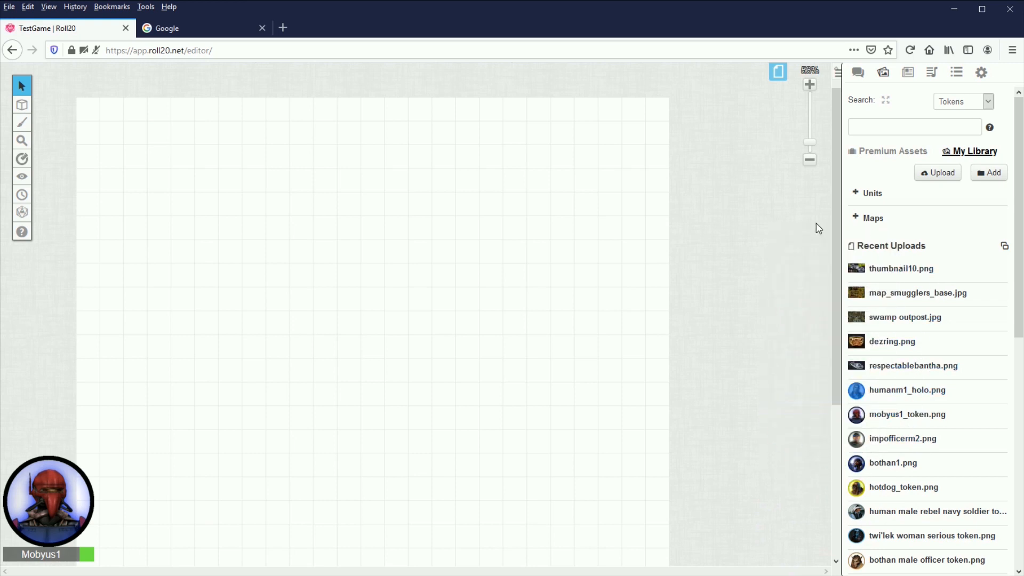
mouse_move(938, 297)
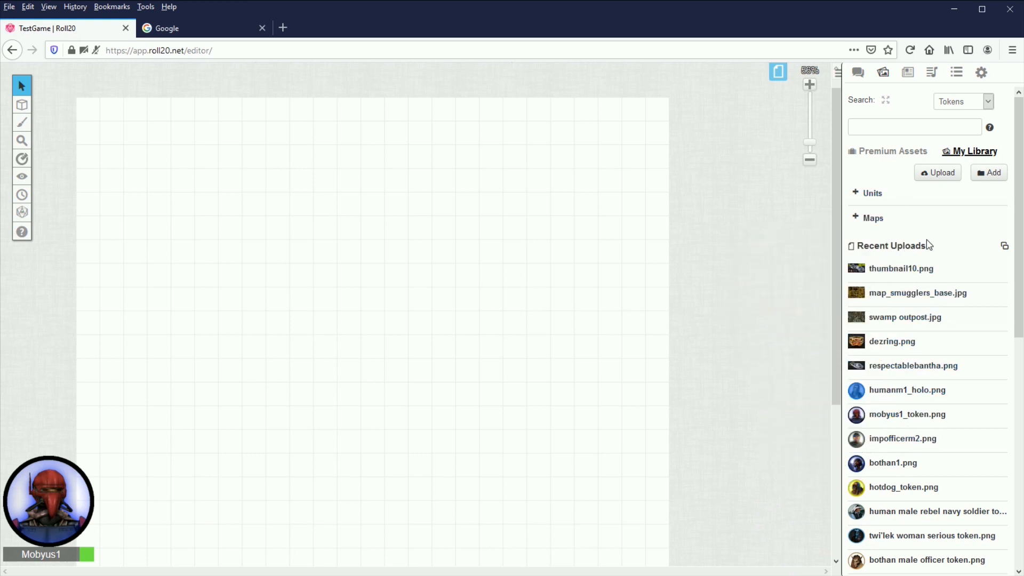
mouse_move(707, 259)
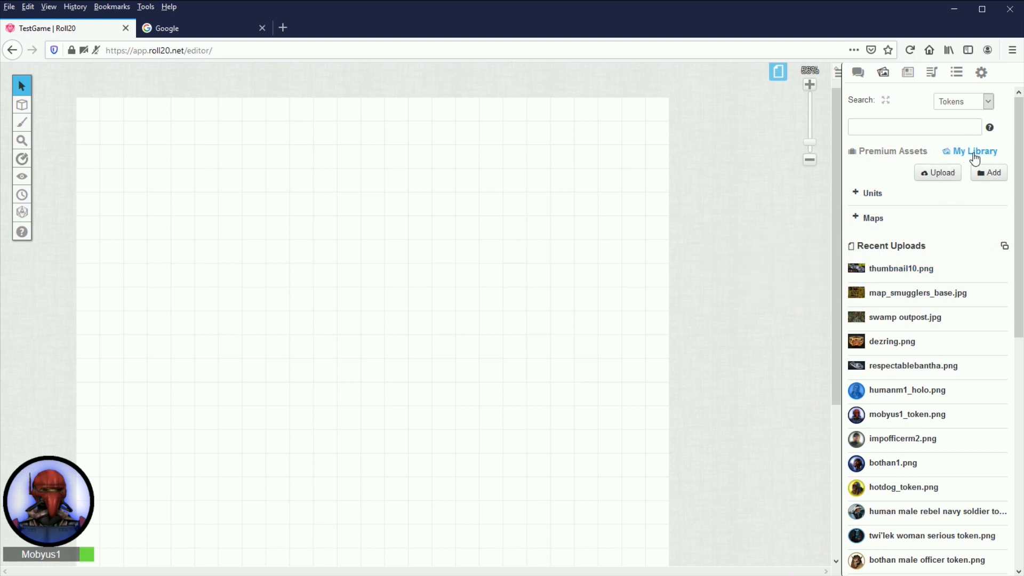
mouse_move(974, 151)
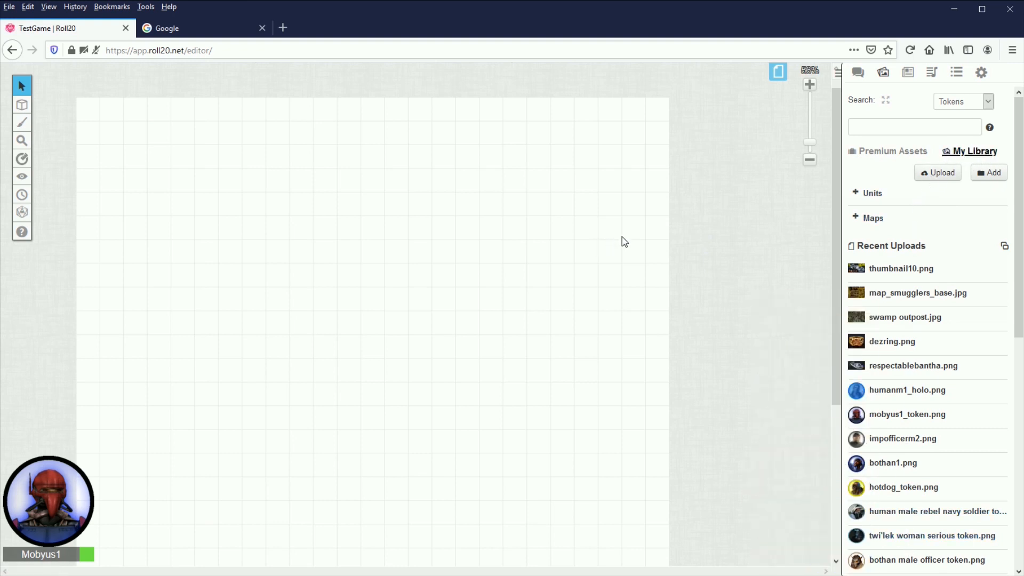
mouse_move(652, 237)
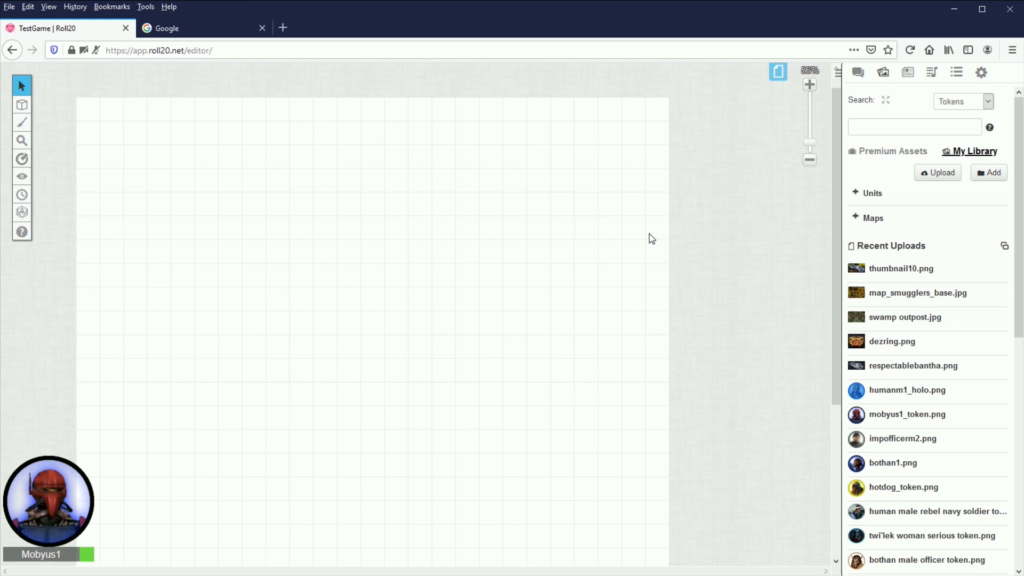
mouse_move(663, 234)
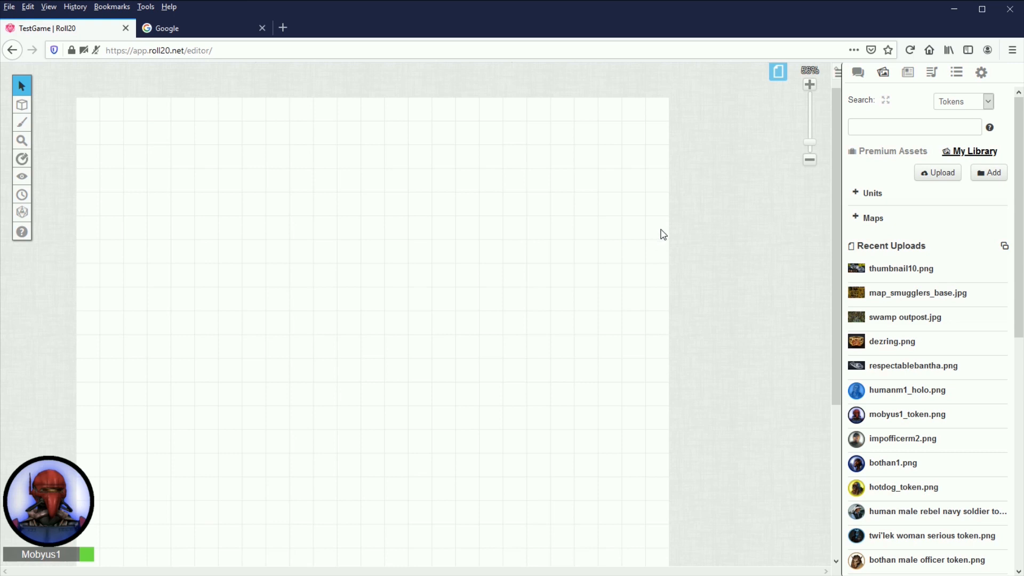
mouse_move(893, 341)
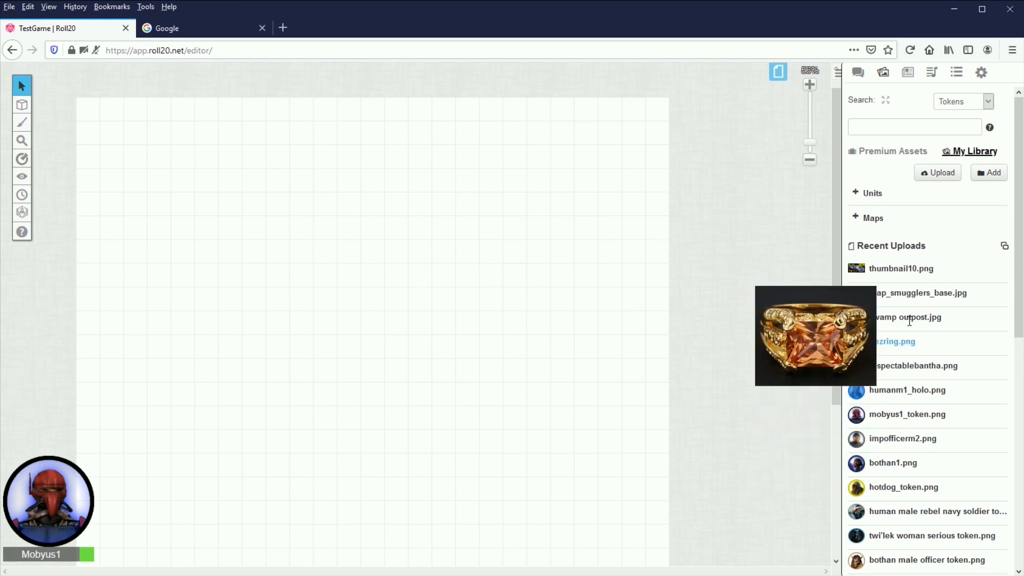
mouse_move(699, 246)
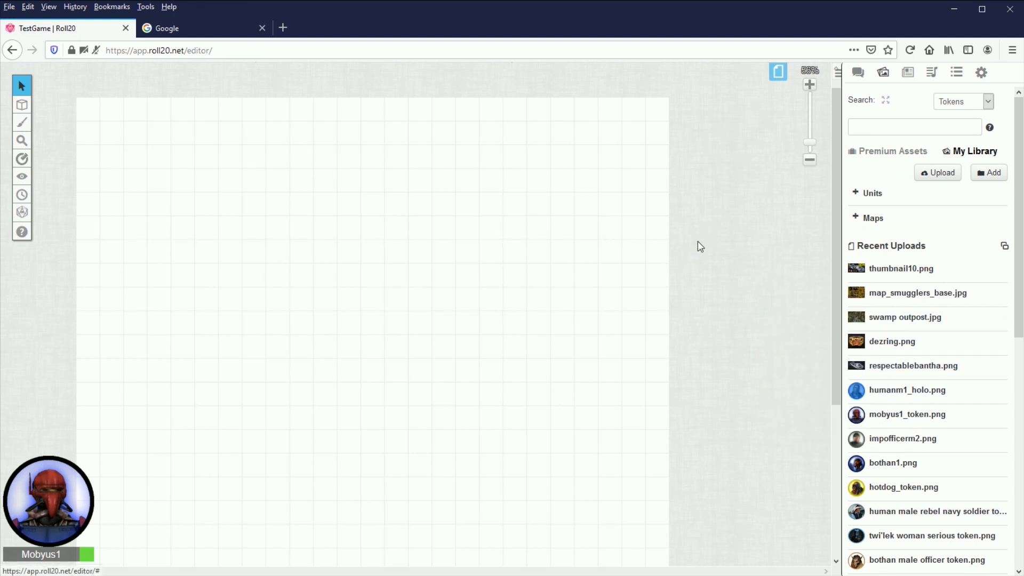
Step: Search Google for 'star wars miniatures' maps
click(195, 28)
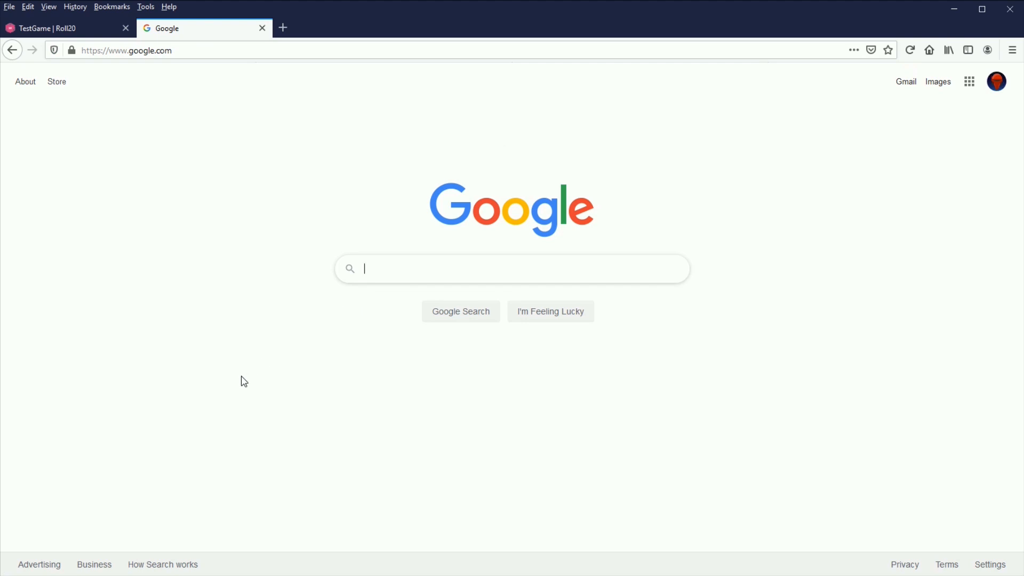
text(star wars)
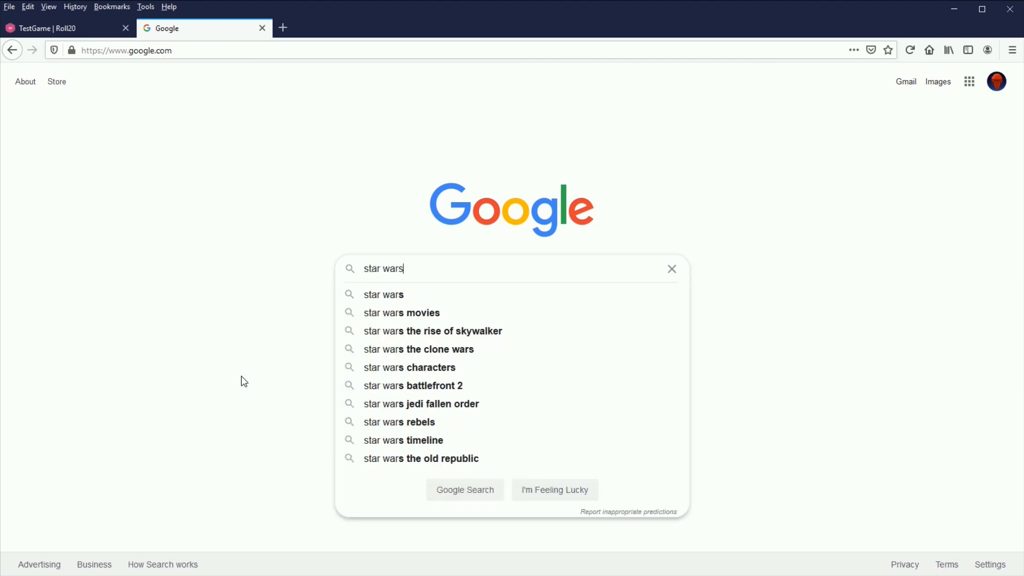
text(miniatures)
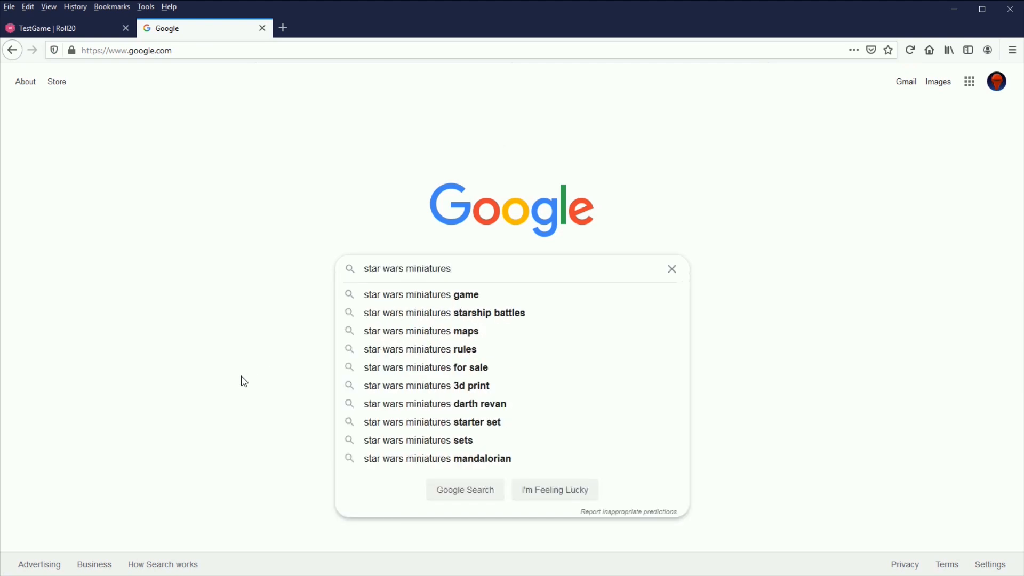
click(421, 331)
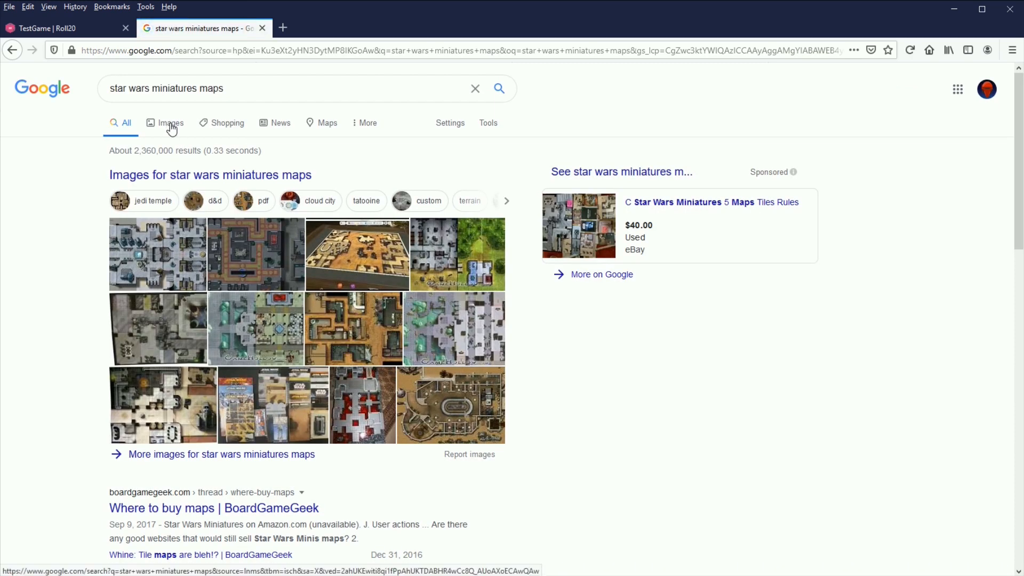
Step: Preview the Star Wars SMS Maps image from the image results
click(170, 123)
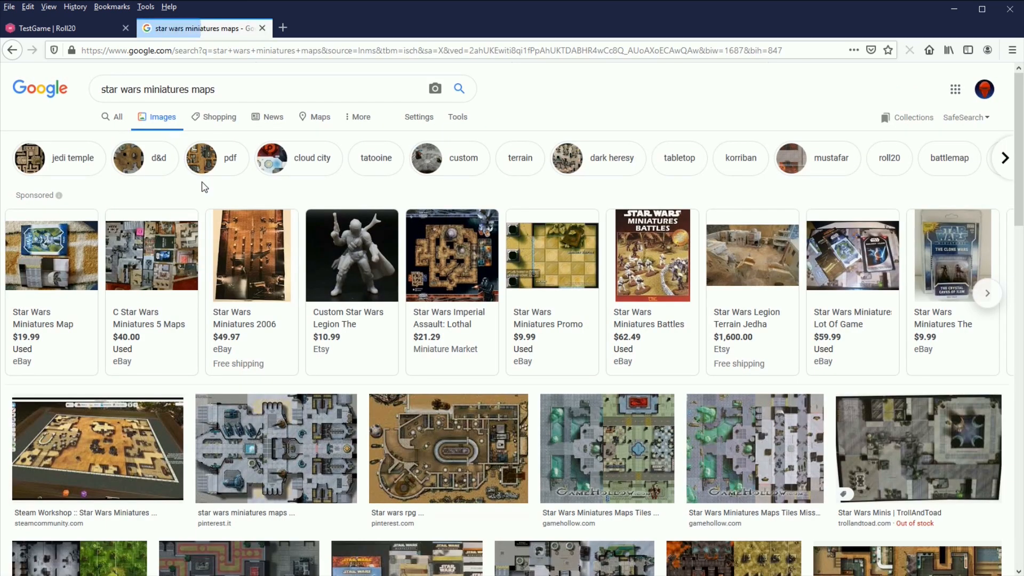
scroll(down, 3)
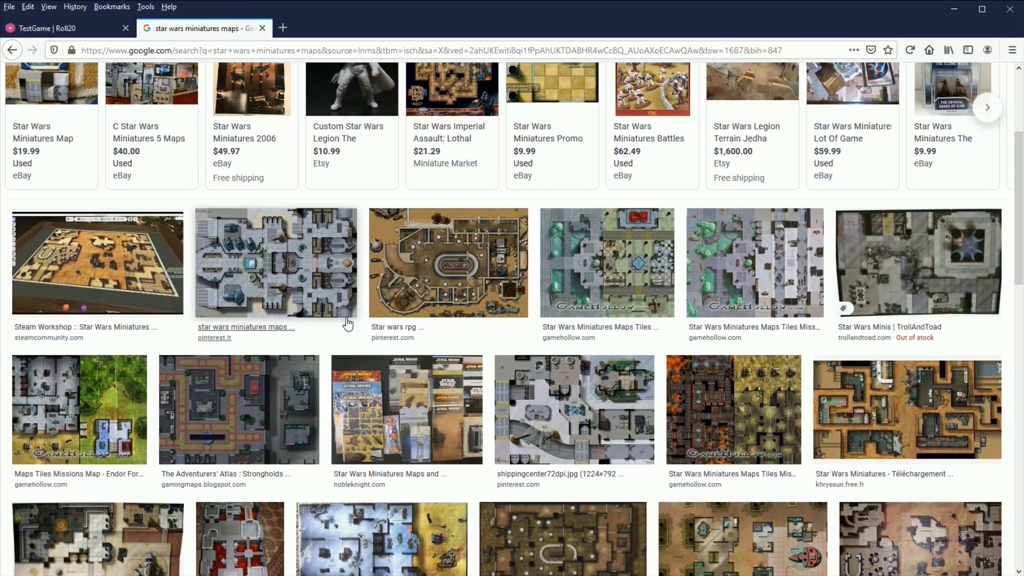
scroll(down, 3)
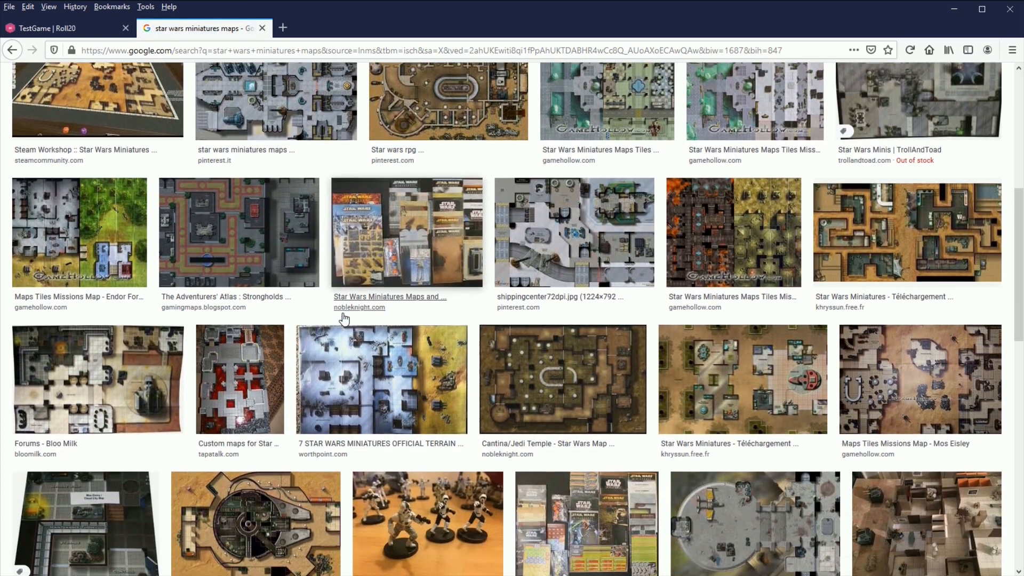
scroll(down, 3)
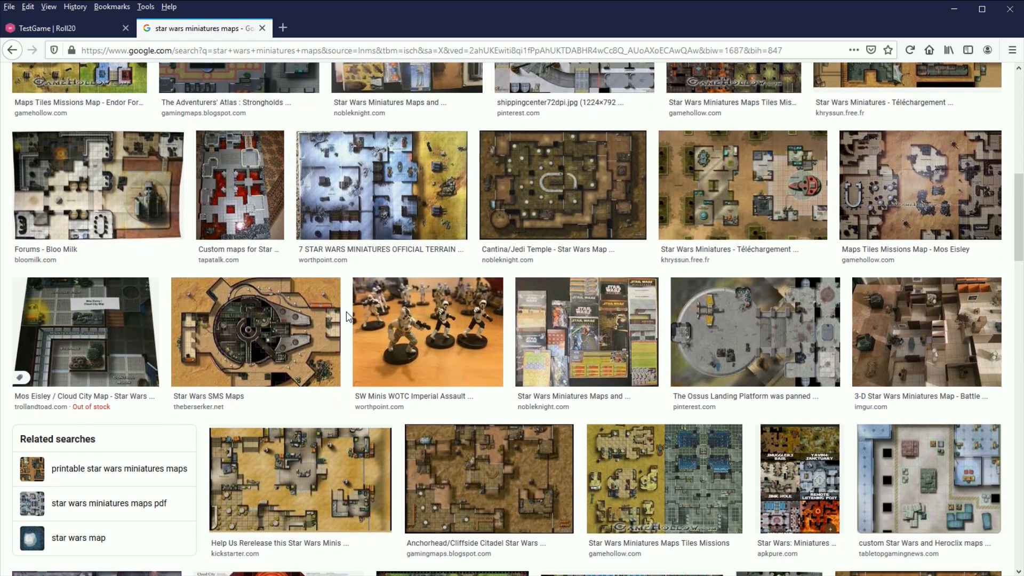
scroll(down, 3)
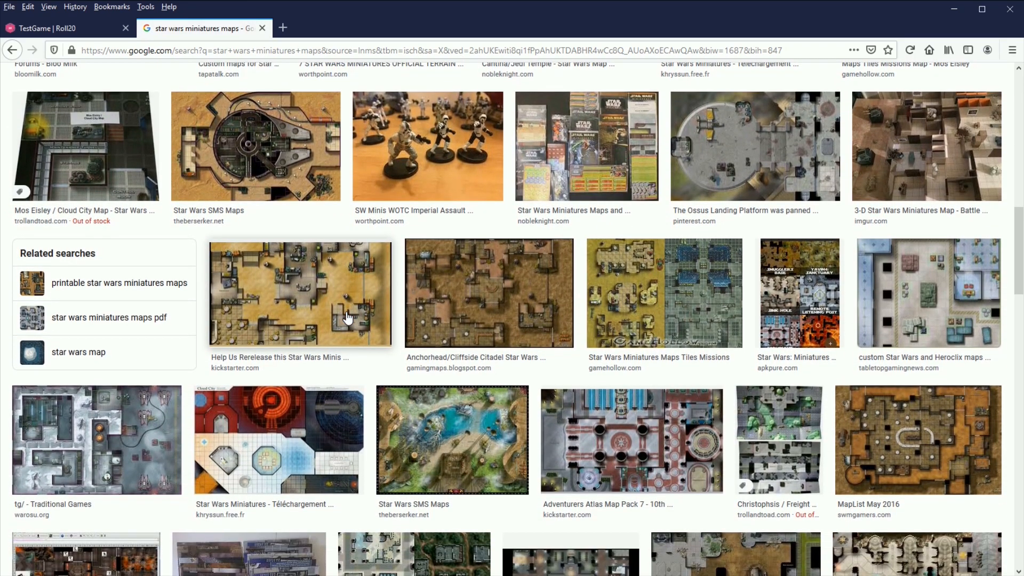
scroll(down, 3)
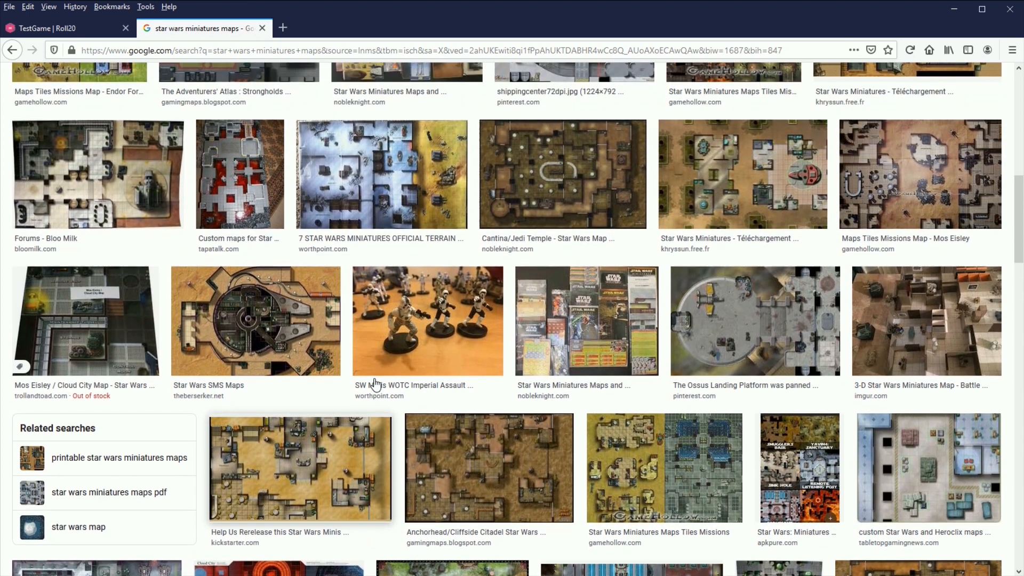
click(256, 321)
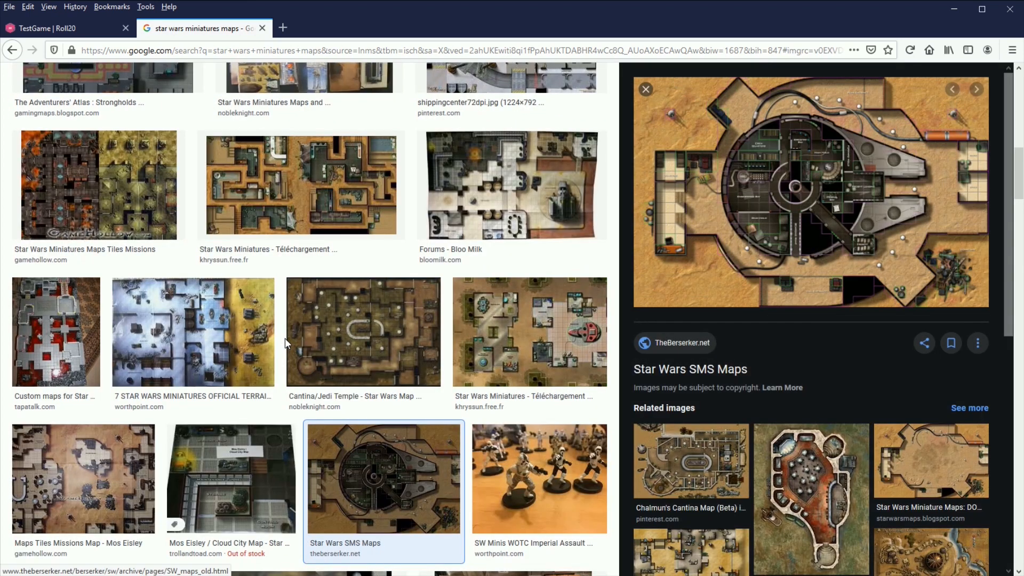
Step: Open the TheBerserker.net source page and scroll to Docking Bay 94 under Ground Maps
click(384, 478)
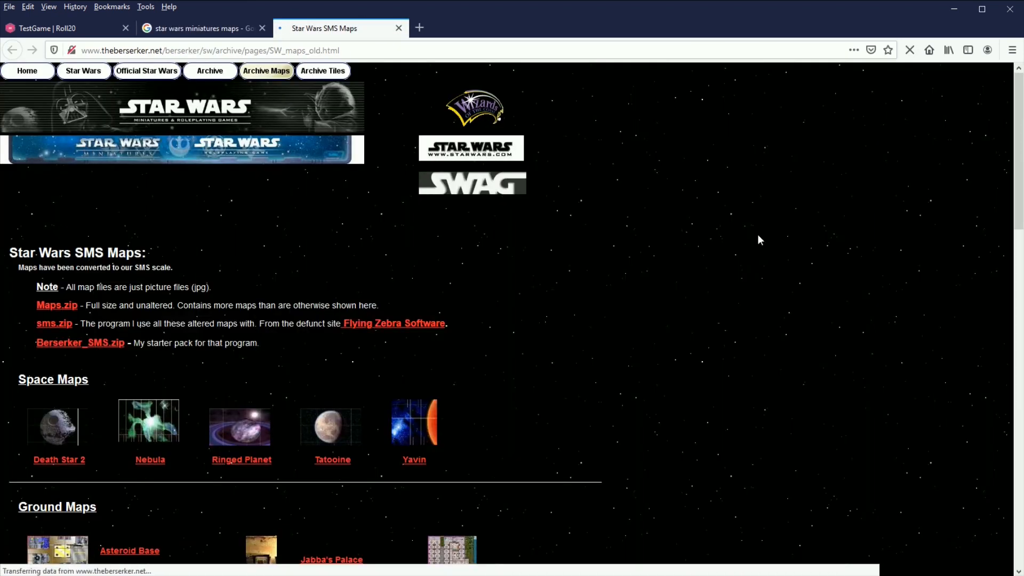
scroll(down, 3)
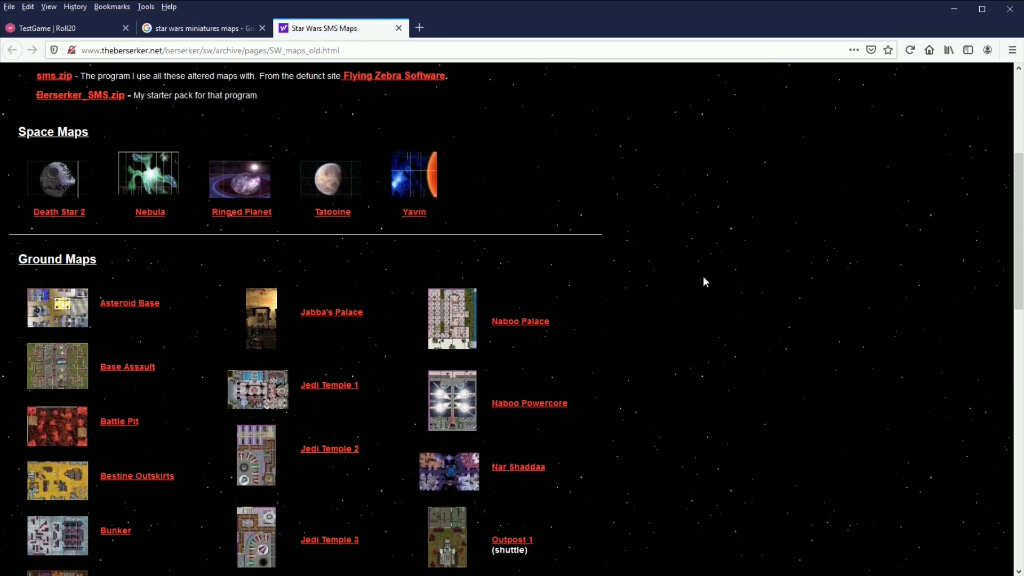
scroll(down, 3)
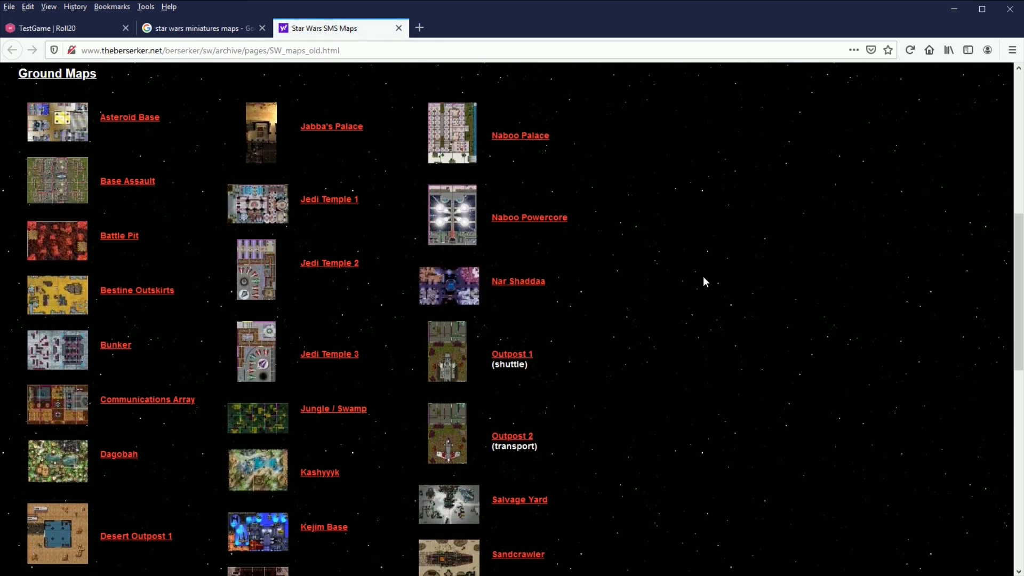
scroll(down, 3)
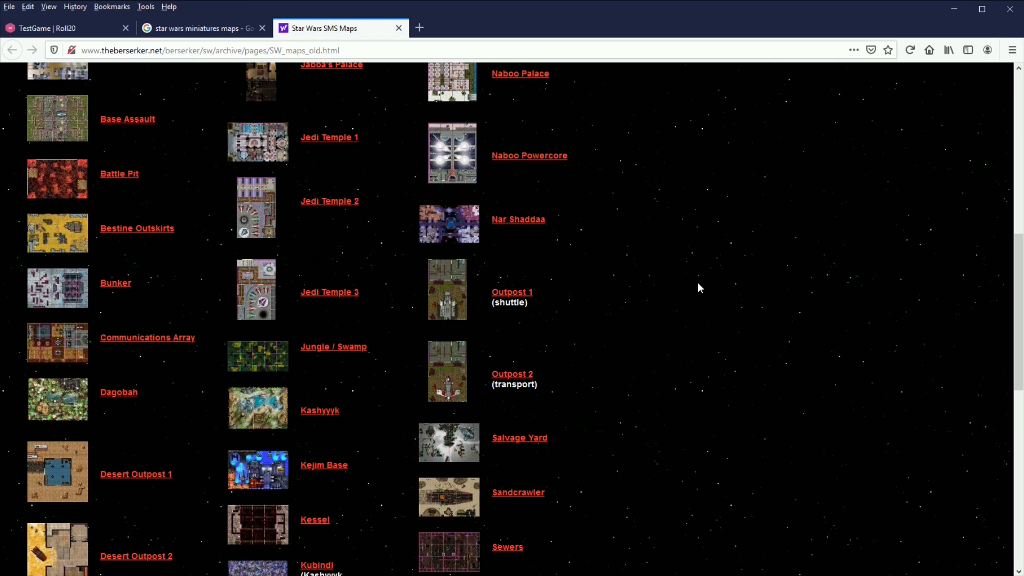
scroll(down, 3)
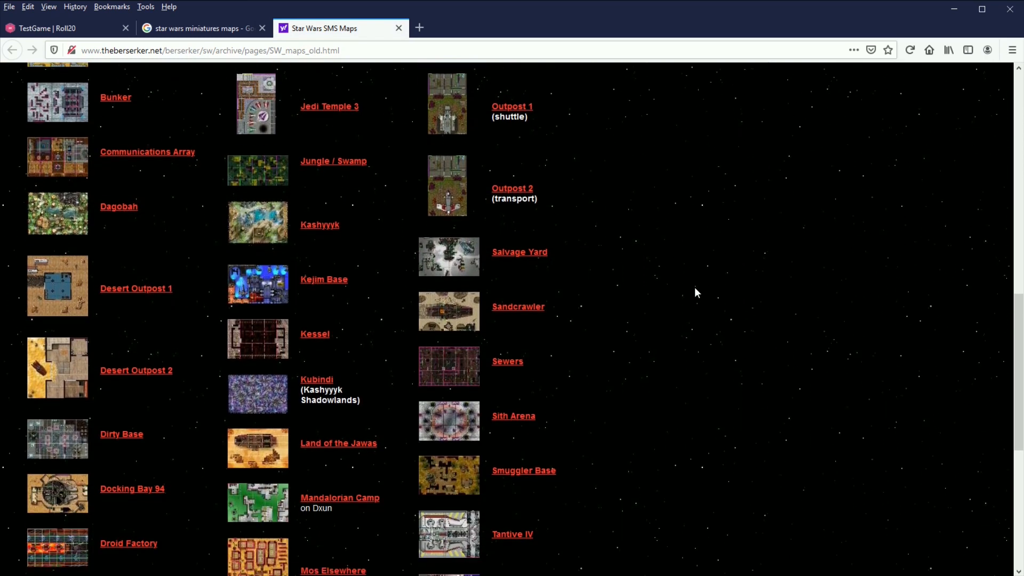
scroll(down, 3)
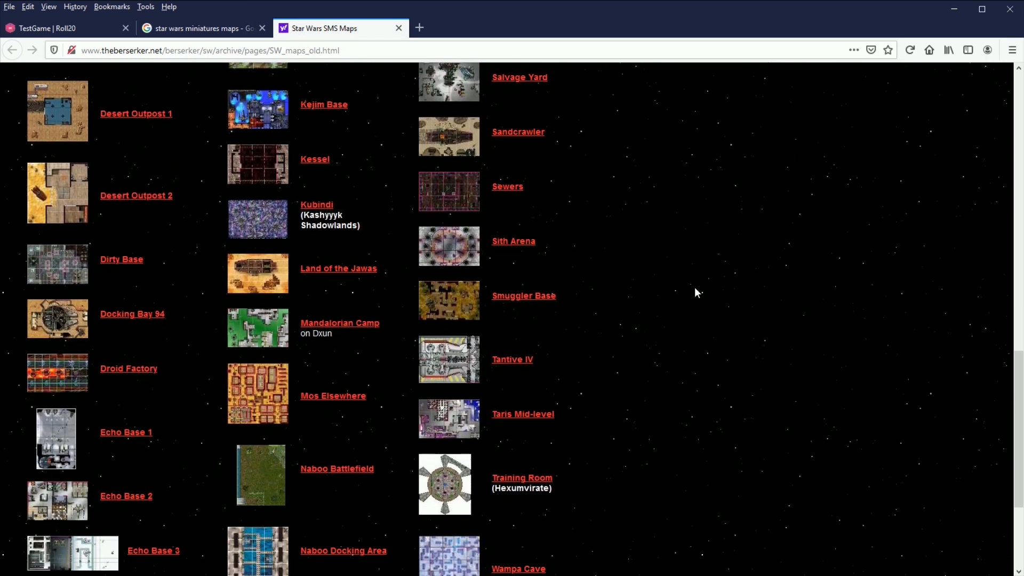
Step: Open the full Docking Bay 94 map image, then return to the Roll20 tab
click(132, 314)
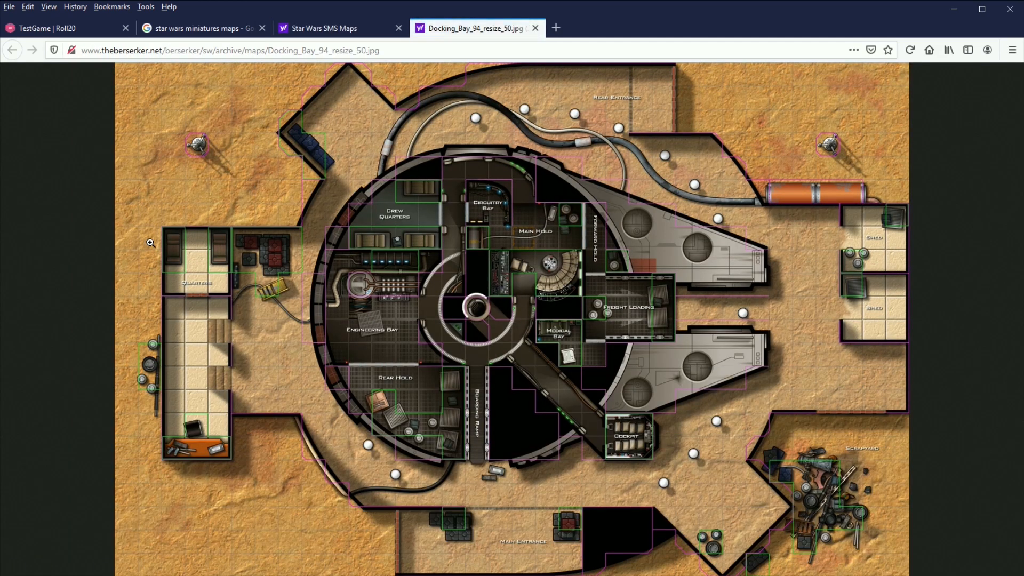
mouse_move(512, 319)
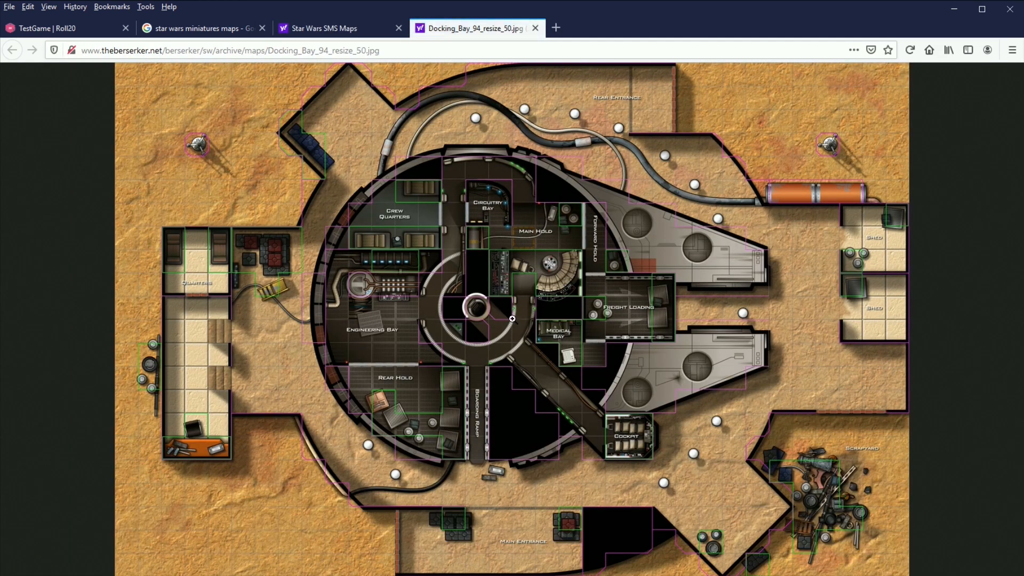
mouse_move(736, 336)
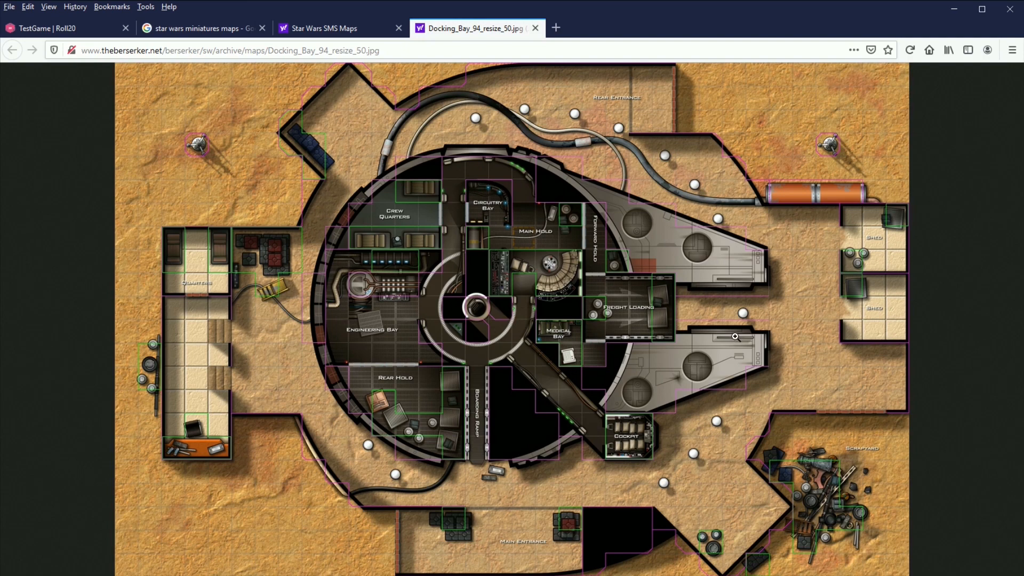
mouse_move(934, 330)
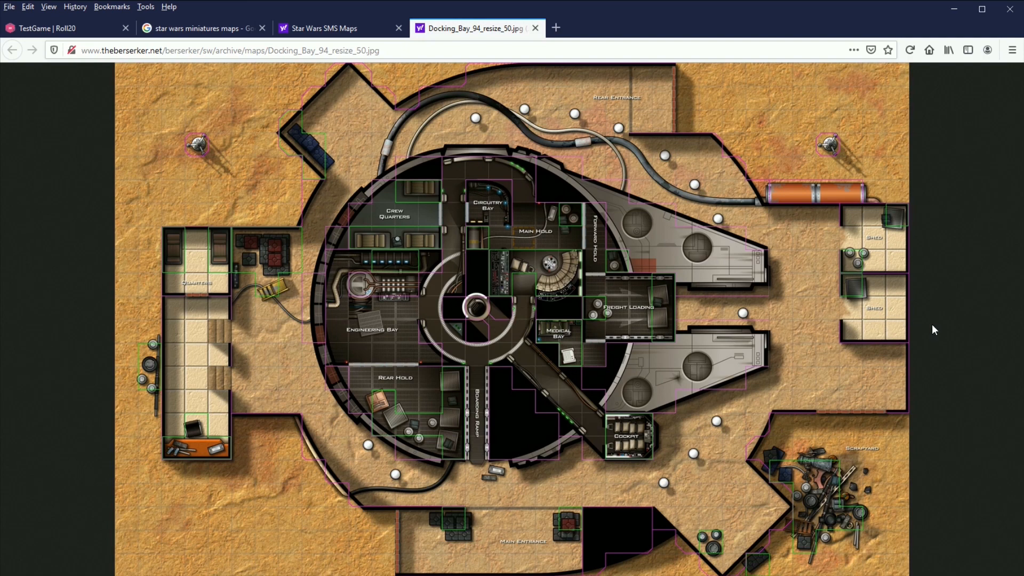
click(59, 28)
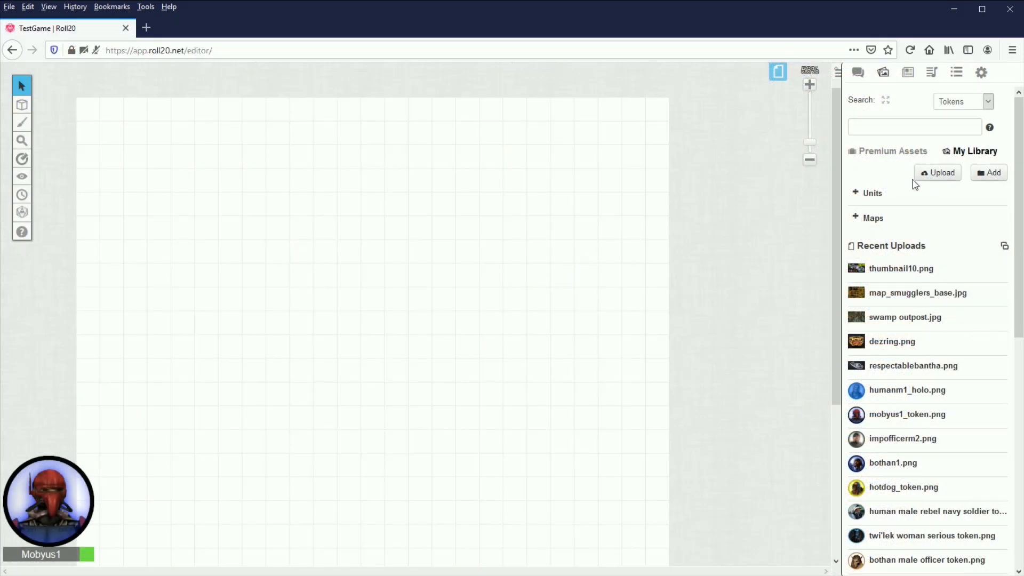
Step: Upload map_docking_bay_94.jpg to My Library and close the Upload Files window
click(937, 172)
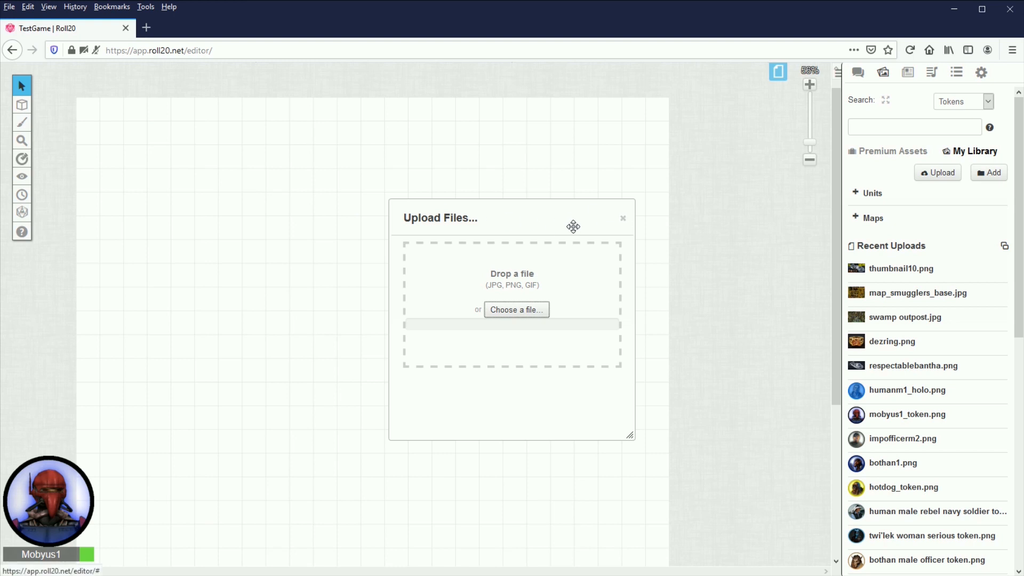
mouse_move(623, 221)
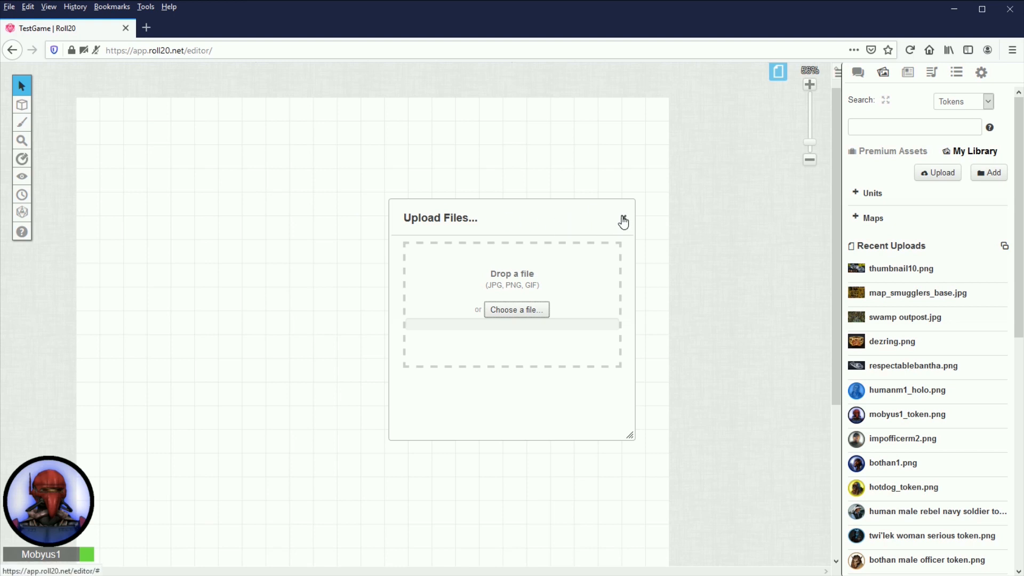
click(623, 218)
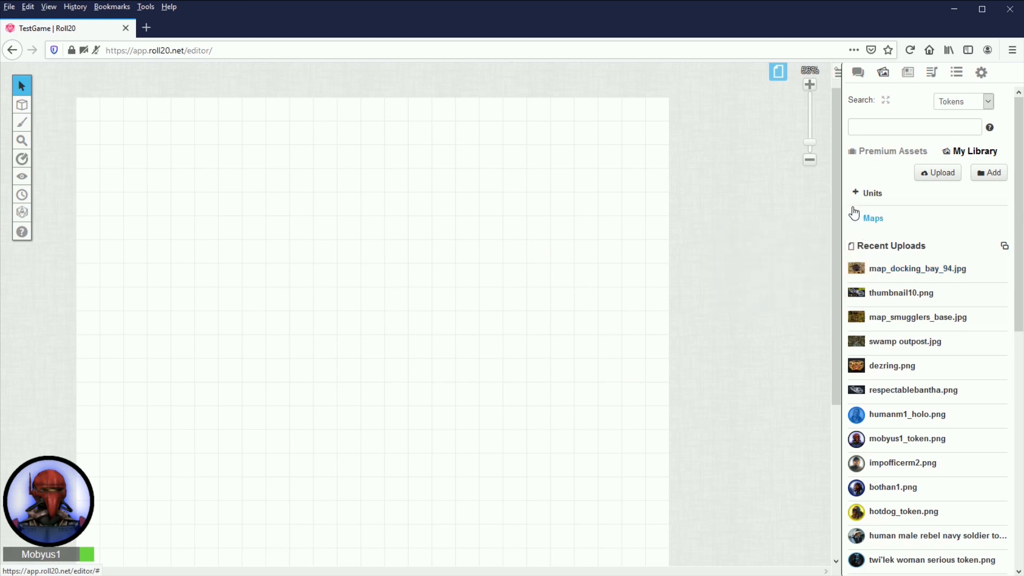
click(855, 193)
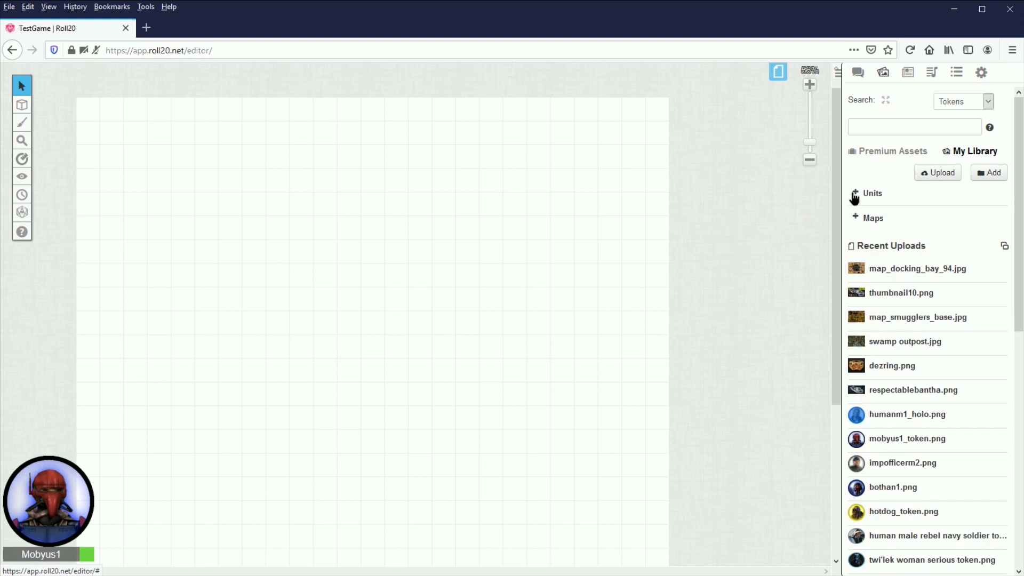
click(855, 194)
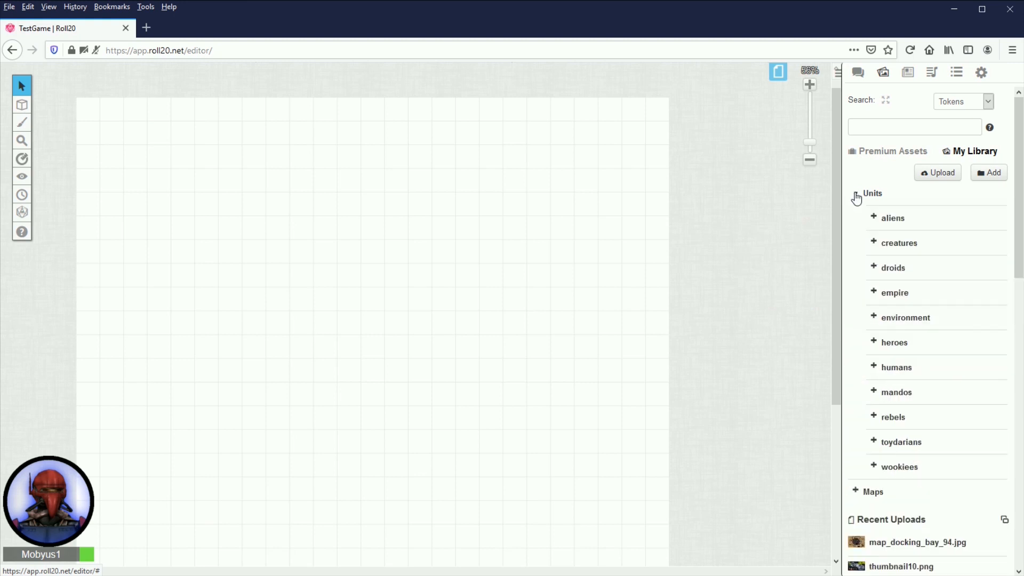
click(856, 193)
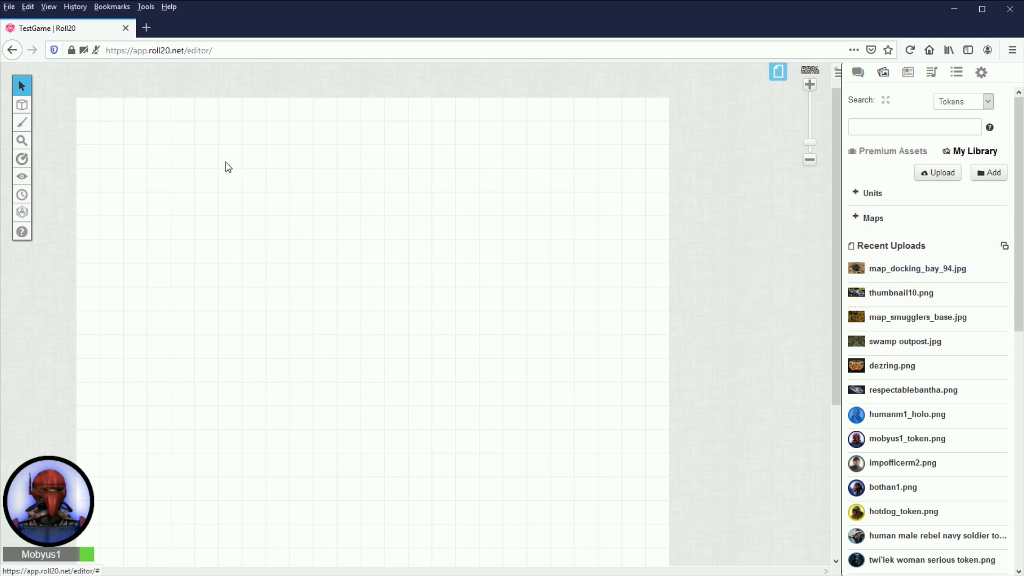
mouse_move(182, 155)
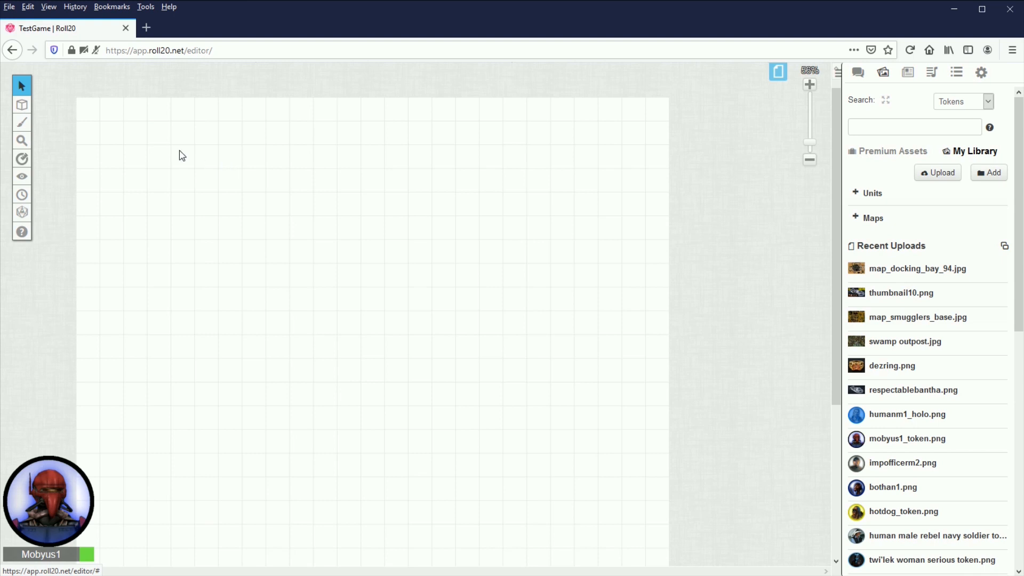
mouse_move(339, 158)
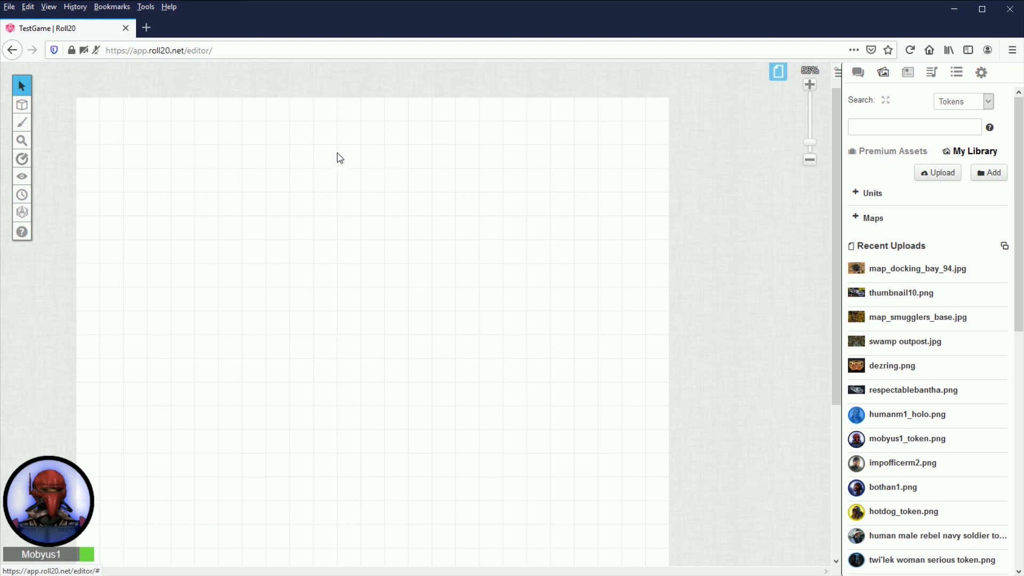
mouse_move(201, 220)
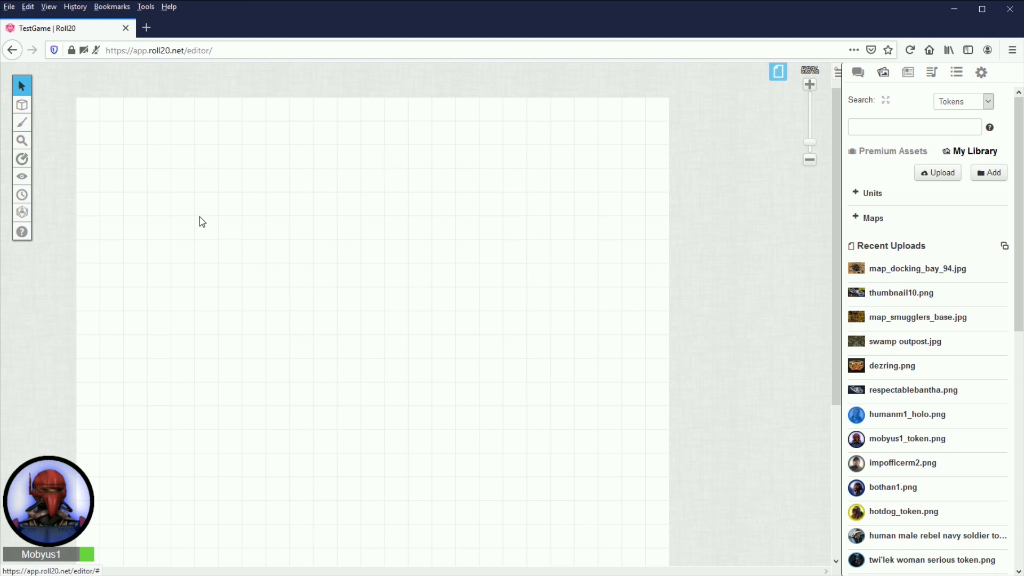
Step: Open the layer selector to pick the Map & Background layer
click(21, 106)
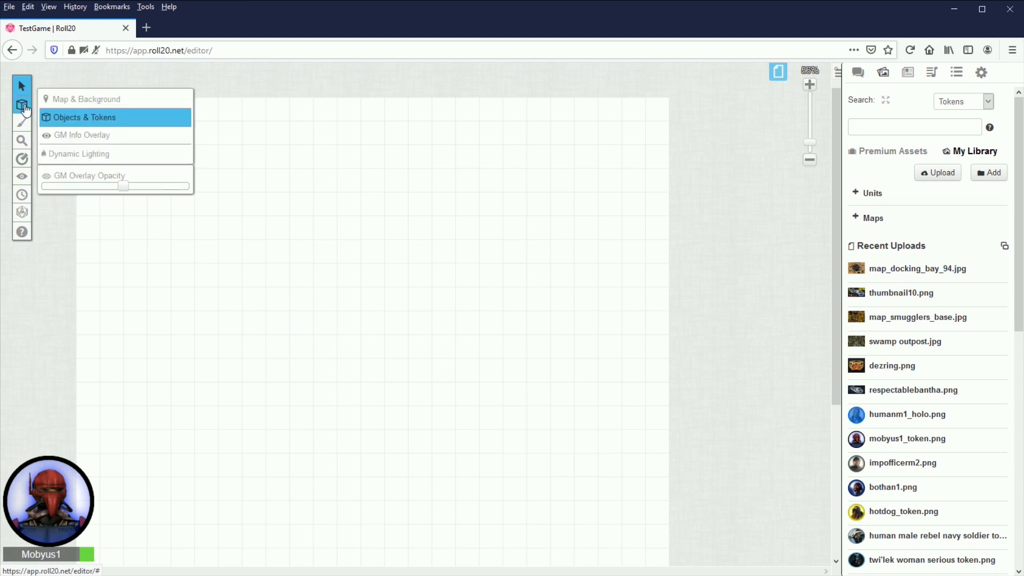
mouse_move(26, 110)
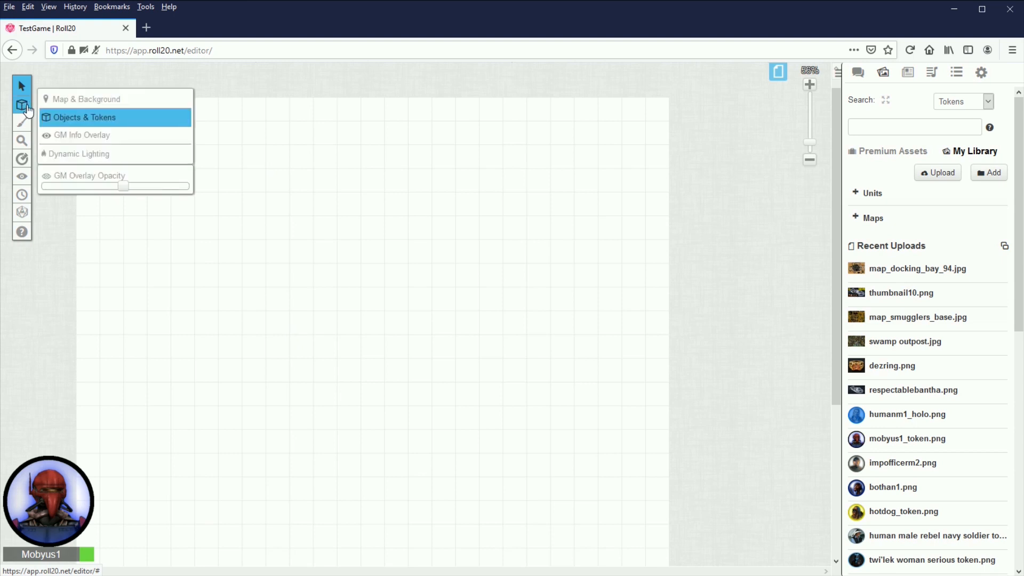
mouse_move(116, 122)
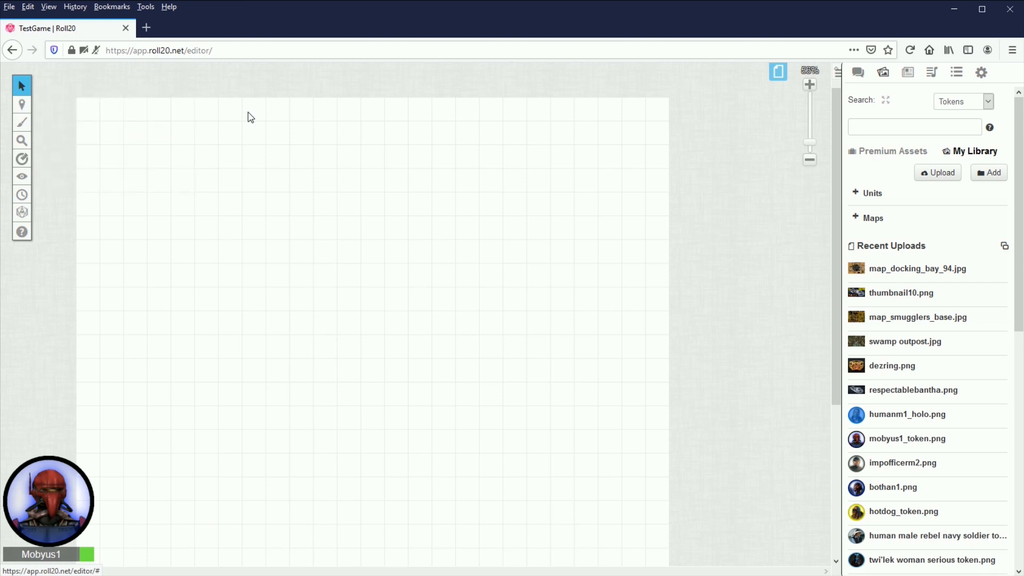
mouse_move(412, 264)
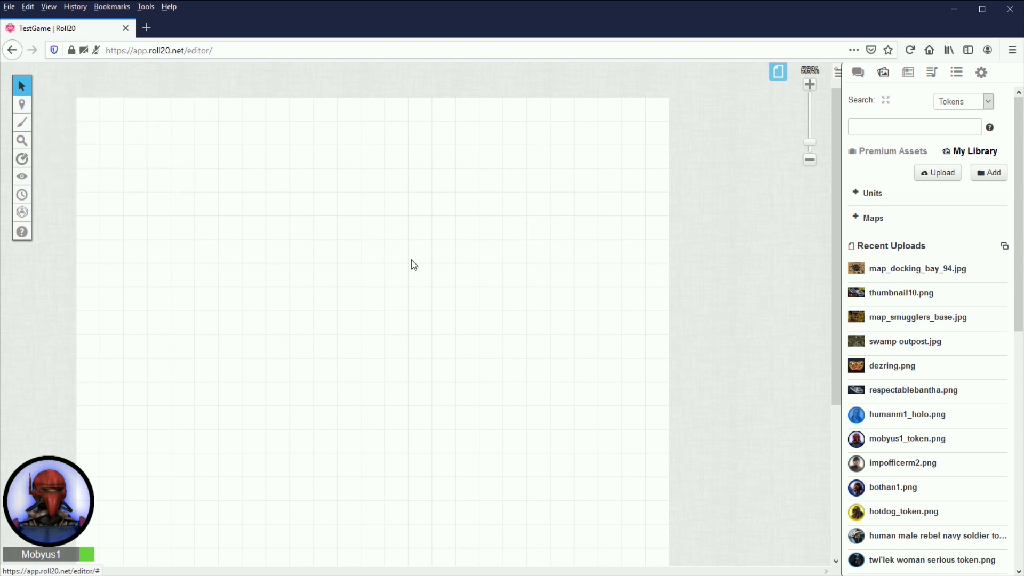
mouse_move(542, 223)
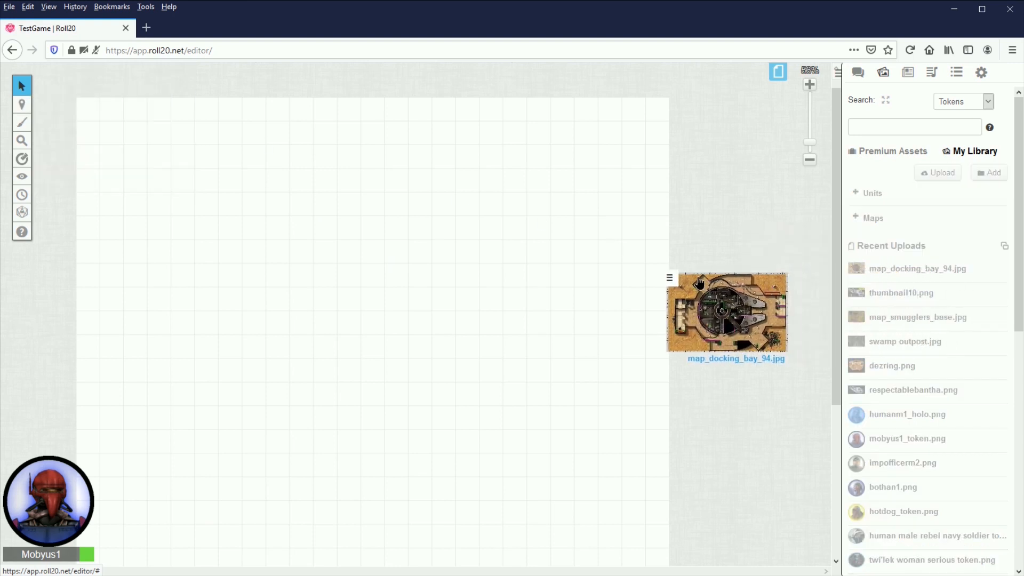
Step: Drop the Docking Bay 94 map at the page's top-left and stretch it across the grid
drag(727, 312, 248, 239)
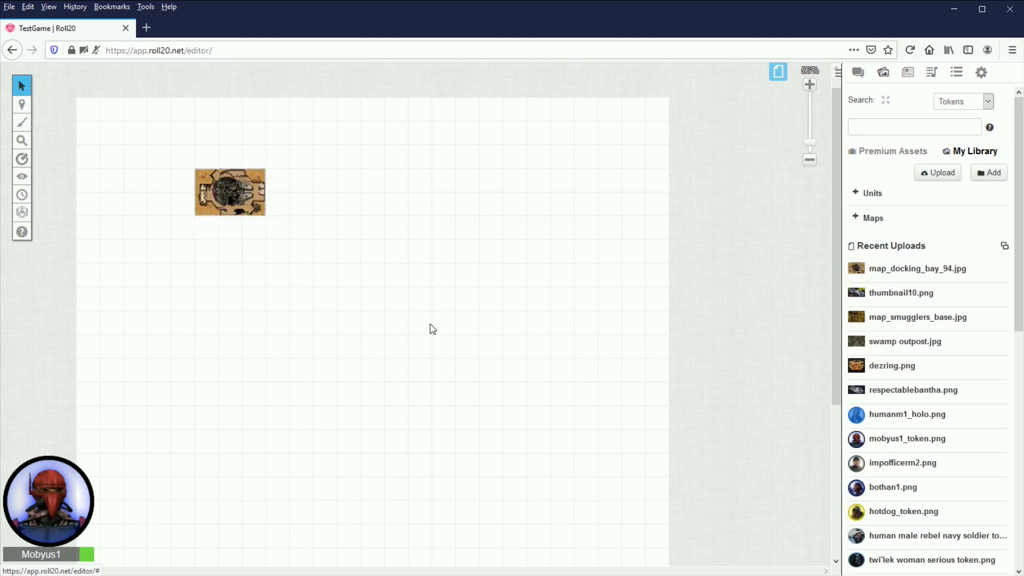
mouse_move(457, 340)
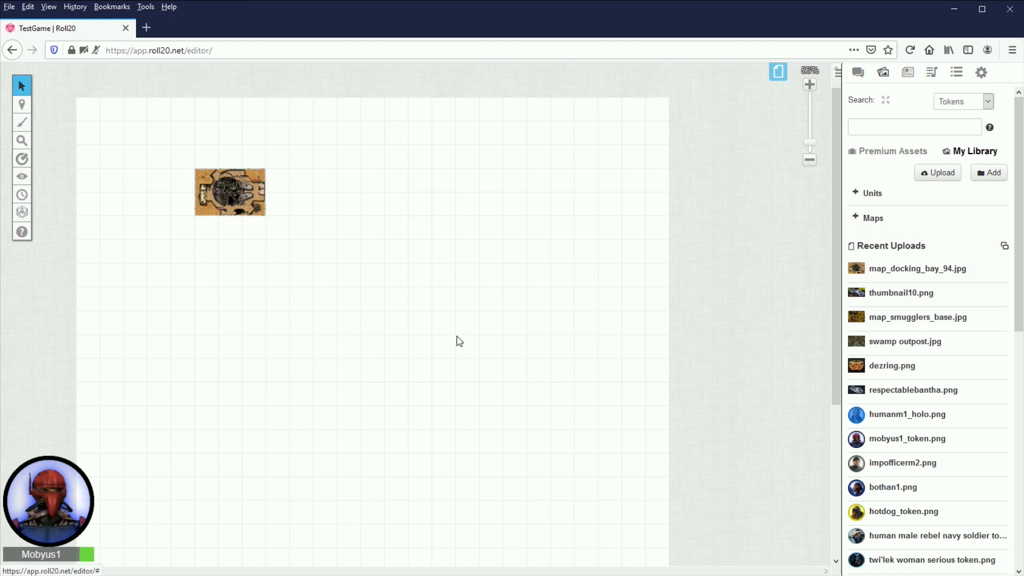
drag(229, 192, 120, 135)
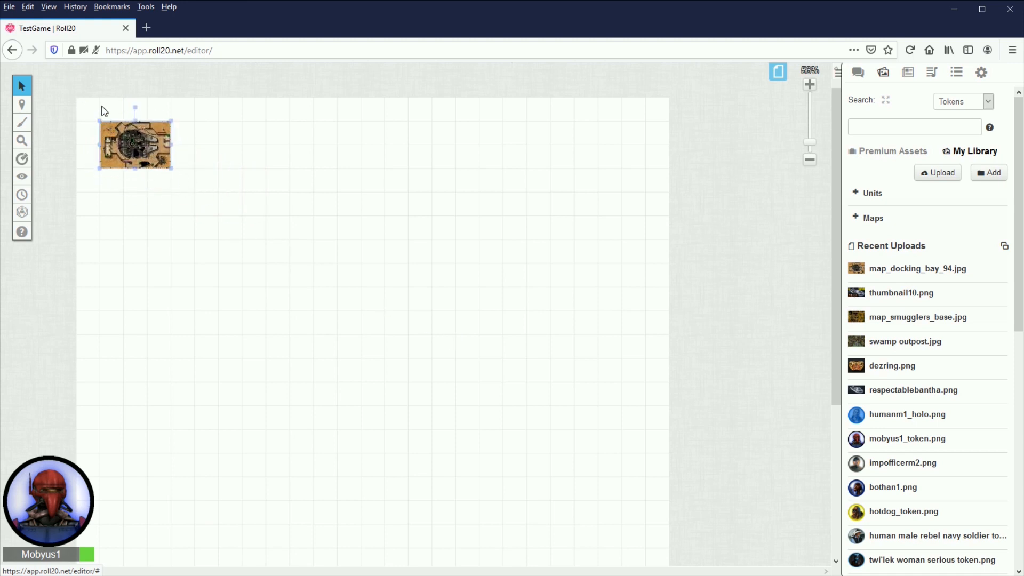
drag(171, 168, 284, 243)
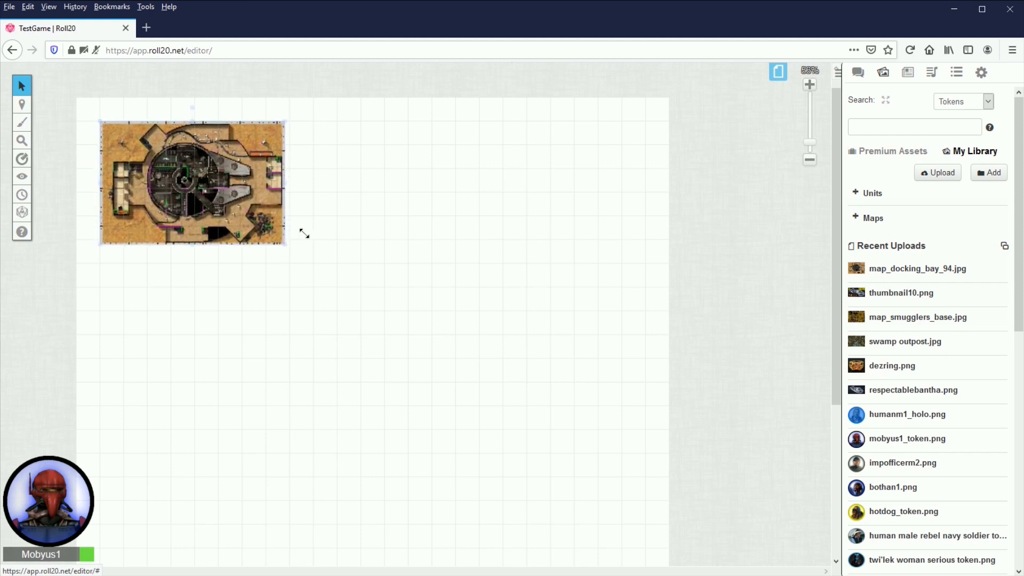
drag(284, 243, 621, 475)
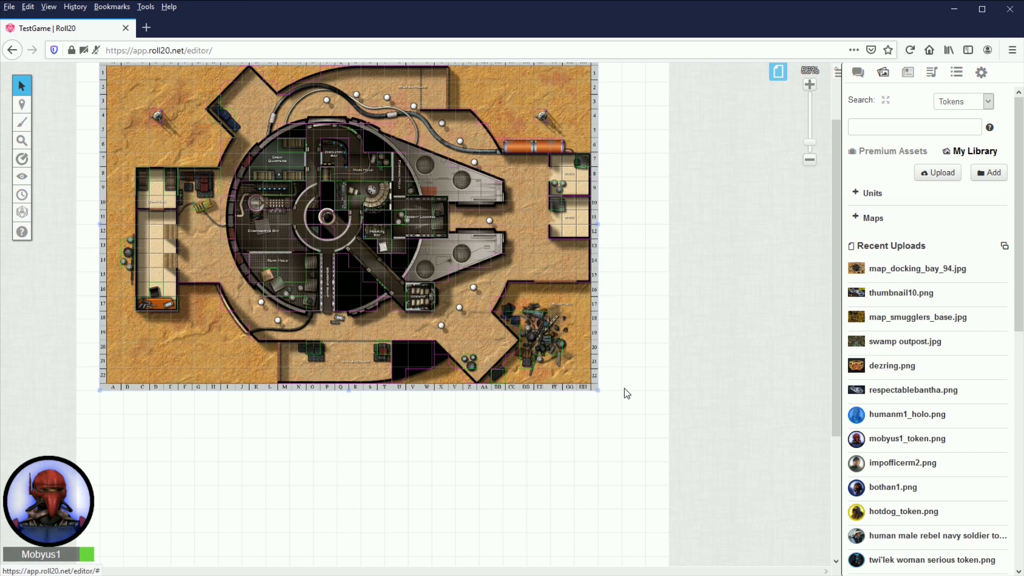
mouse_move(598, 269)
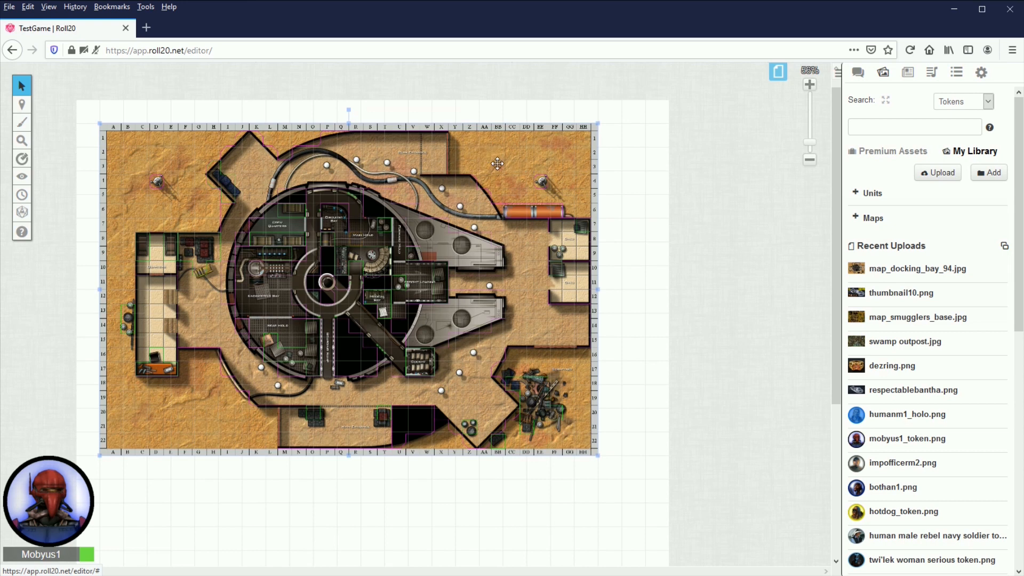
mouse_move(441, 180)
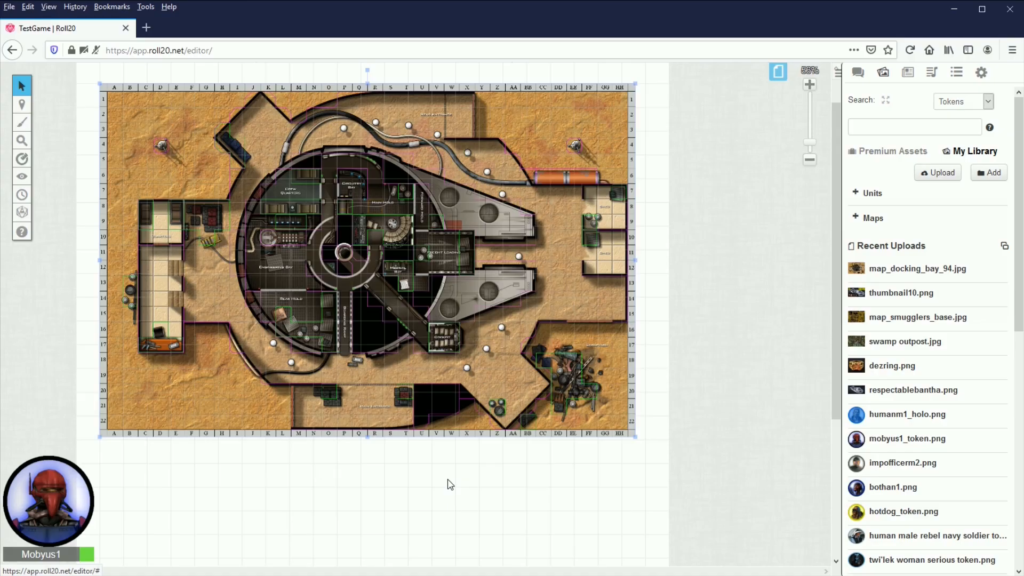
mouse_move(427, 245)
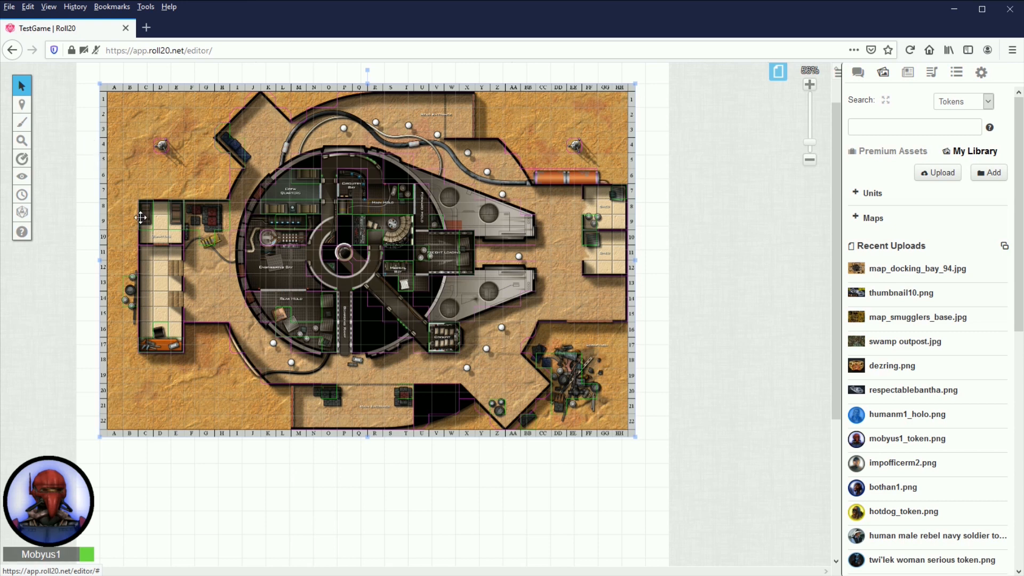
mouse_move(283, 165)
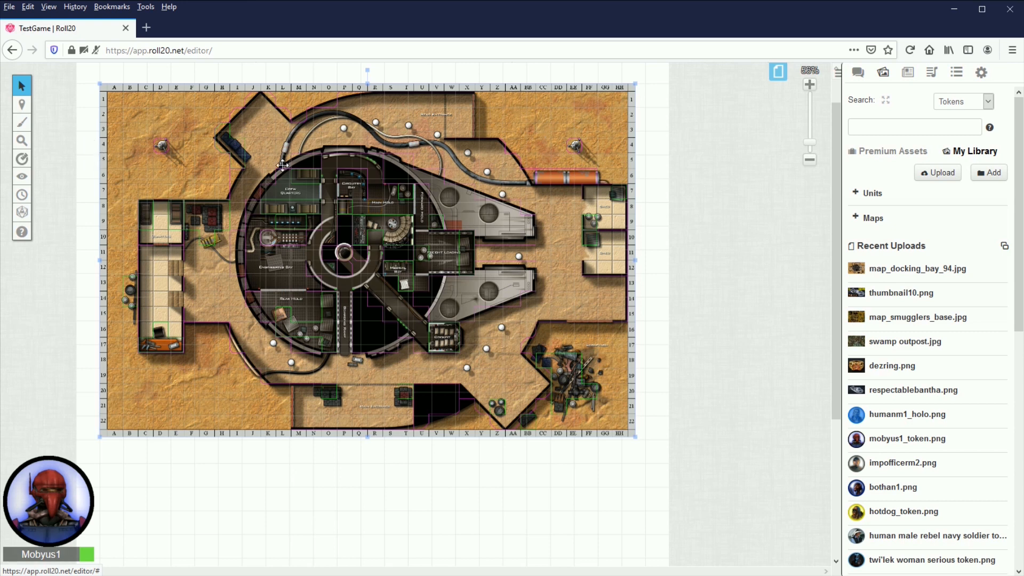
mouse_move(249, 164)
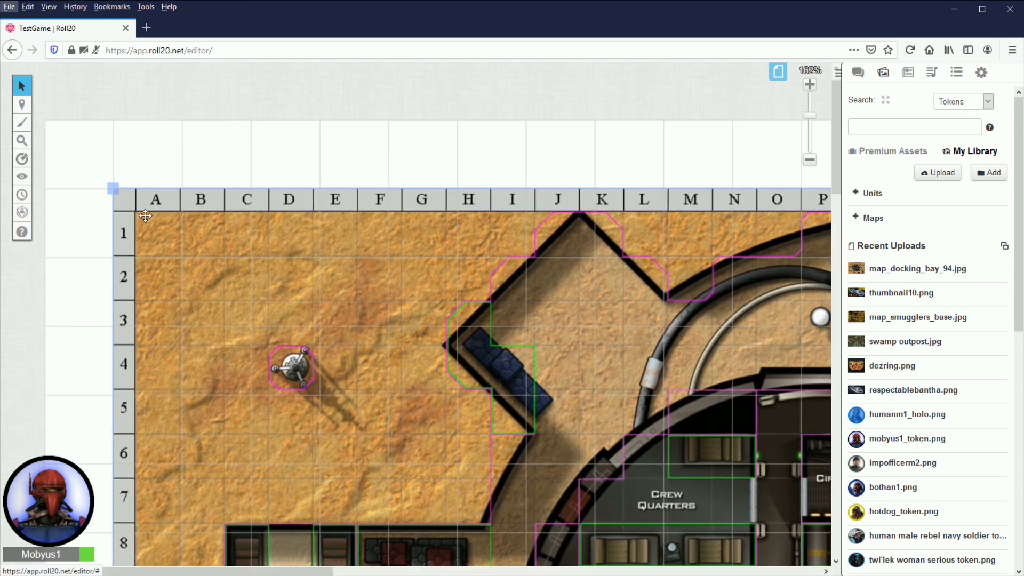
mouse_move(183, 218)
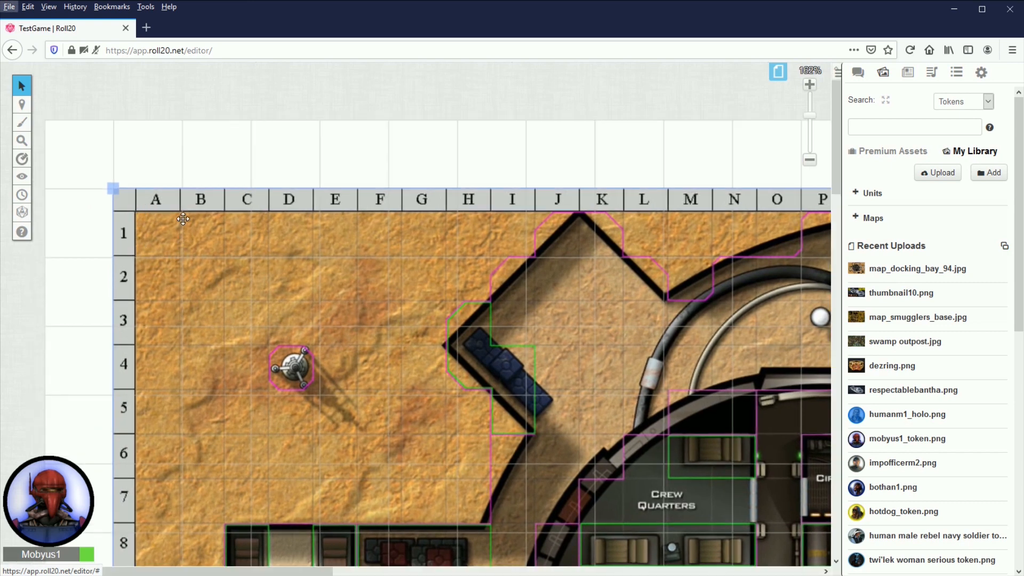
mouse_move(132, 203)
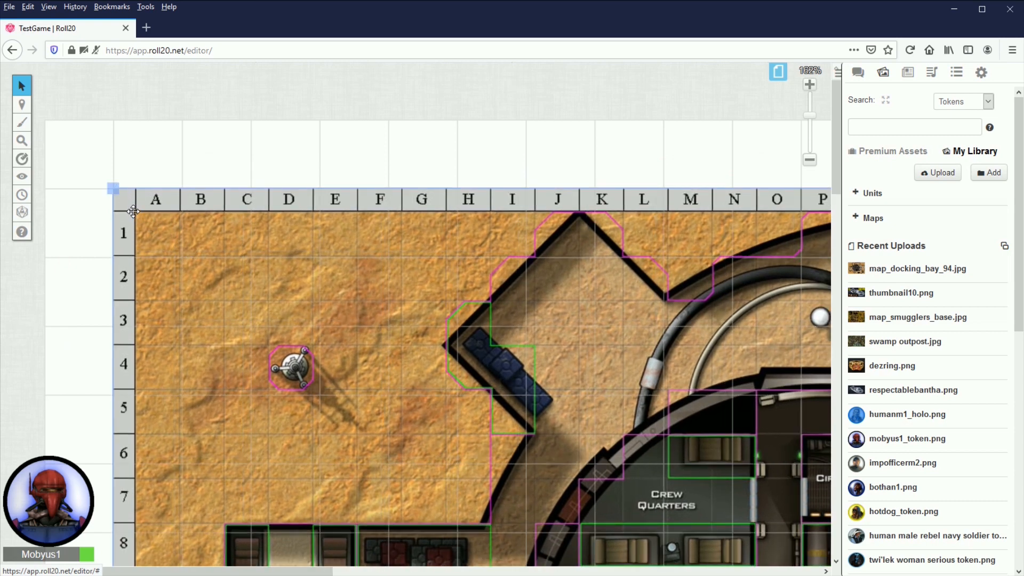
mouse_move(123, 195)
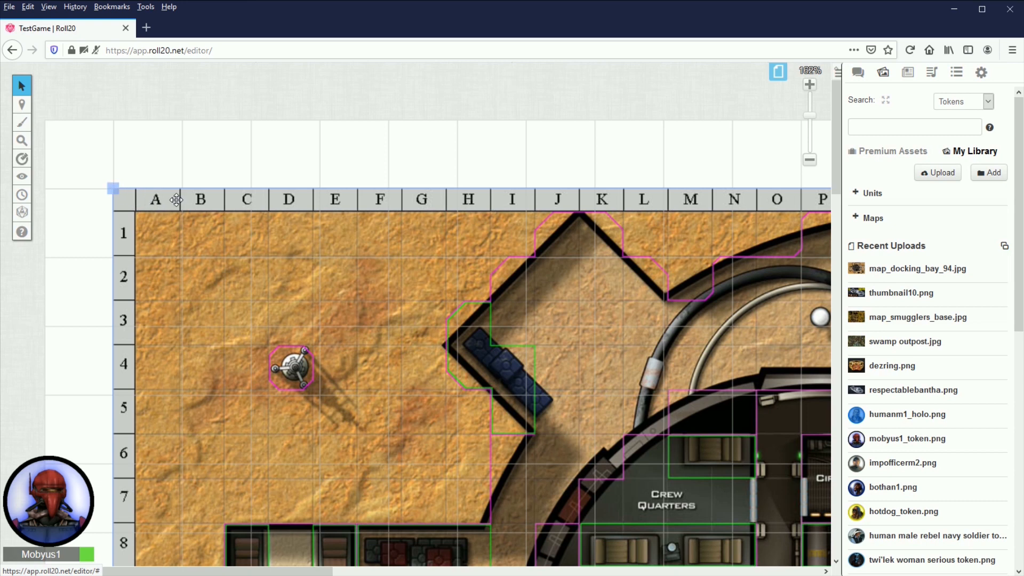
mouse_move(122, 268)
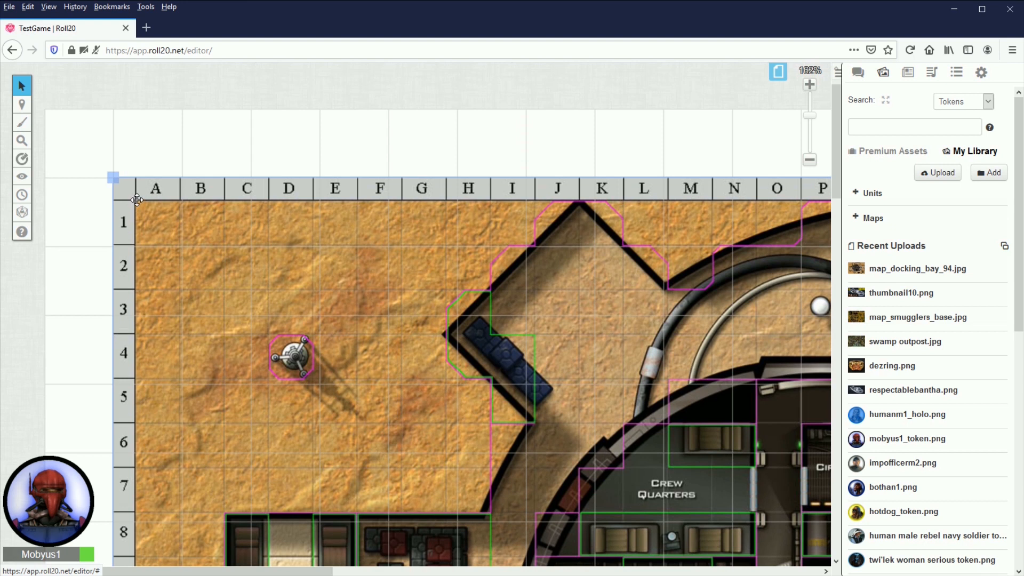
mouse_move(137, 203)
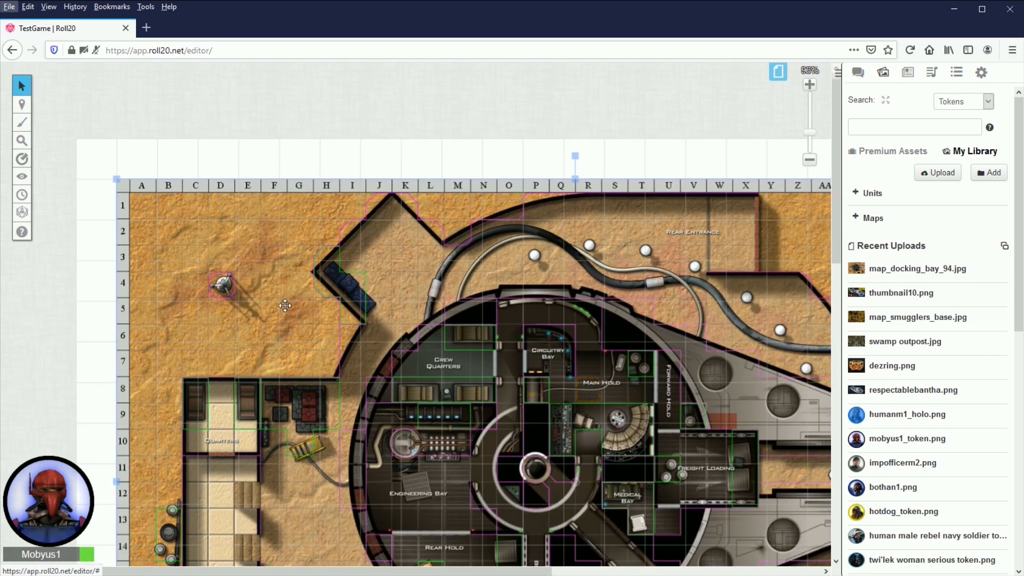
Step: Zoom in on the map's top-left corner to check its grid alignment
scroll(down, 3)
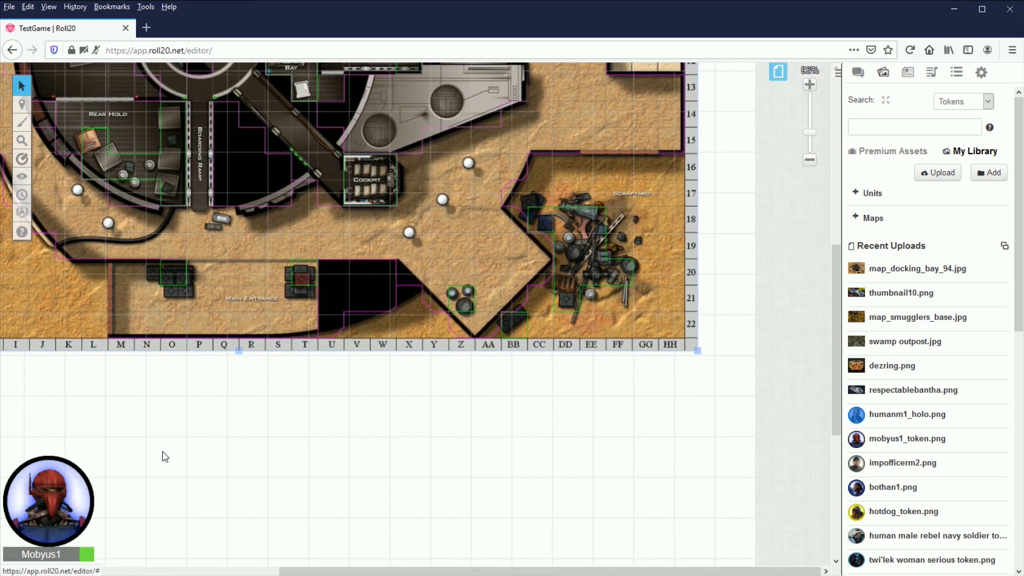
mouse_move(466, 346)
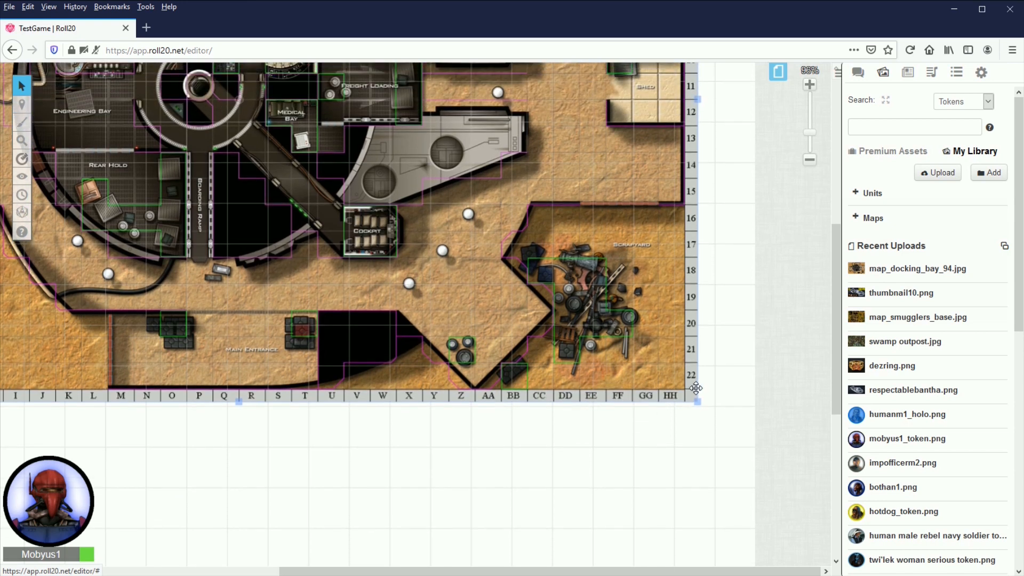
mouse_move(730, 290)
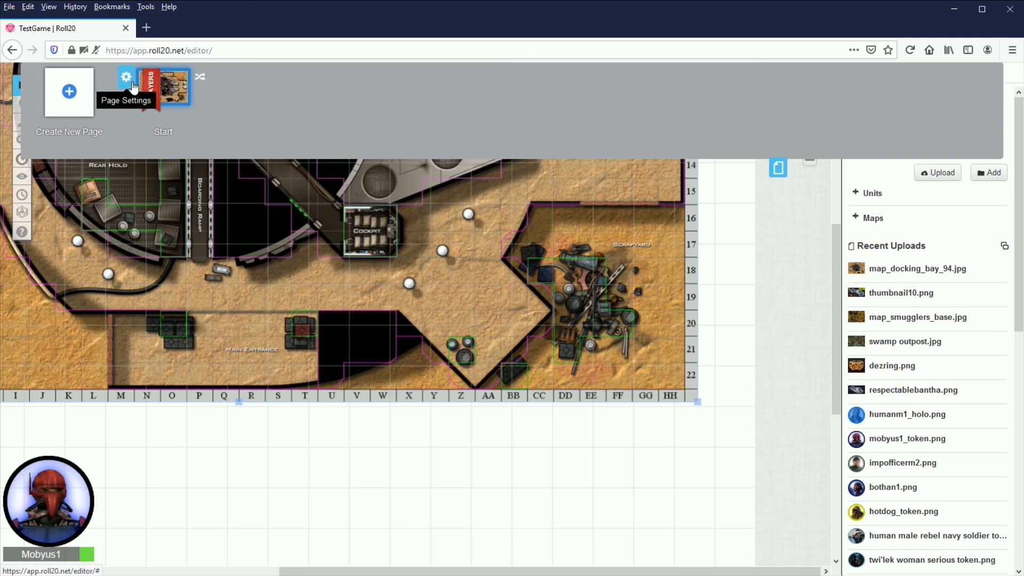
Step: Set the page size to 37 by 24 cells in Page Settings
click(127, 76)
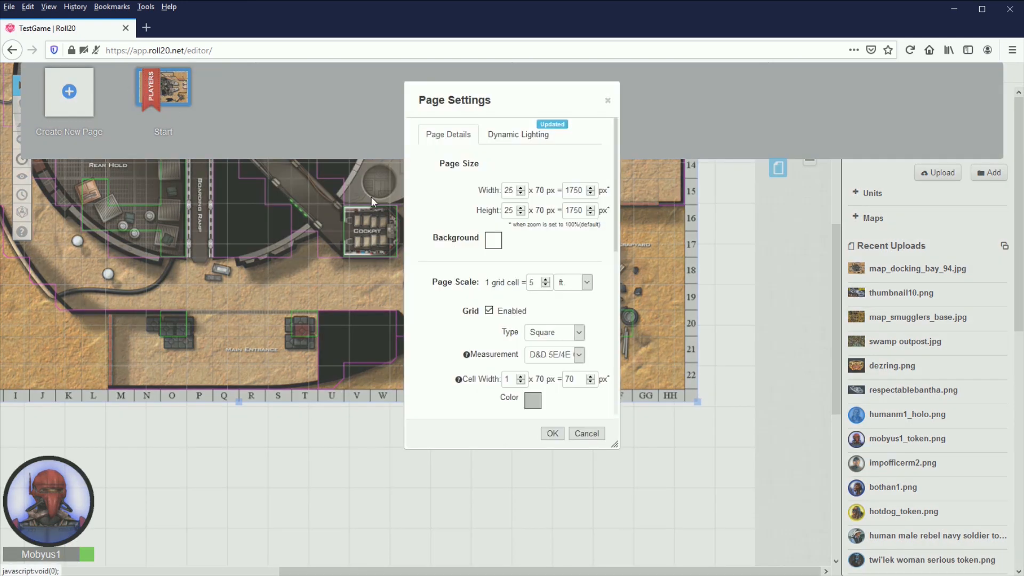
click(509, 190)
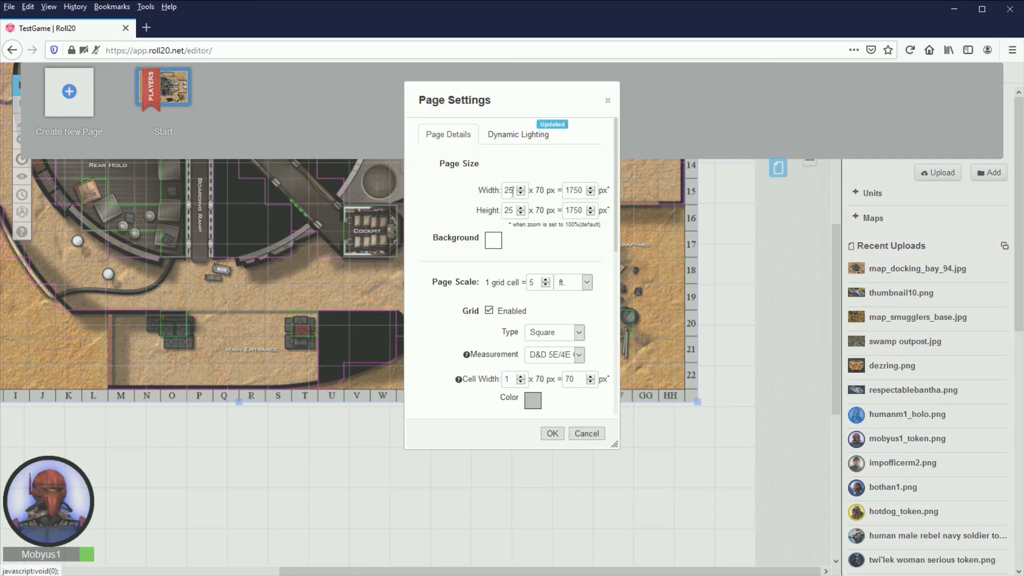
click(509, 190)
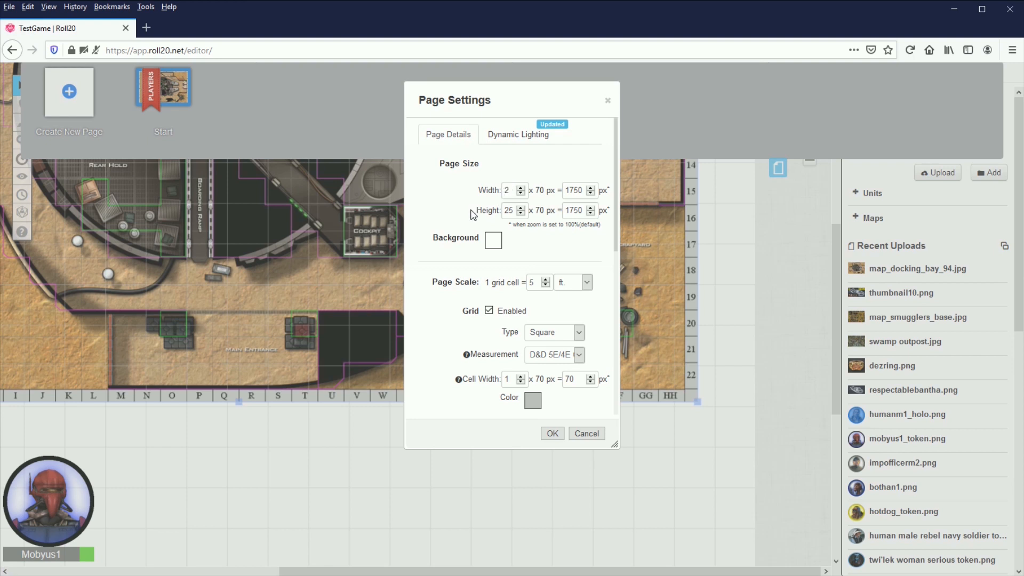
text(36)
text(24)
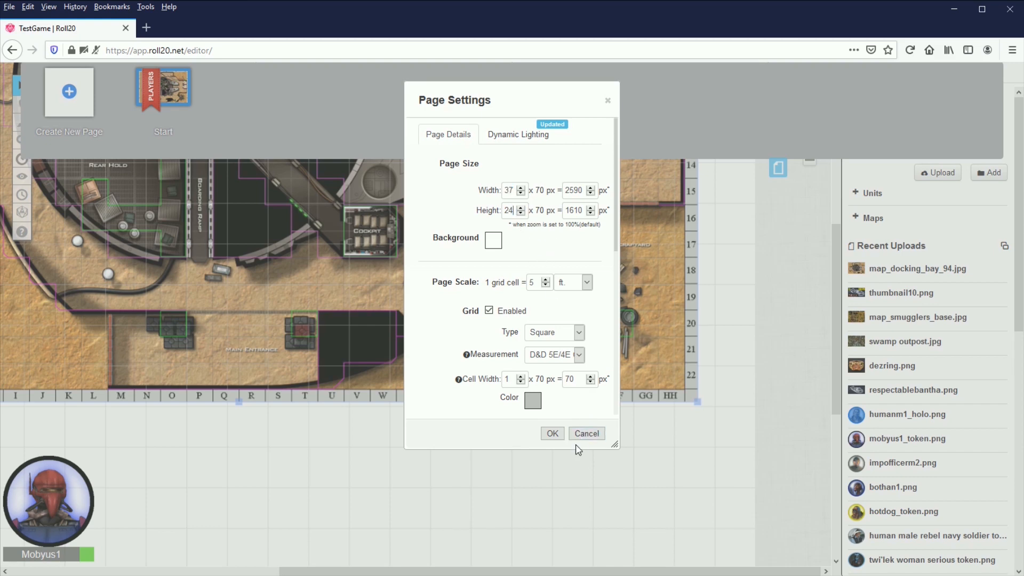
click(585, 433)
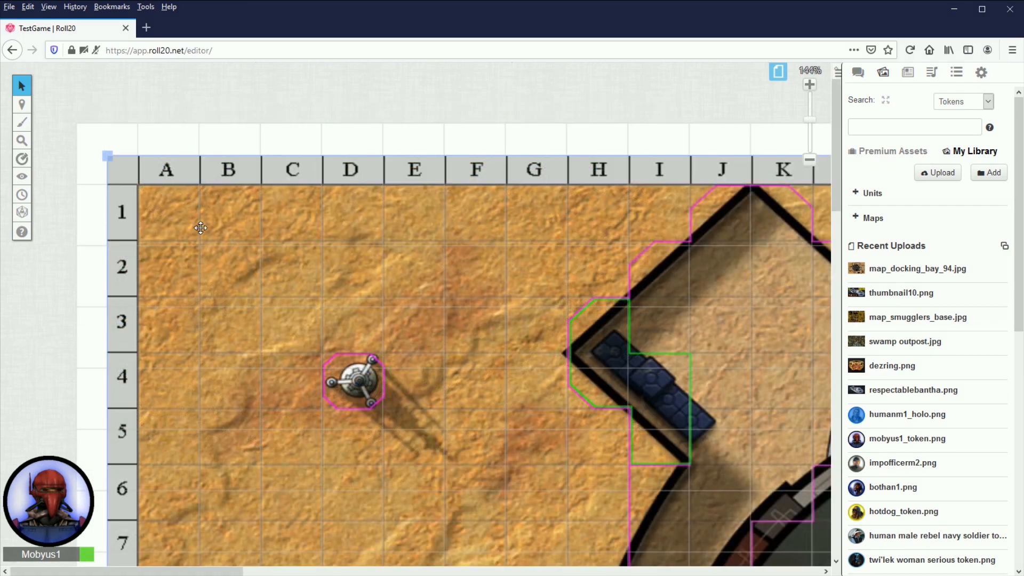
mouse_move(140, 189)
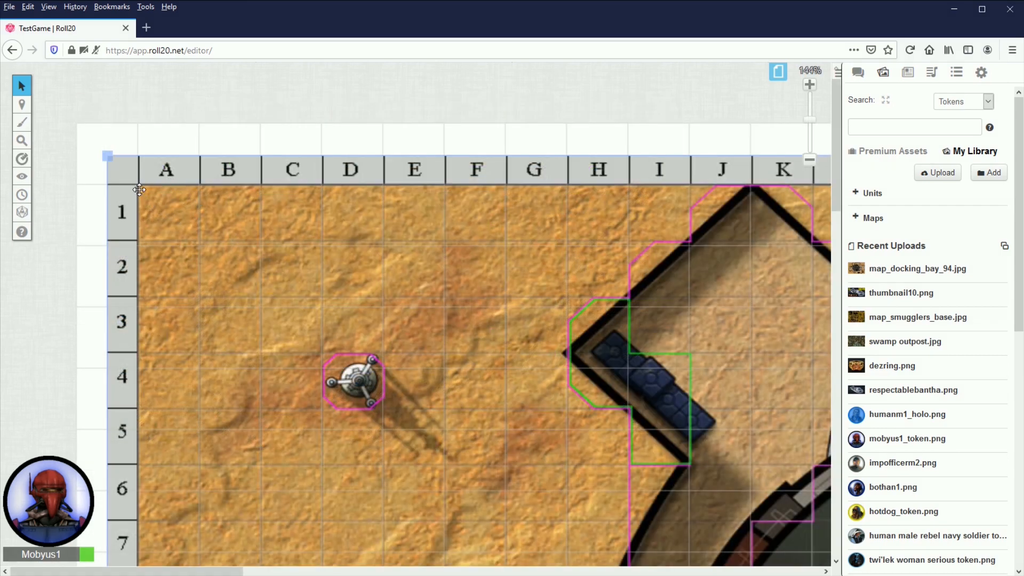
mouse_move(160, 219)
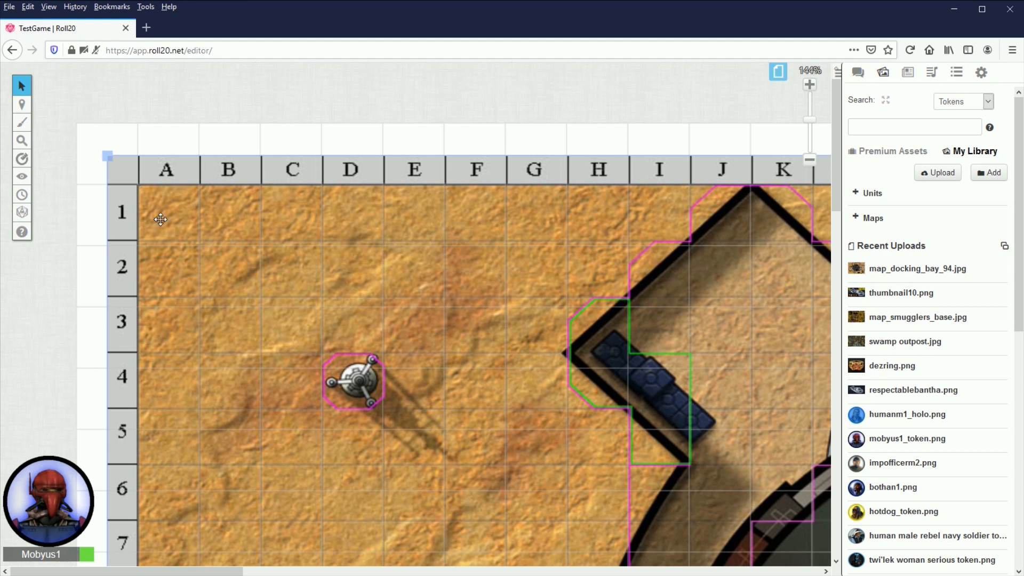
mouse_move(301, 289)
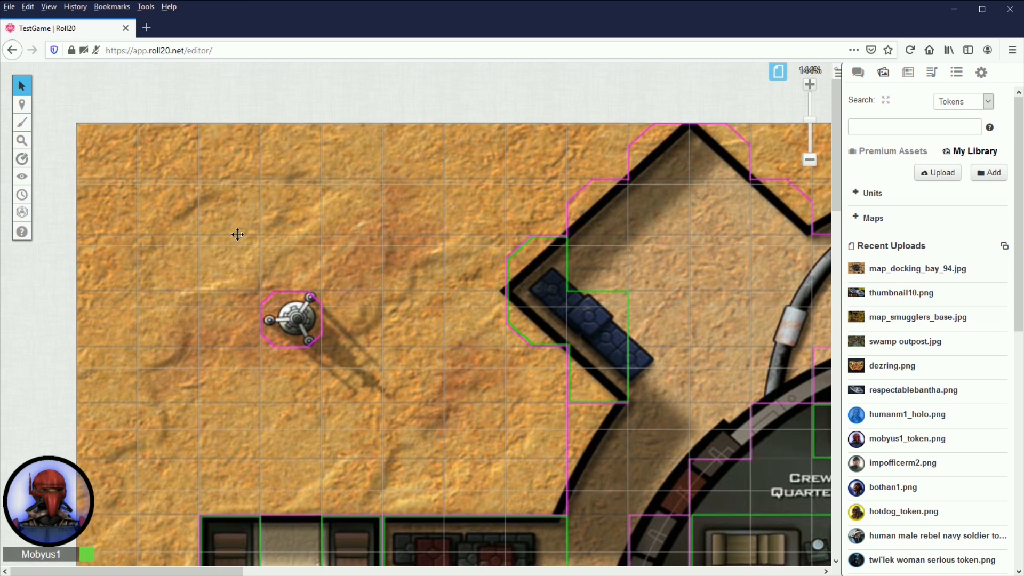
mouse_move(142, 172)
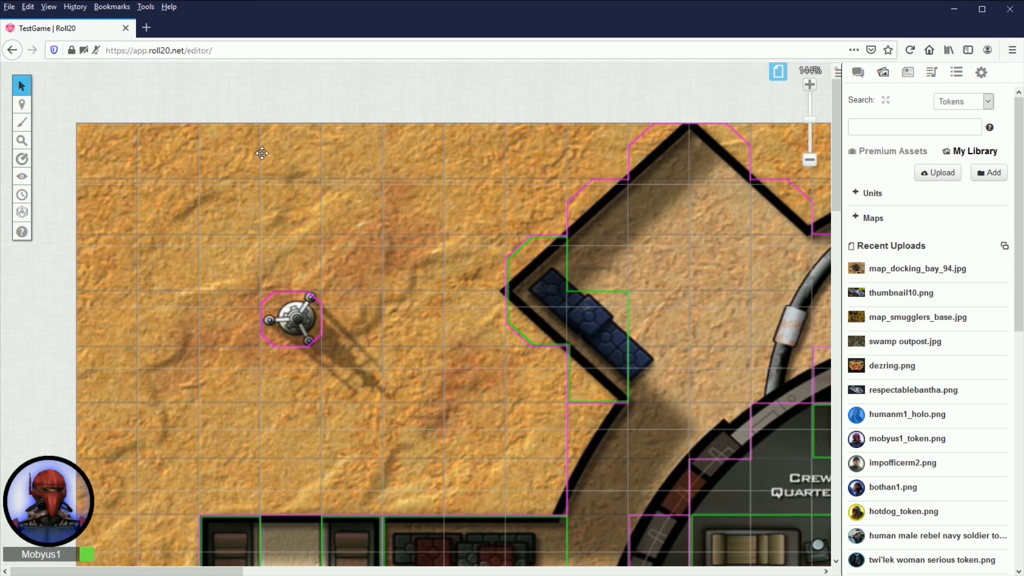
mouse_move(463, 146)
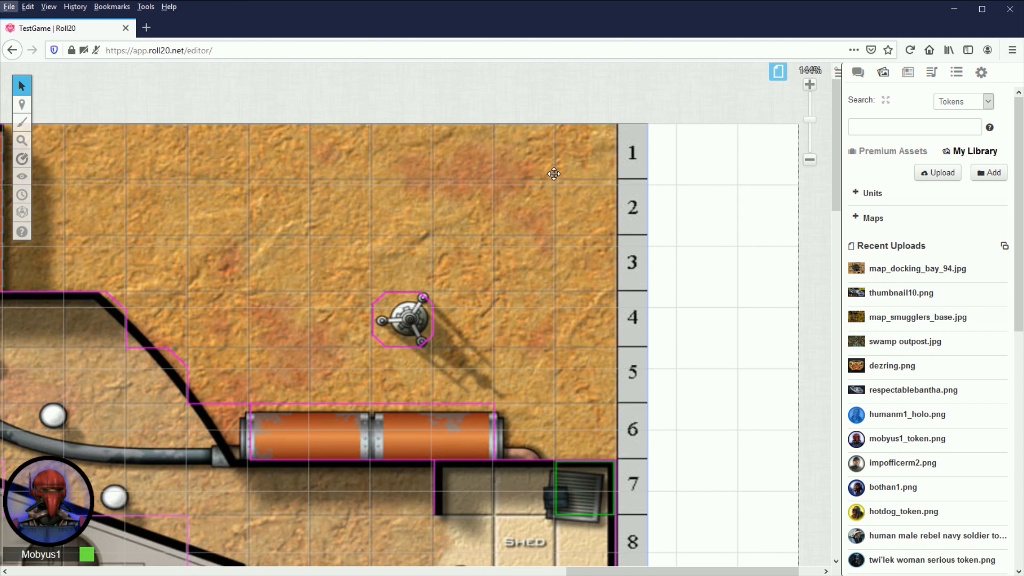
mouse_move(557, 154)
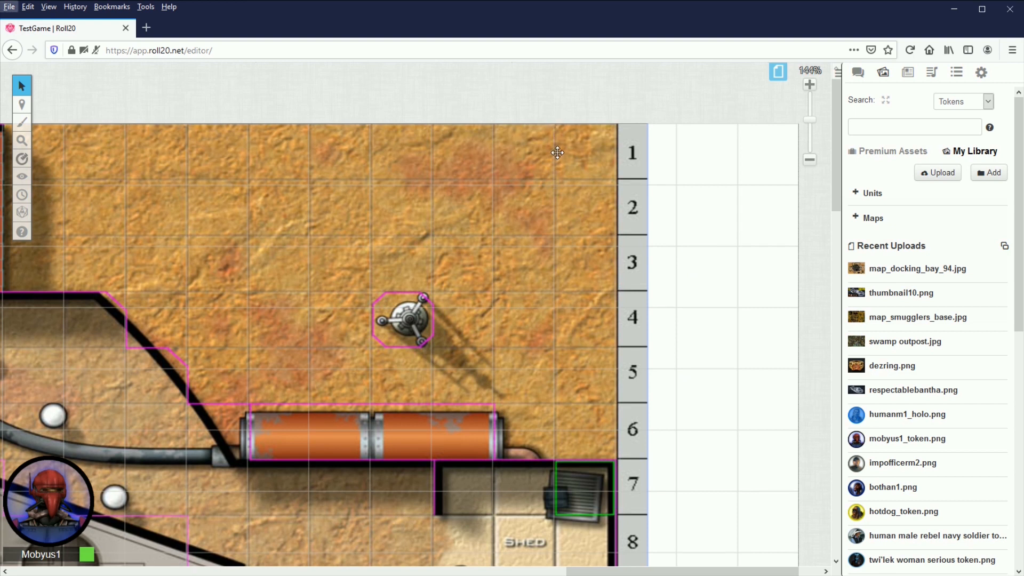
mouse_move(554, 143)
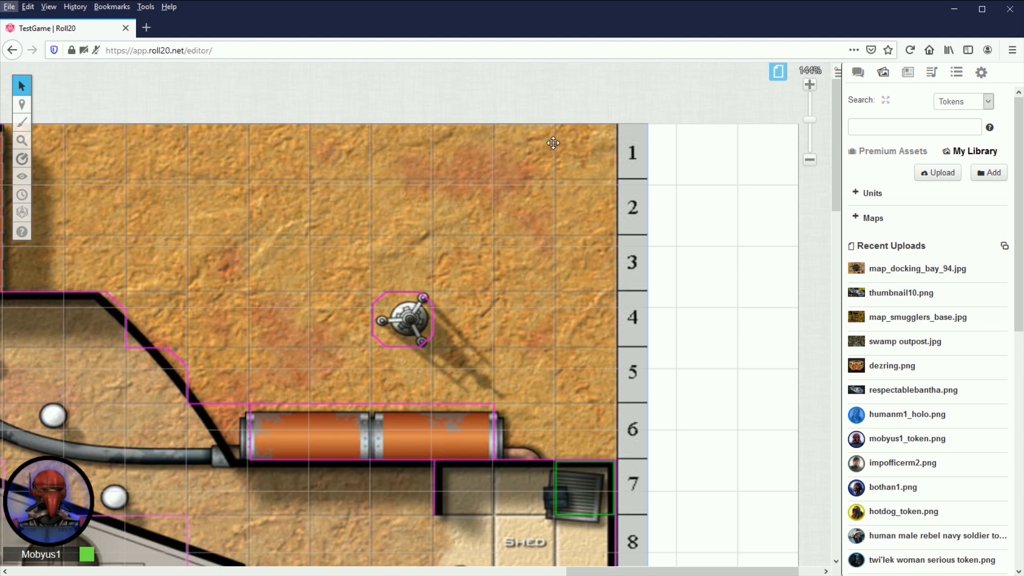
mouse_move(554, 156)
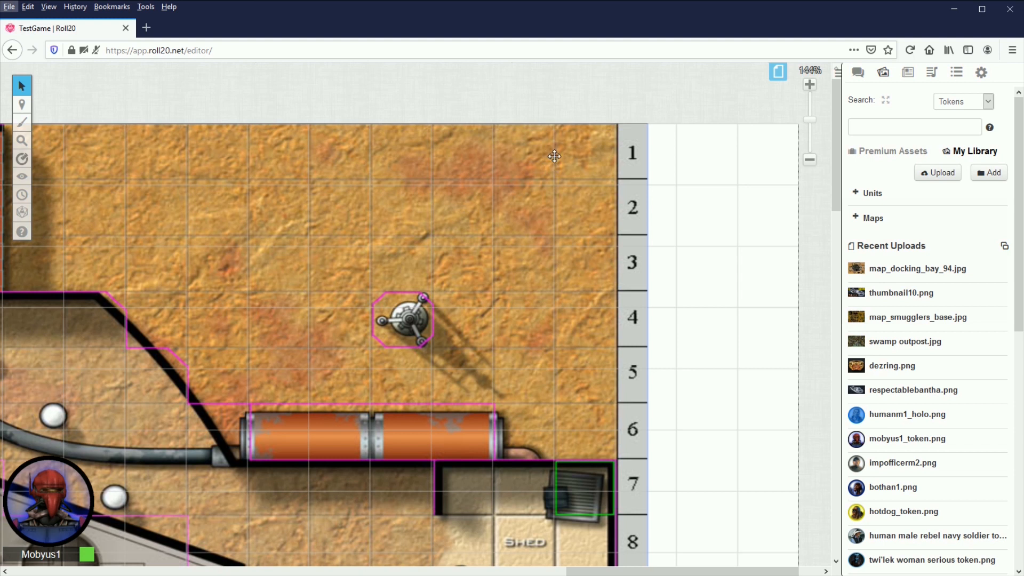
mouse_move(836, 203)
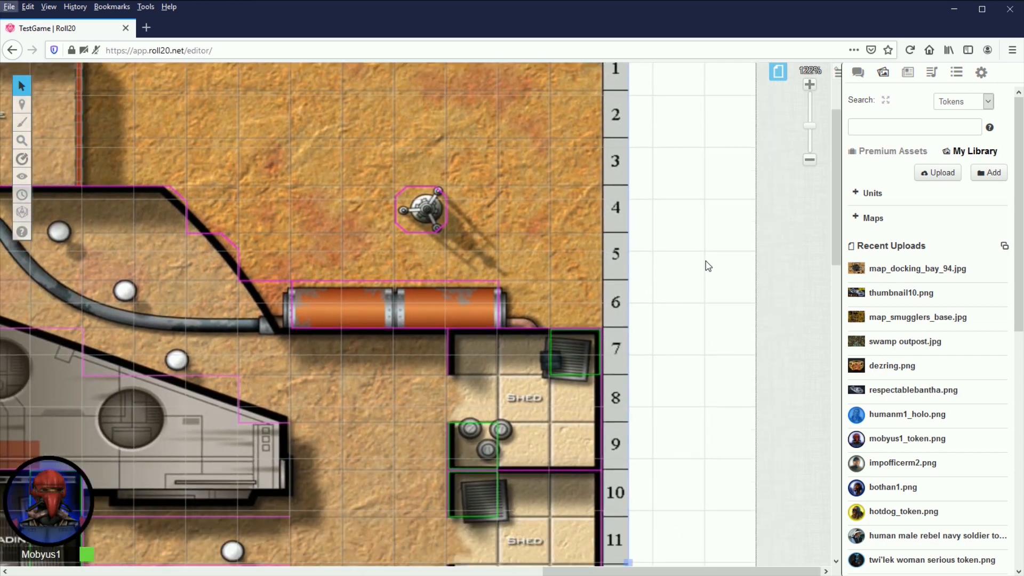
Step: Zoom in on the map's top-right corner to line its edges up with the grid
scroll(down, 3)
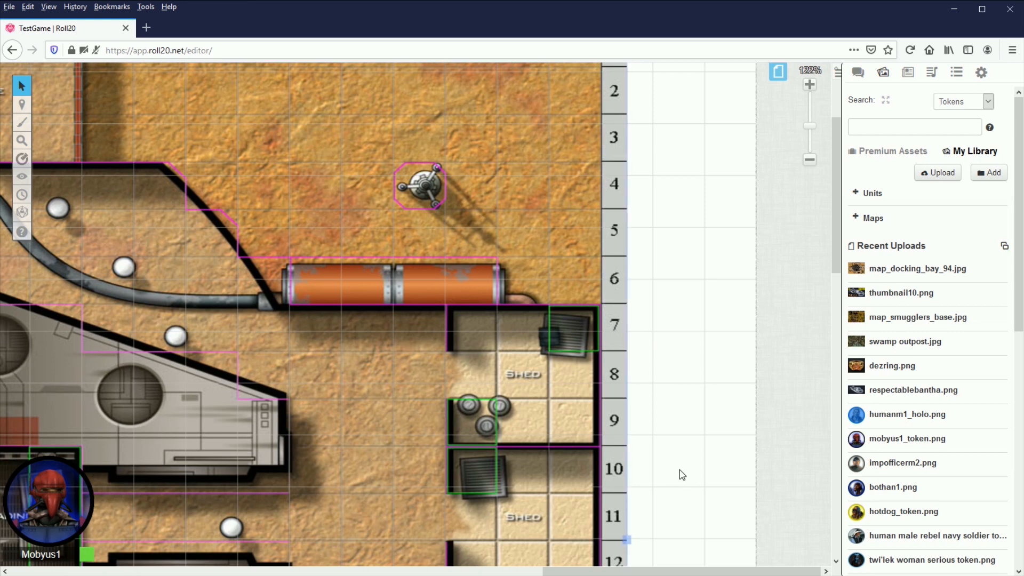
scroll(down, 3)
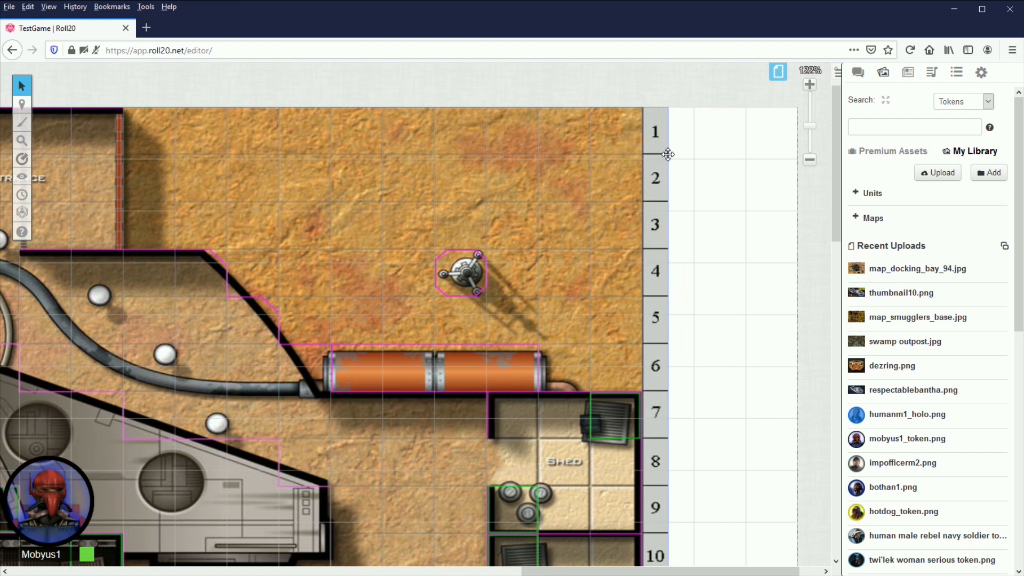
mouse_move(677, 163)
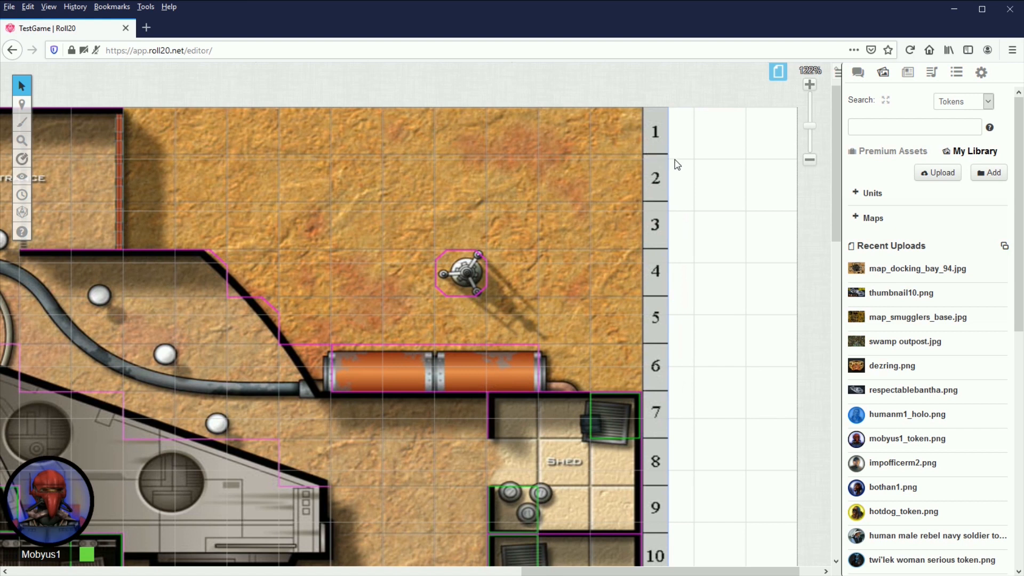
mouse_move(645, 159)
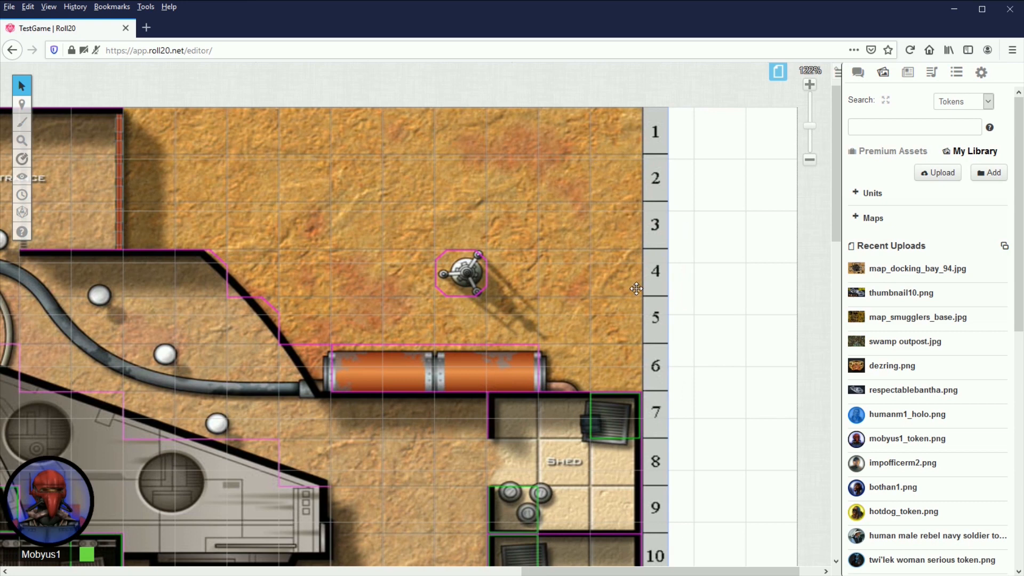
mouse_move(566, 248)
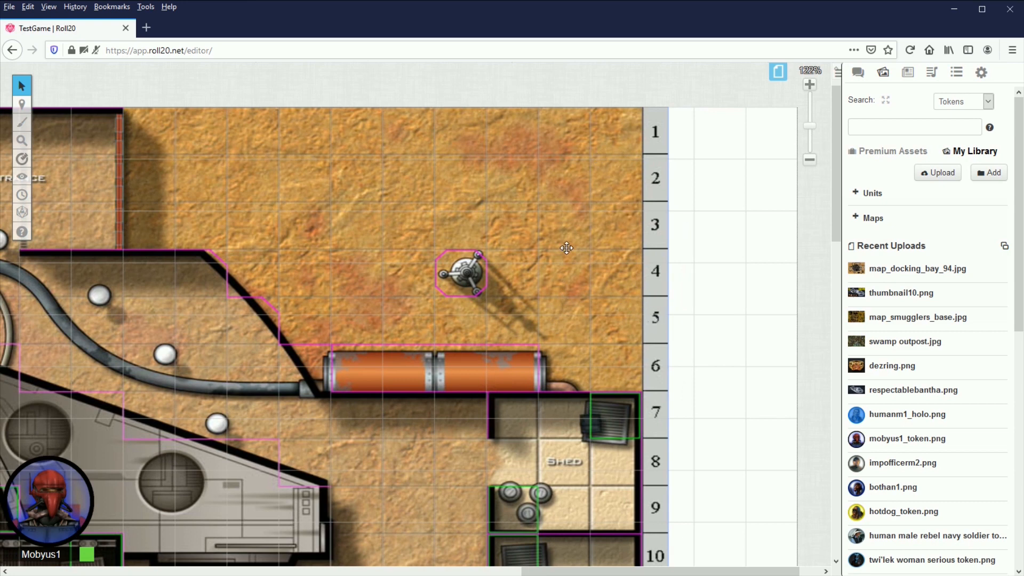
scroll(down, 3)
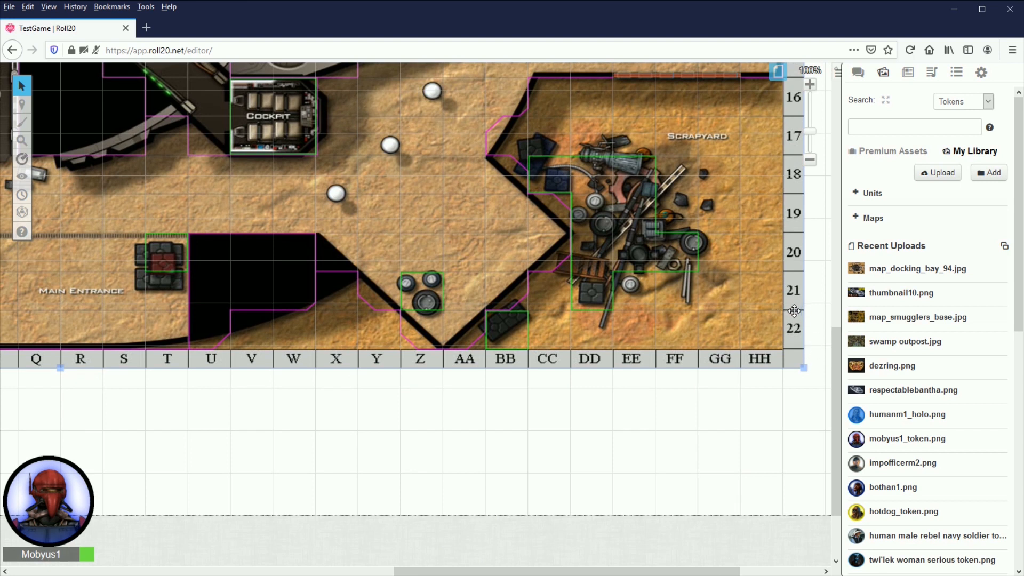
mouse_move(820, 353)
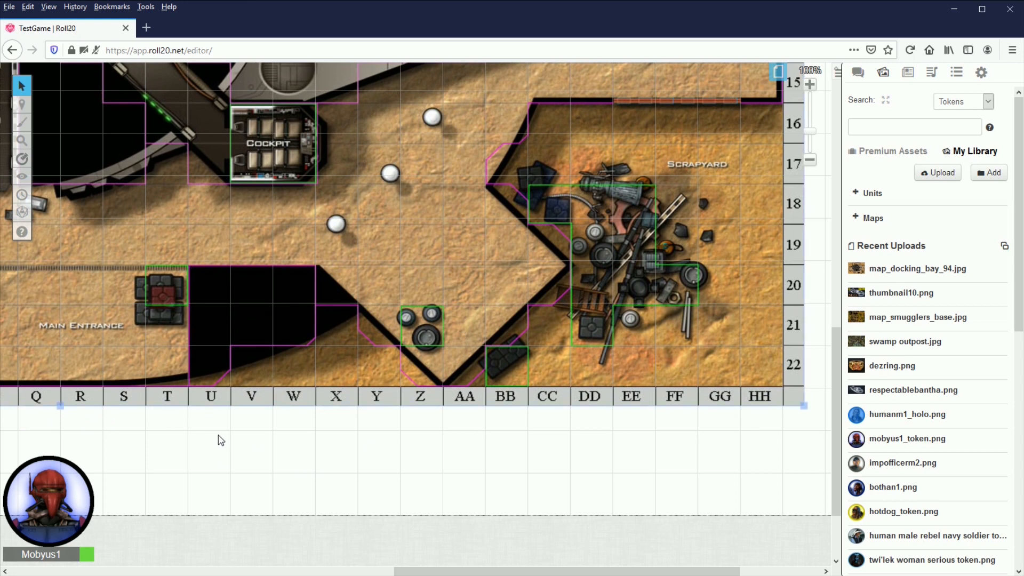
mouse_move(803, 346)
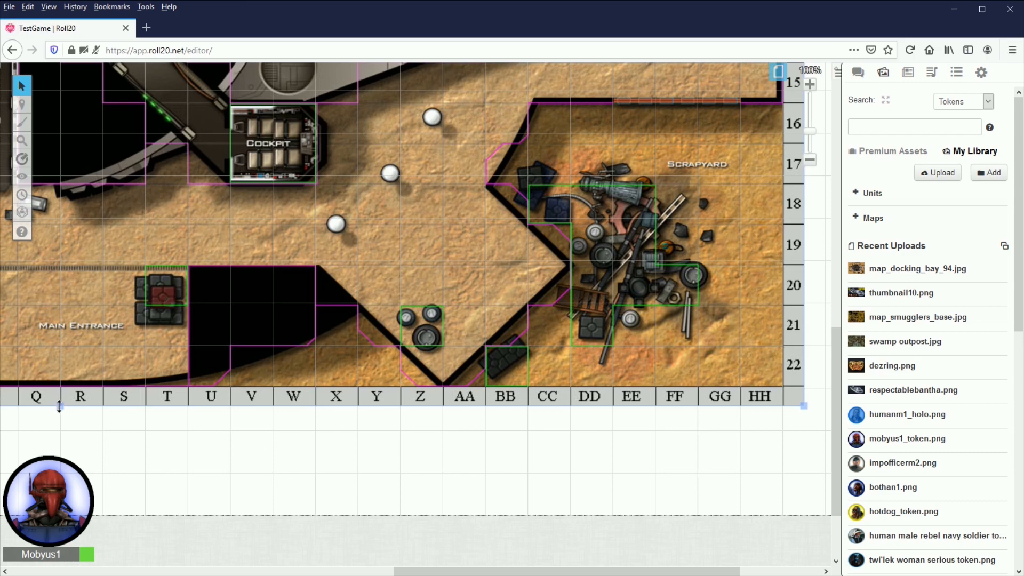
Step: Zoom out to confirm the map reaches column HH and row 22
scroll(down, 3)
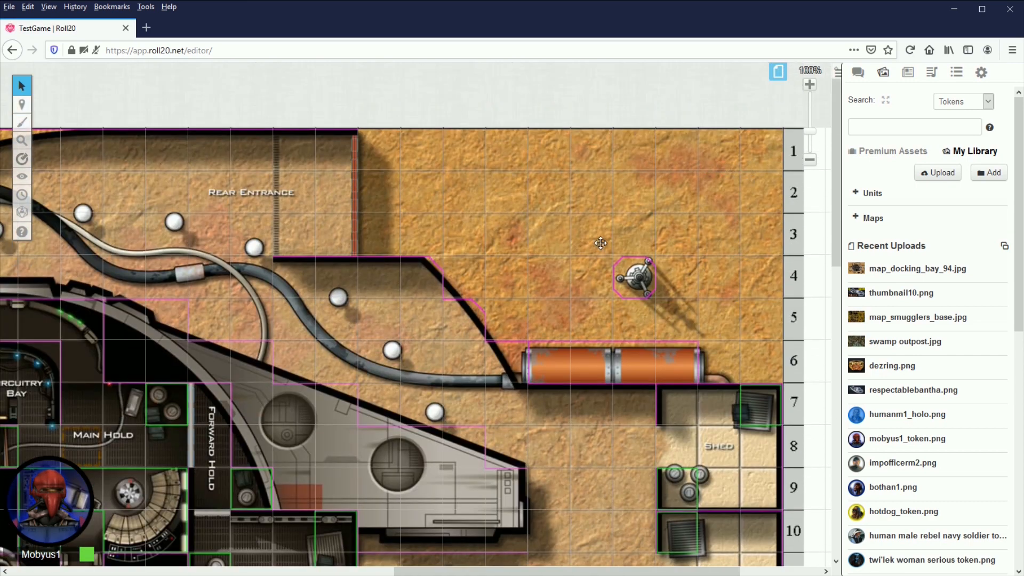
mouse_move(617, 210)
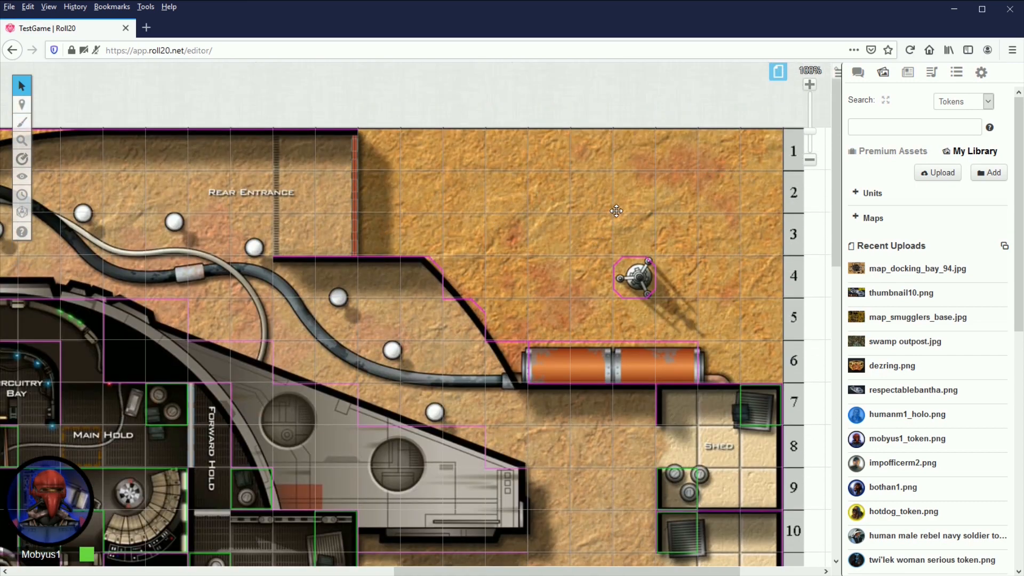
scroll(down, 3)
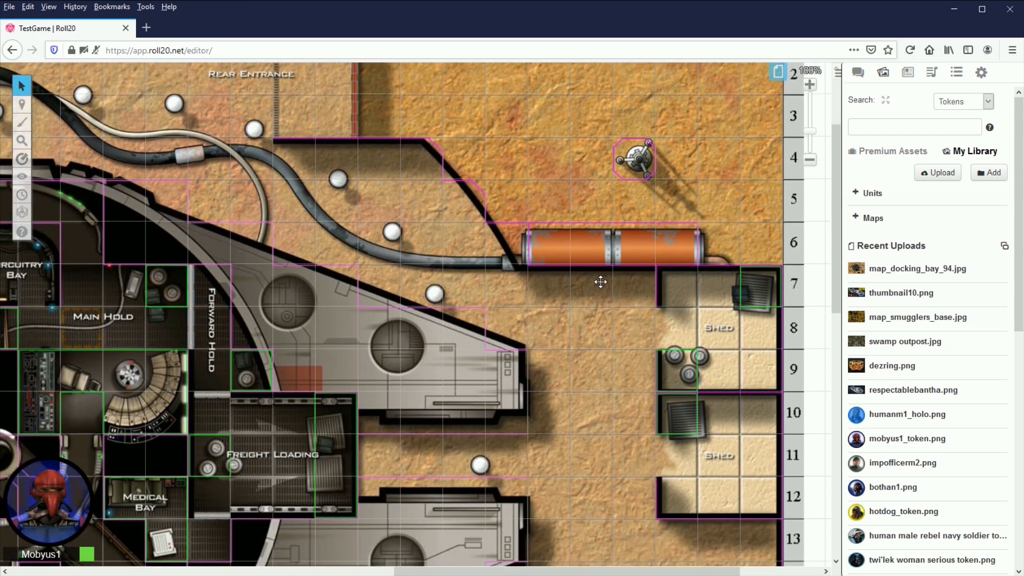
scroll(down, 3)
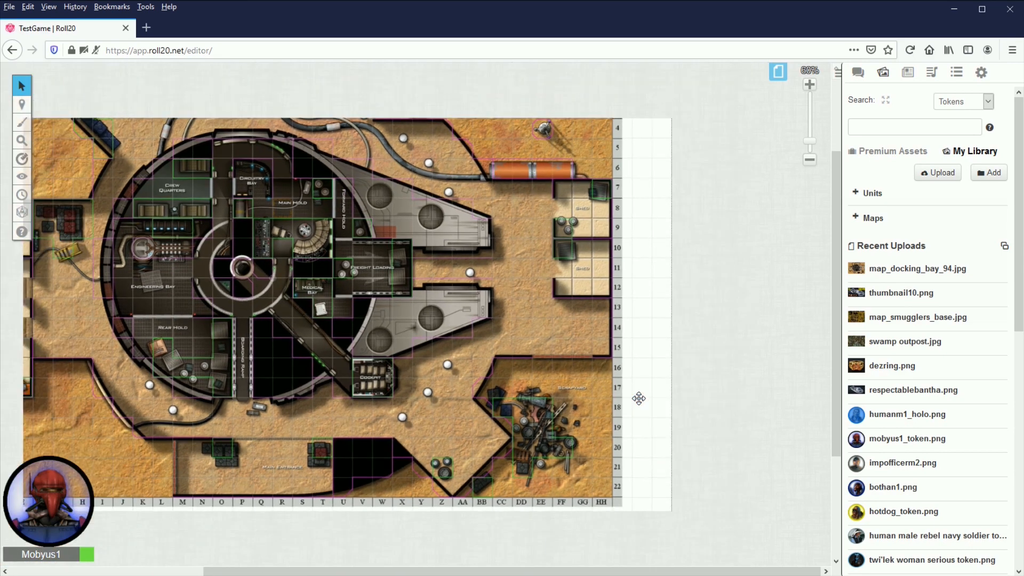
Step: Resize the Start page to 35 by 22 cells and close the page list
click(810, 159)
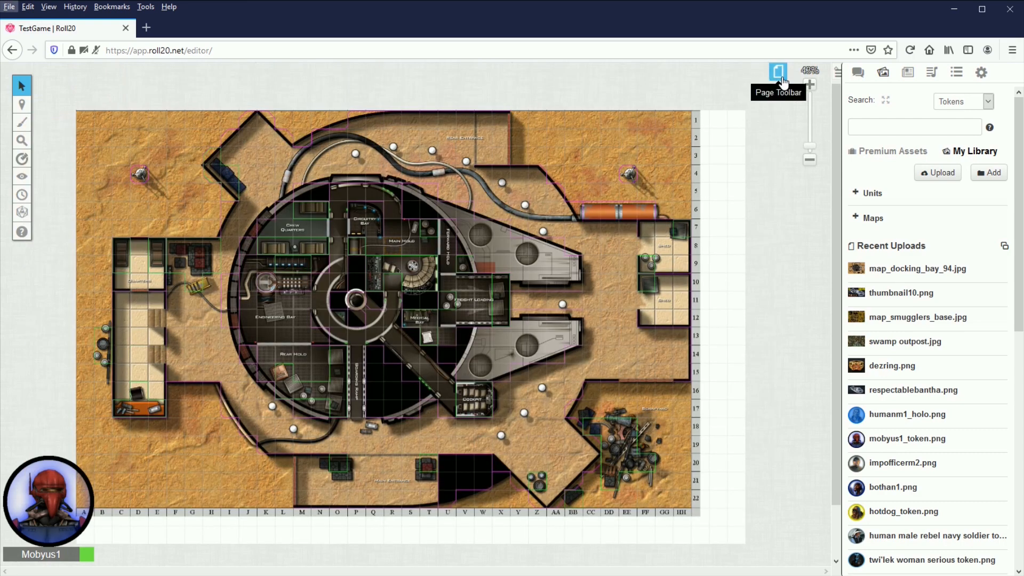
click(777, 72)
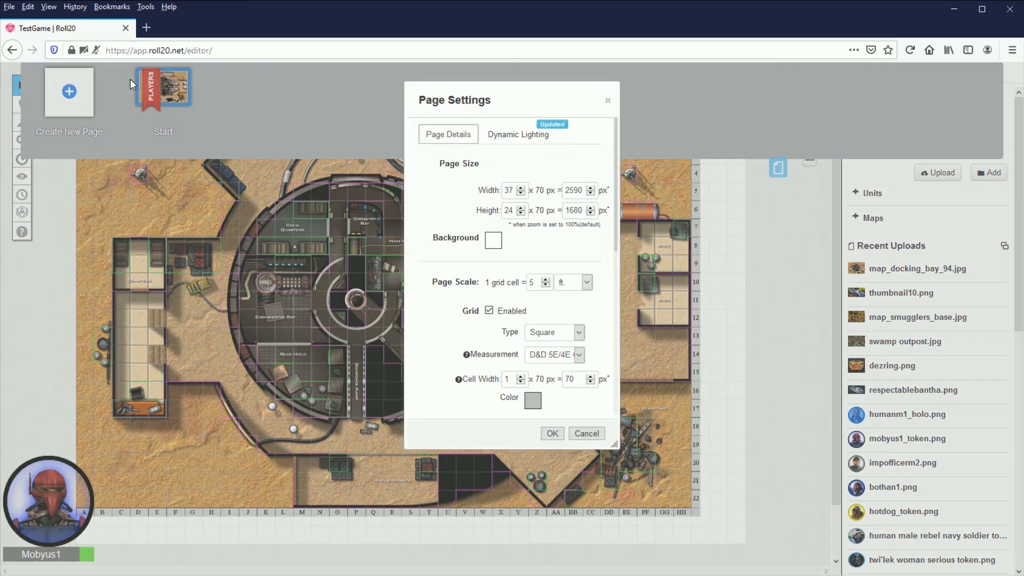
click(509, 190)
text(35)
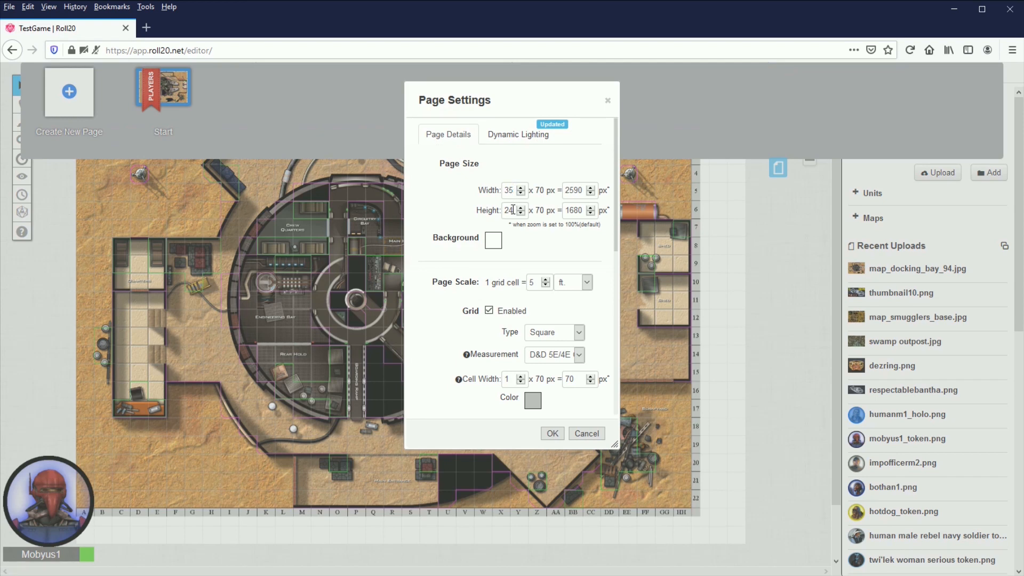
click(521, 213)
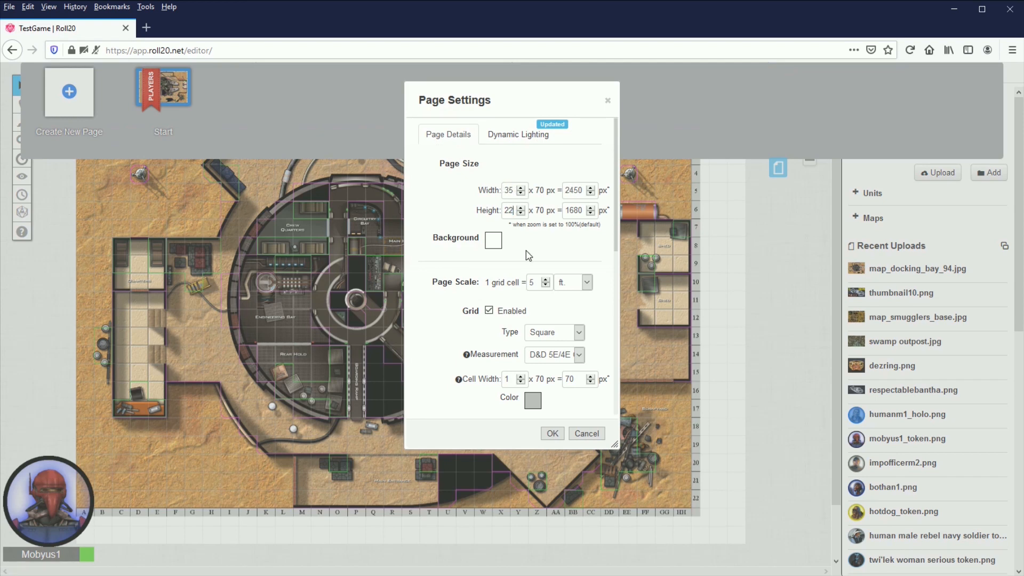
click(550, 433)
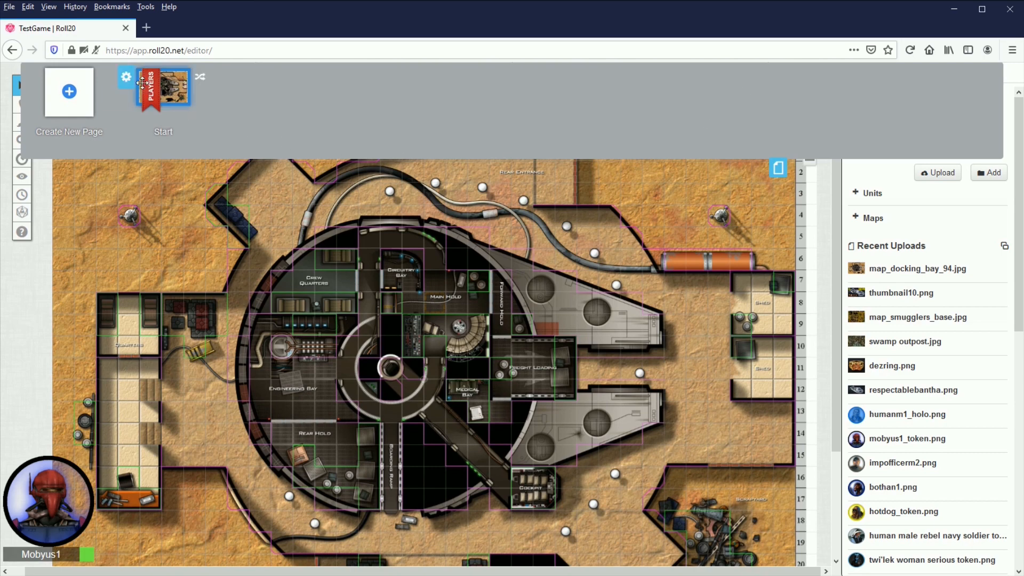
click(126, 76)
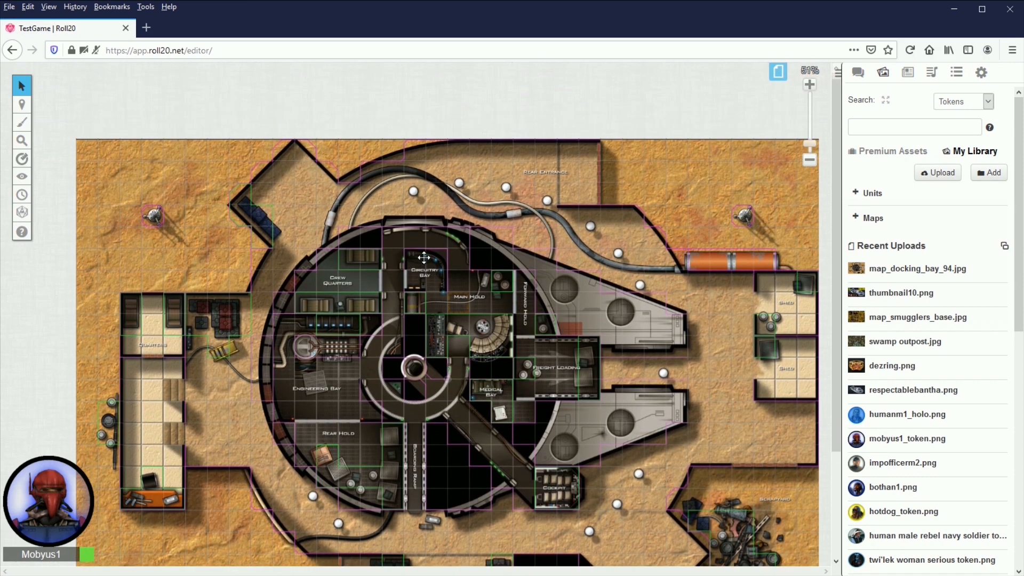
Step: Switch to the Objects & Tokens layer and confirm the map is no longer selectable
drag(423, 256, 588, 305)
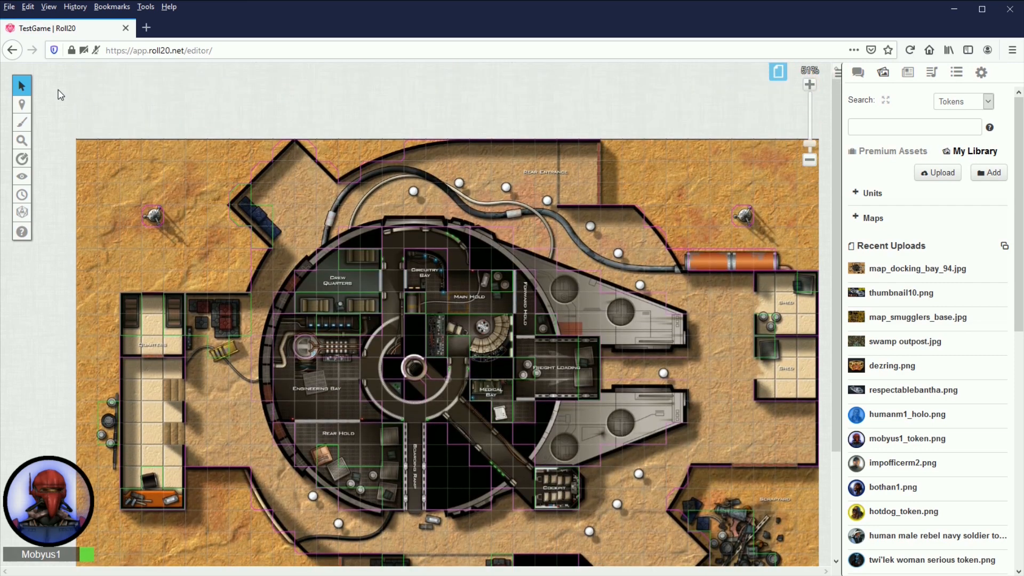
click(21, 104)
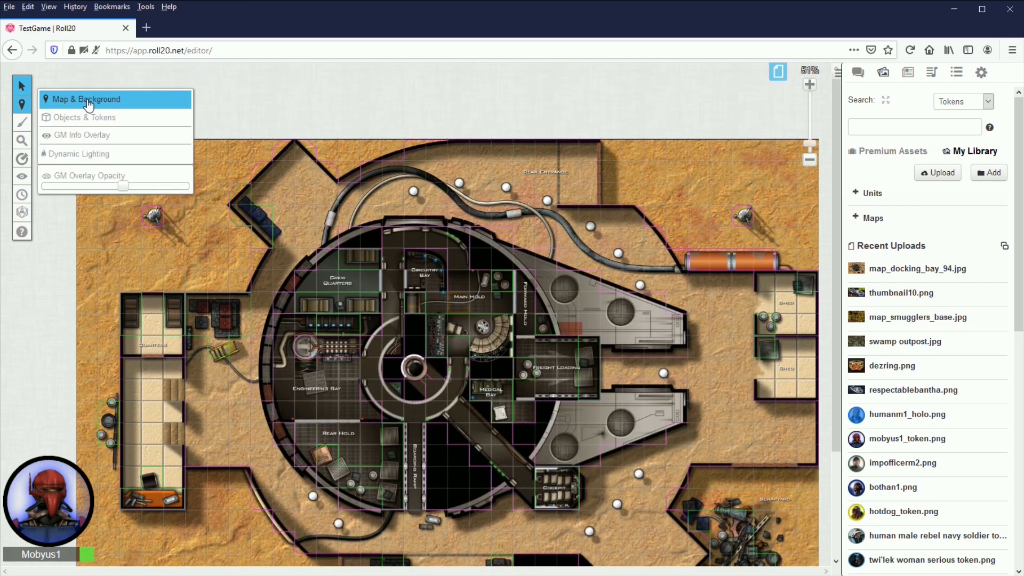
mouse_move(85, 118)
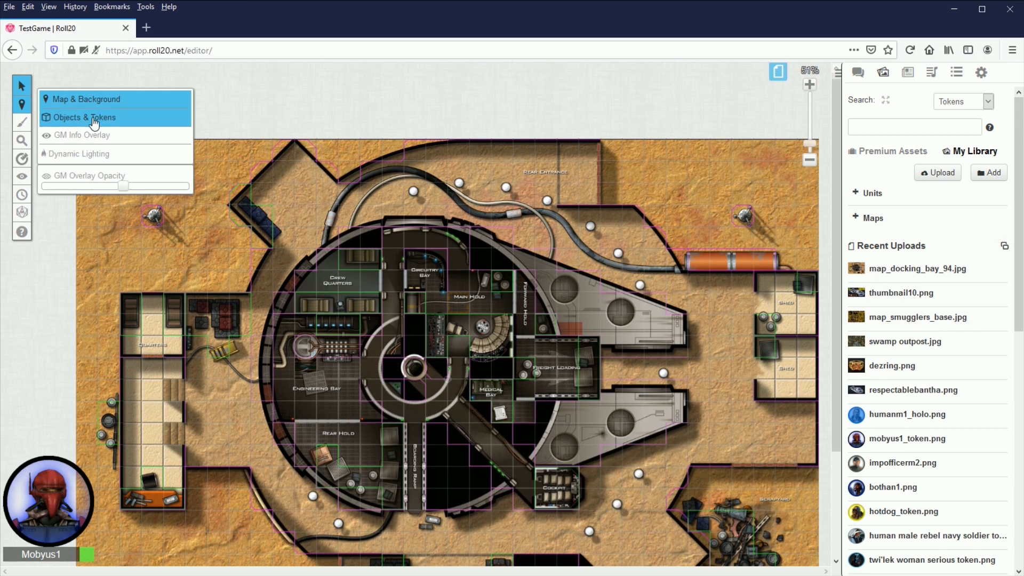
click(83, 117)
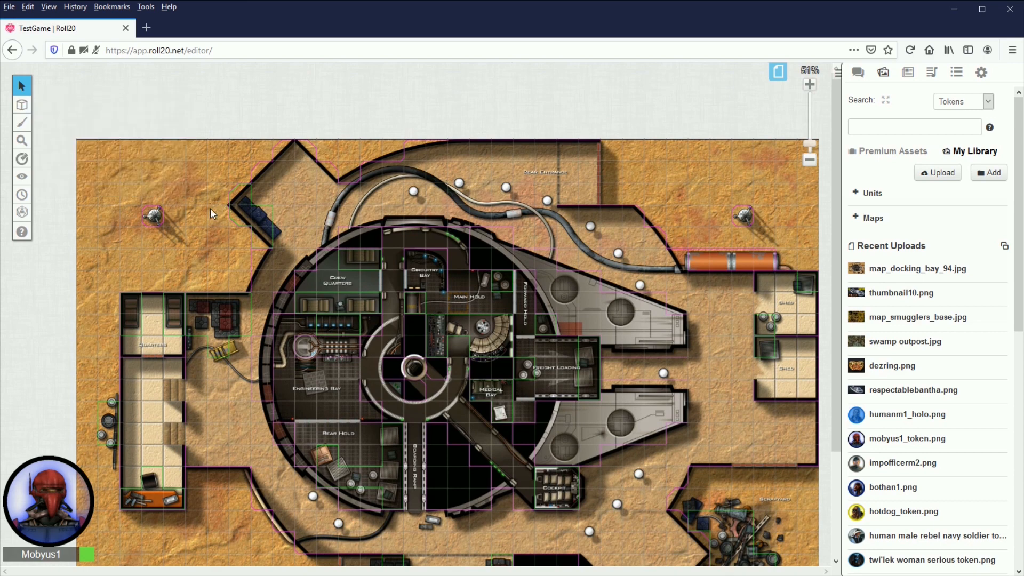
mouse_move(418, 325)
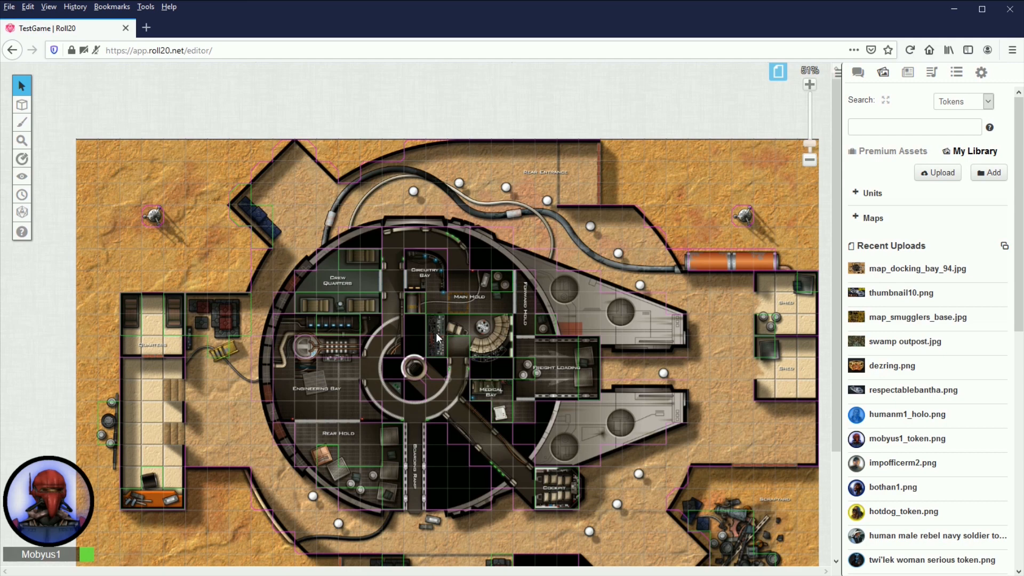
click(21, 105)
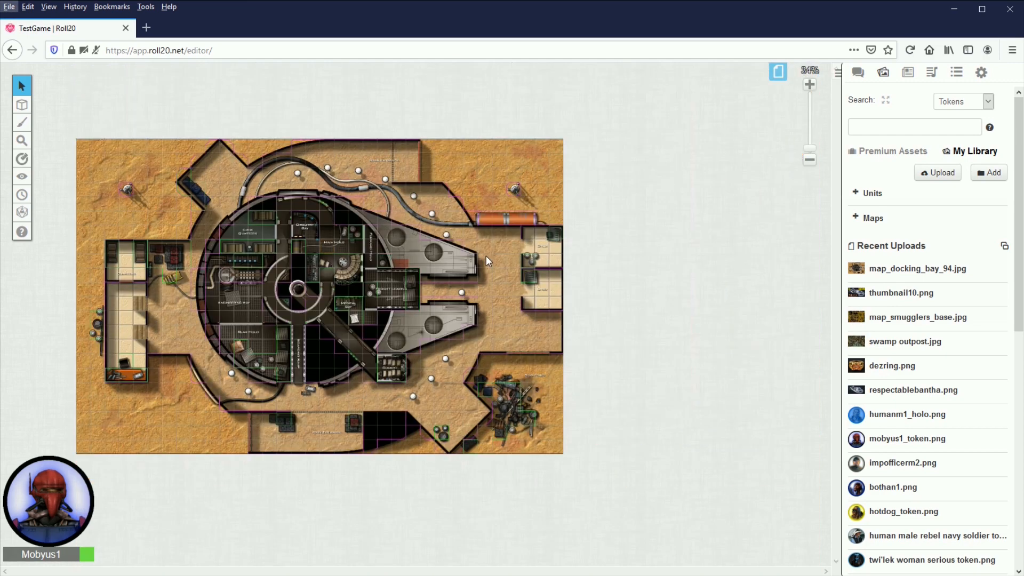
mouse_move(496, 262)
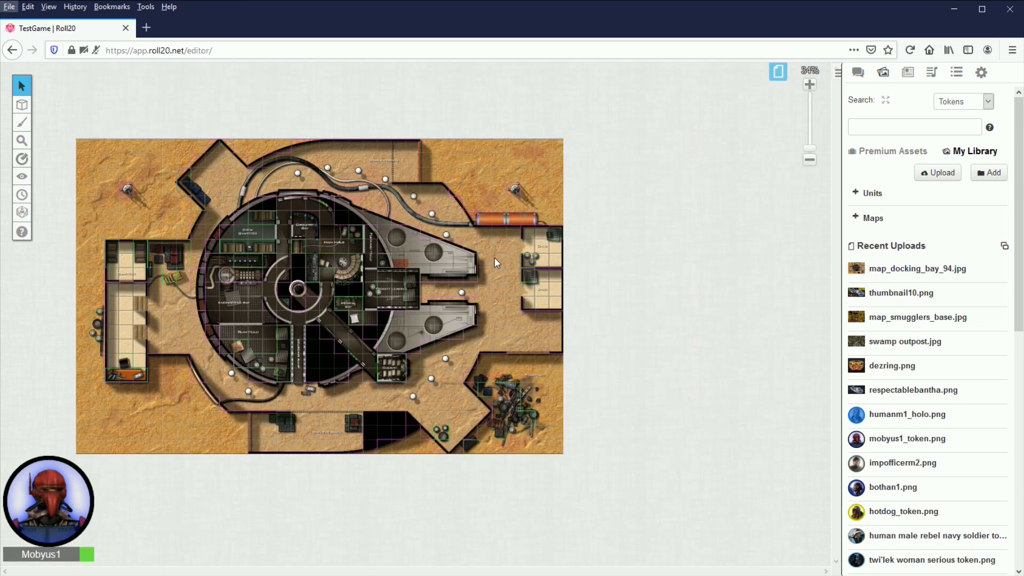
mouse_move(475, 356)
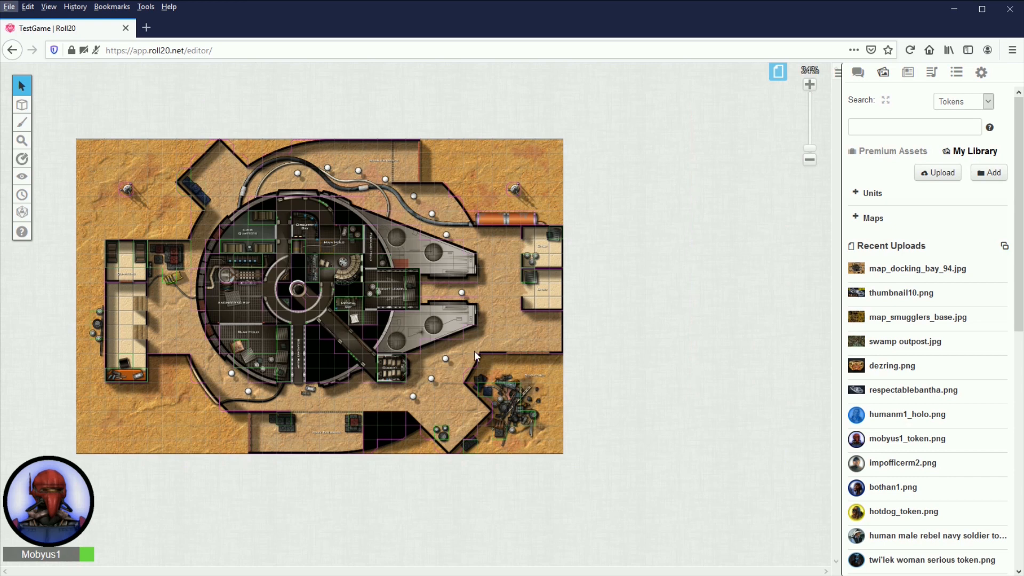
mouse_move(520, 363)
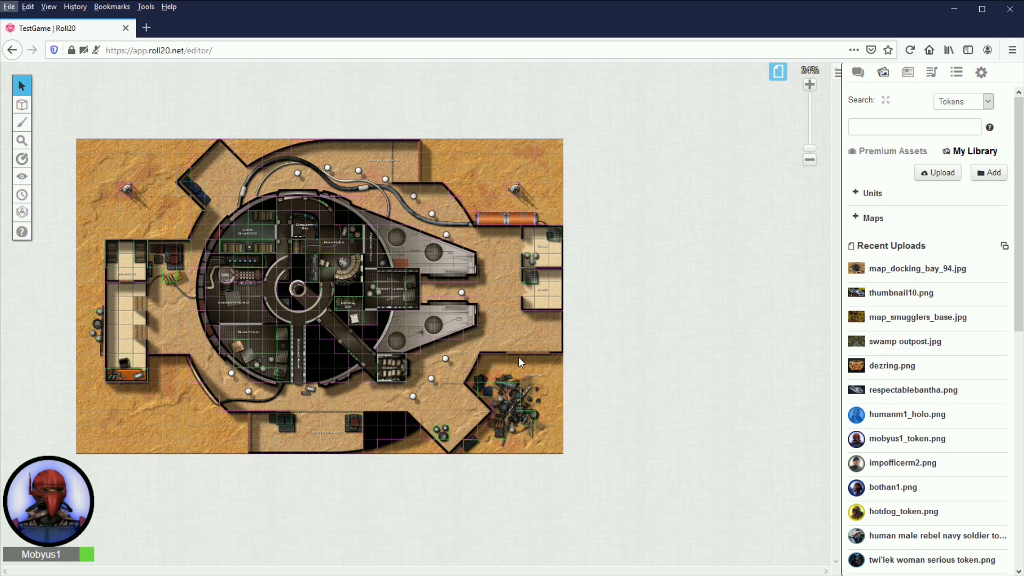
mouse_move(565, 273)
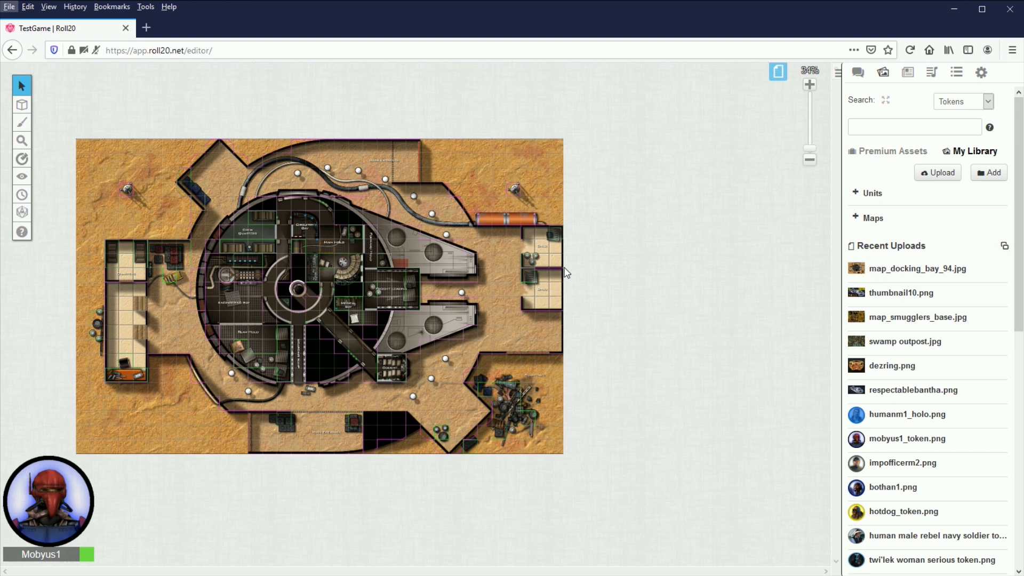
mouse_move(517, 504)
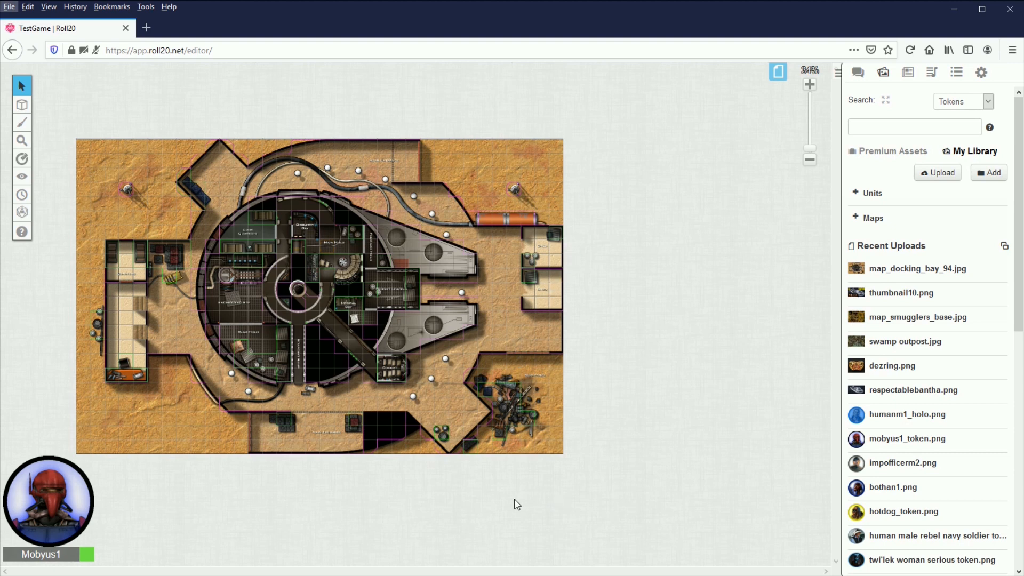
mouse_move(558, 457)
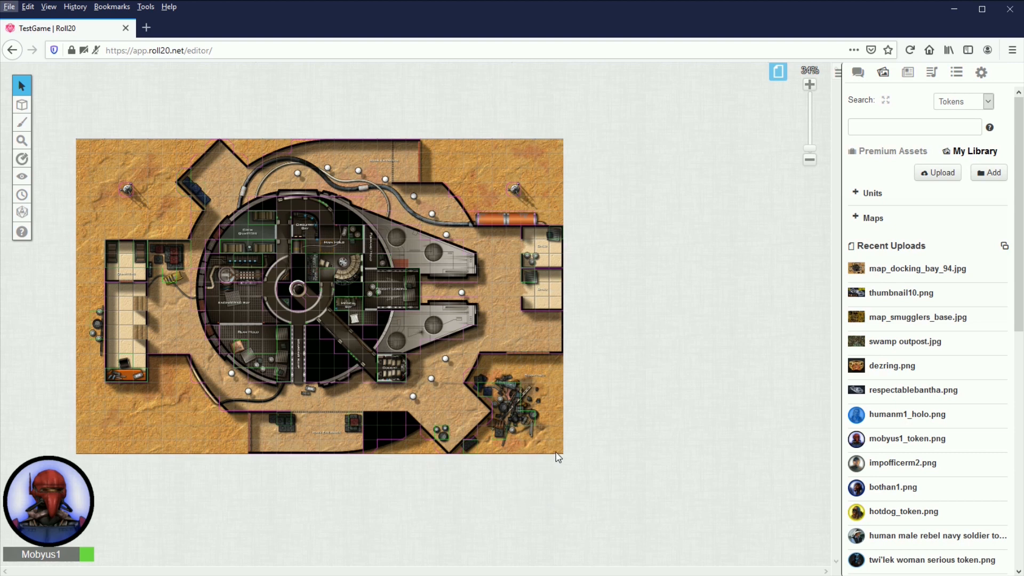
mouse_move(536, 507)
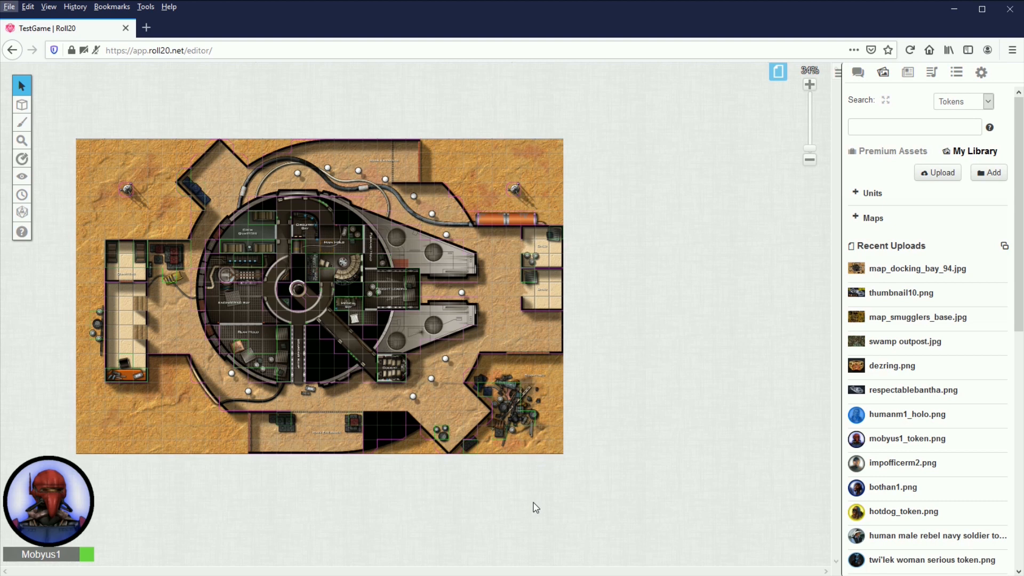